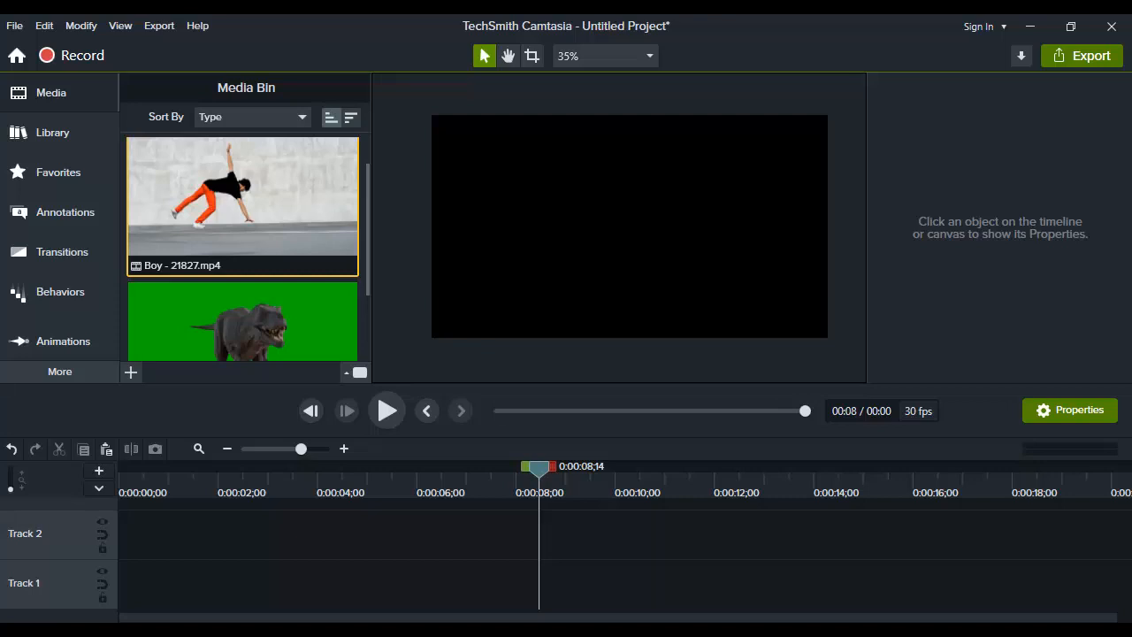
pyautogui.moveTo(244, 315)
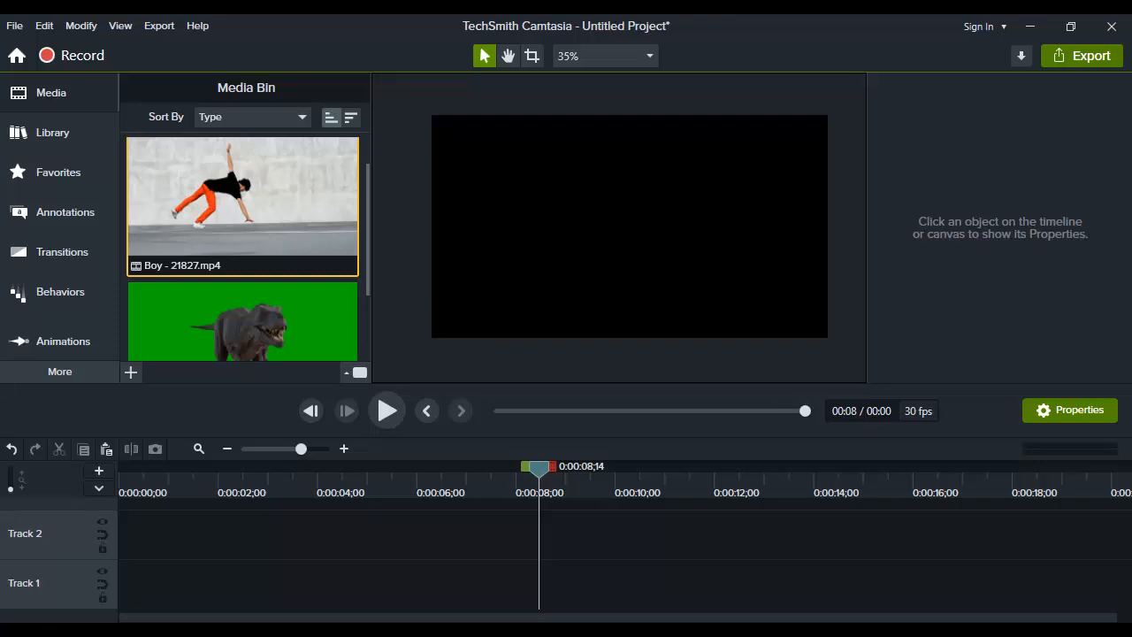
pyautogui.moveTo(688, 345)
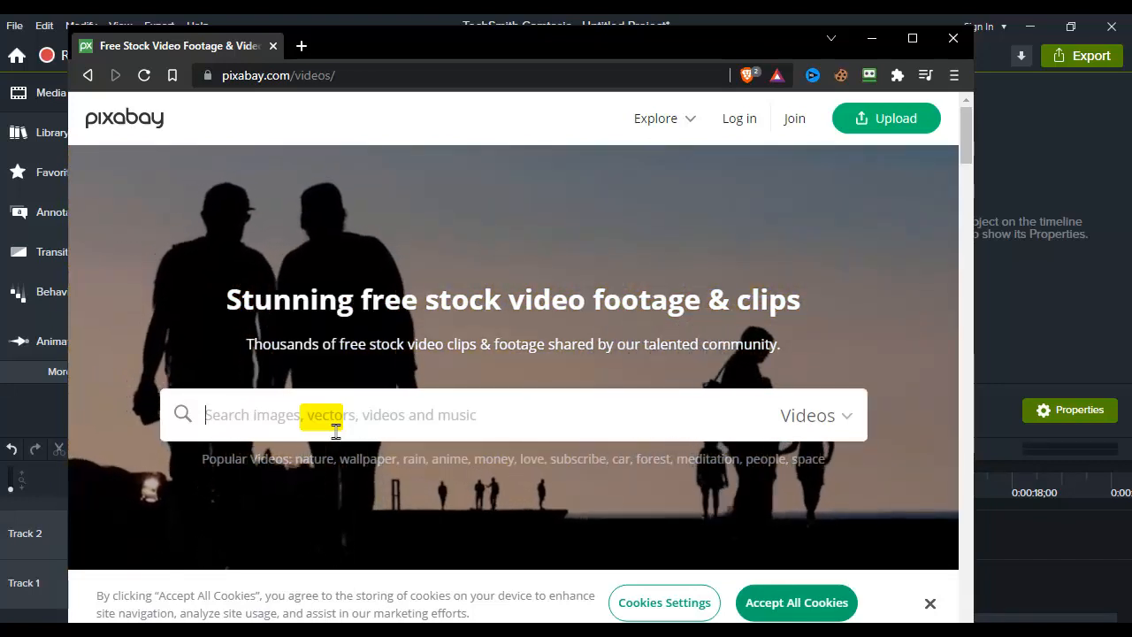
# Step: Search Pixabay for 'green screen' and scroll the results to the T-Rex dinosaur clip
pyautogui.write('green')
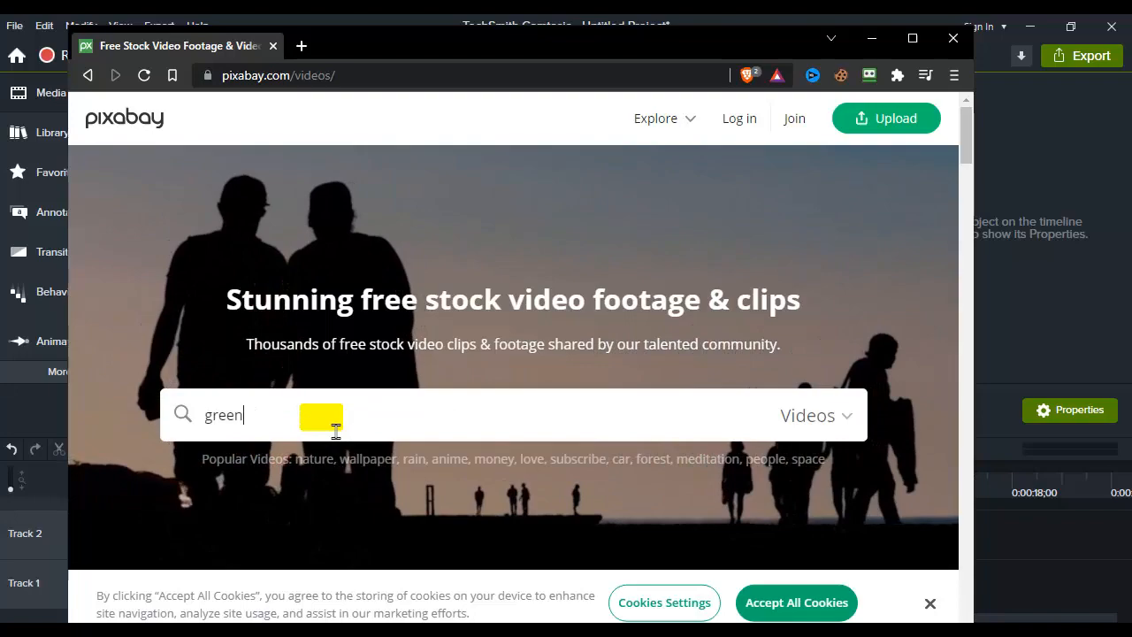
pyautogui.write('scree')
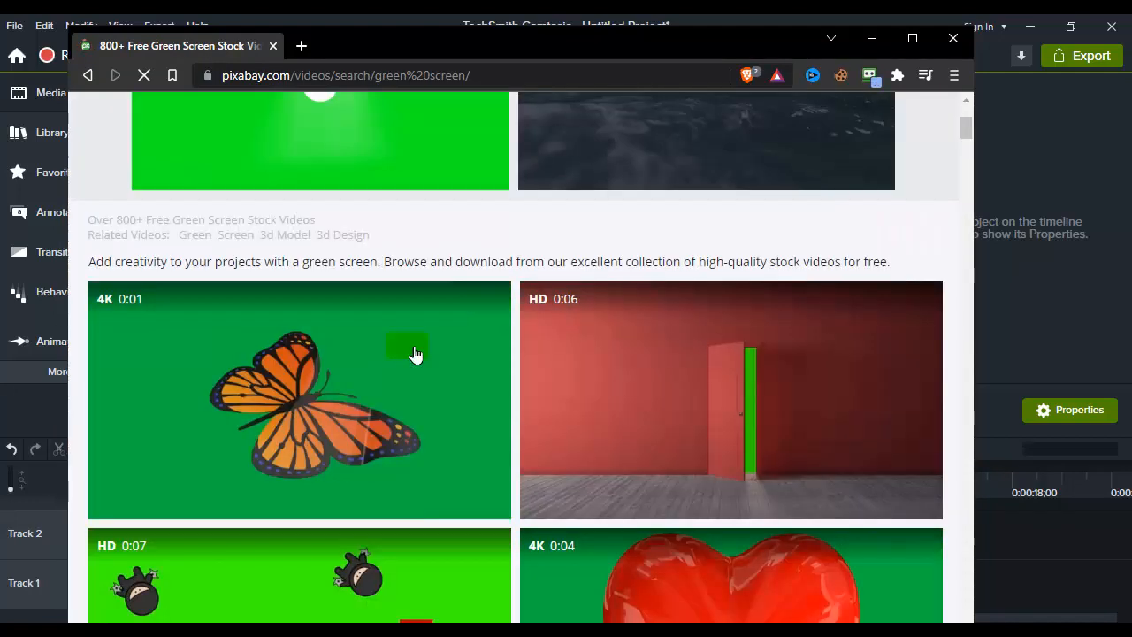
pyautogui.scroll(3)
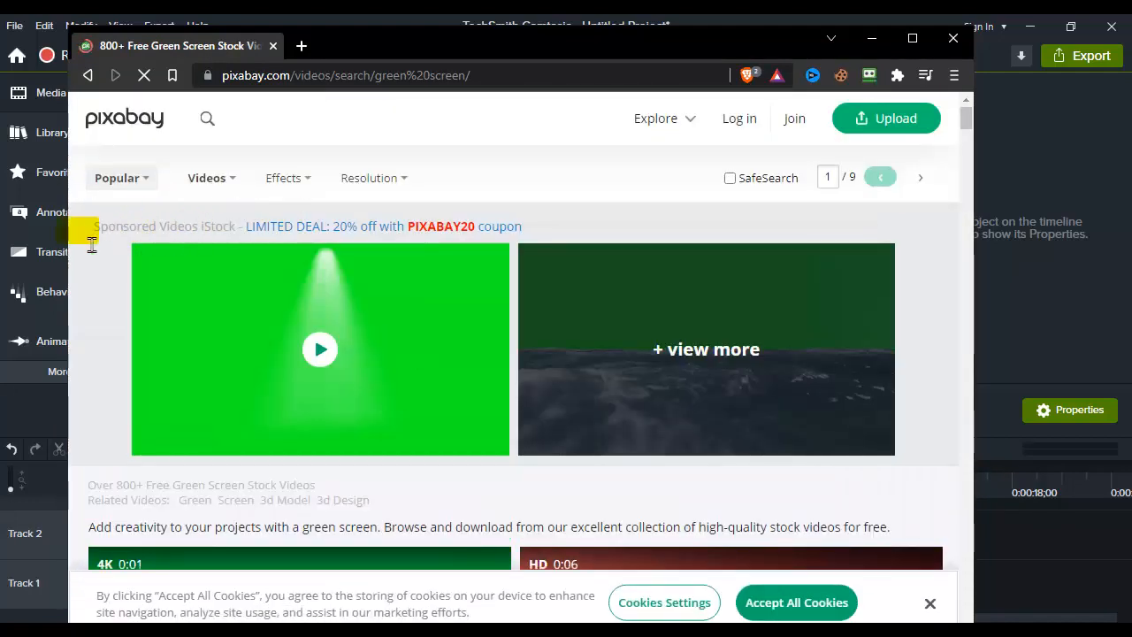
pyautogui.scroll(-3)
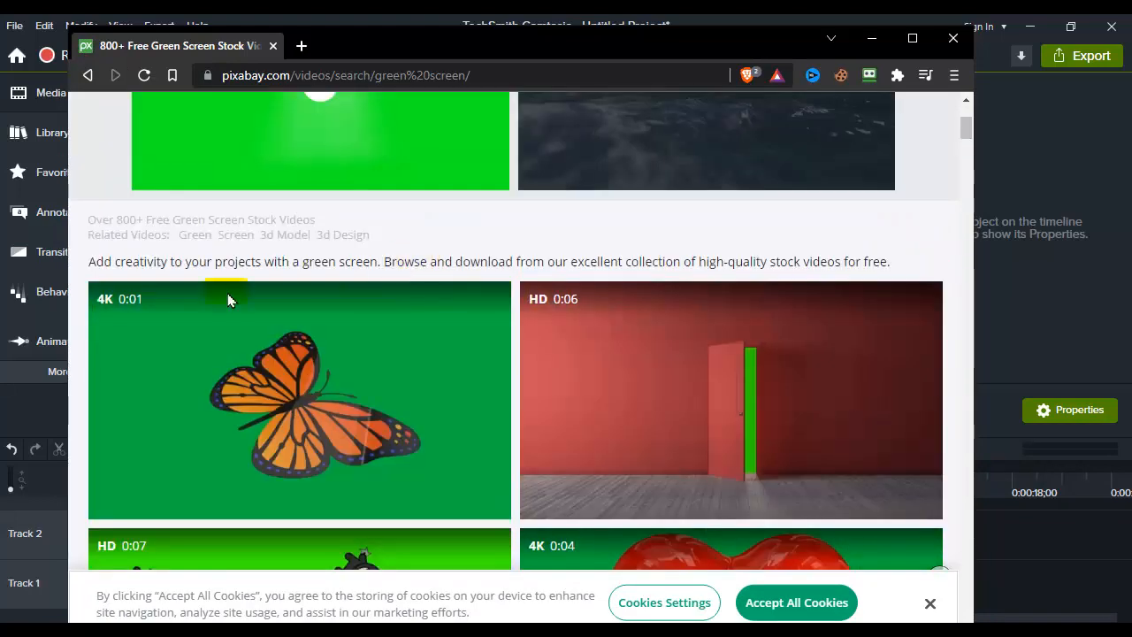
pyautogui.scroll(-3)
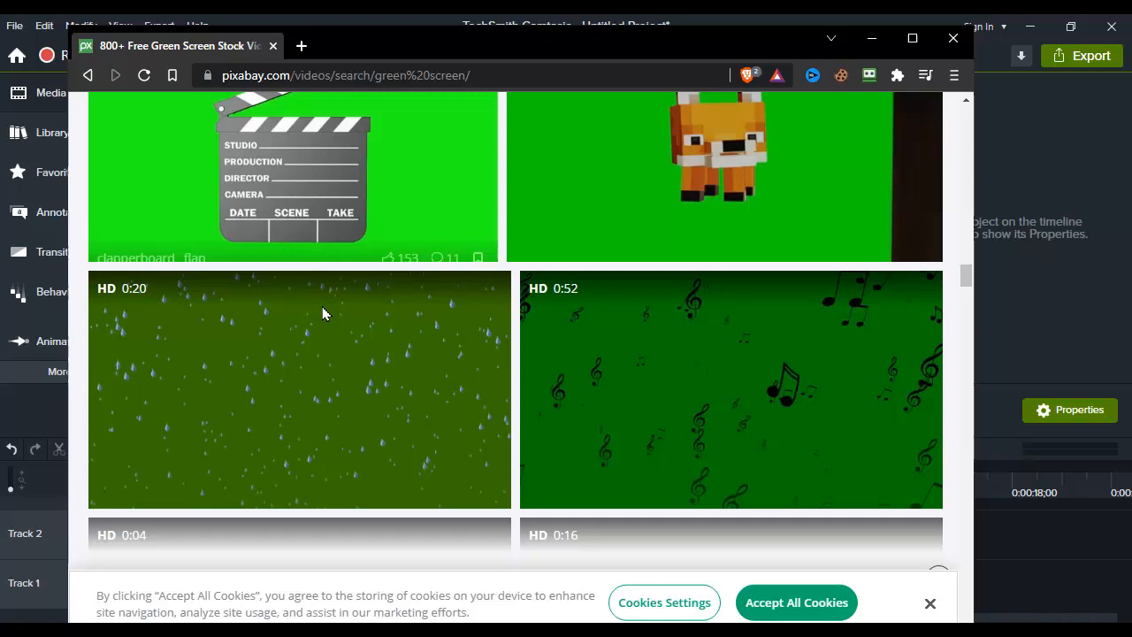
pyautogui.scroll(-3)
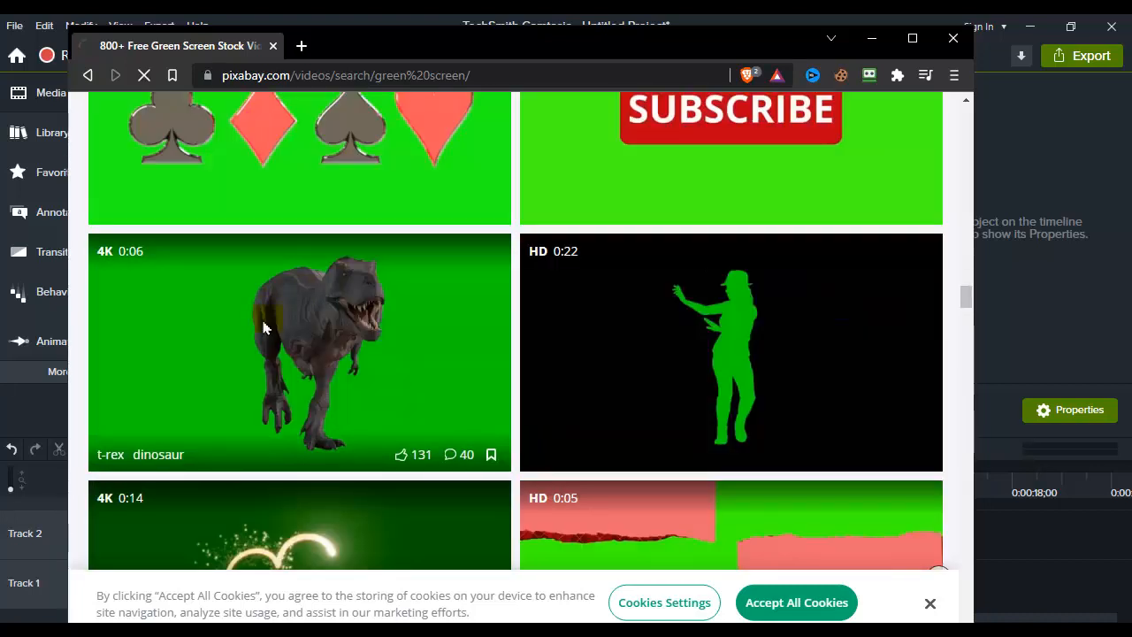
# Step: Open the T-Rex dinosaur video's page and look over its details
pyautogui.click(299, 350)
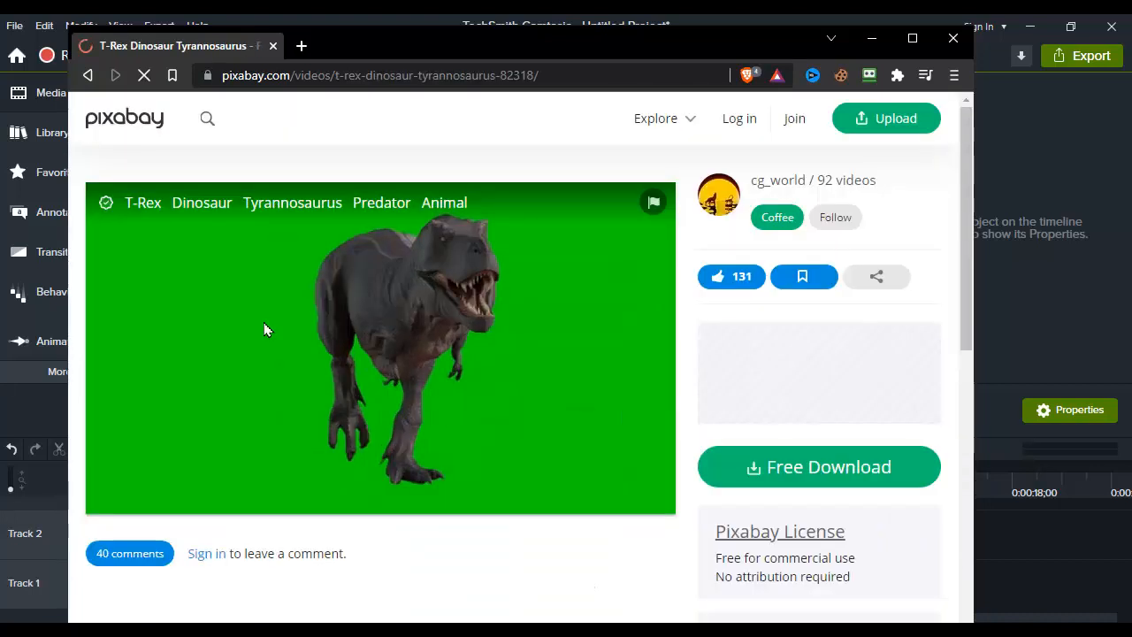
pyautogui.scroll(-3)
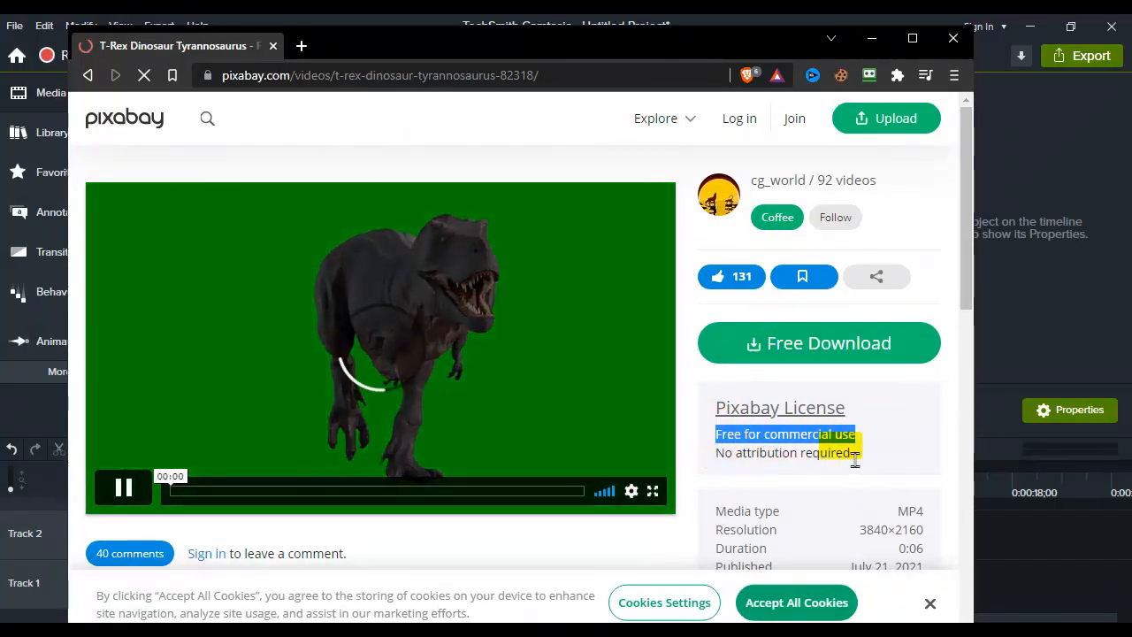
pyautogui.scroll(-3)
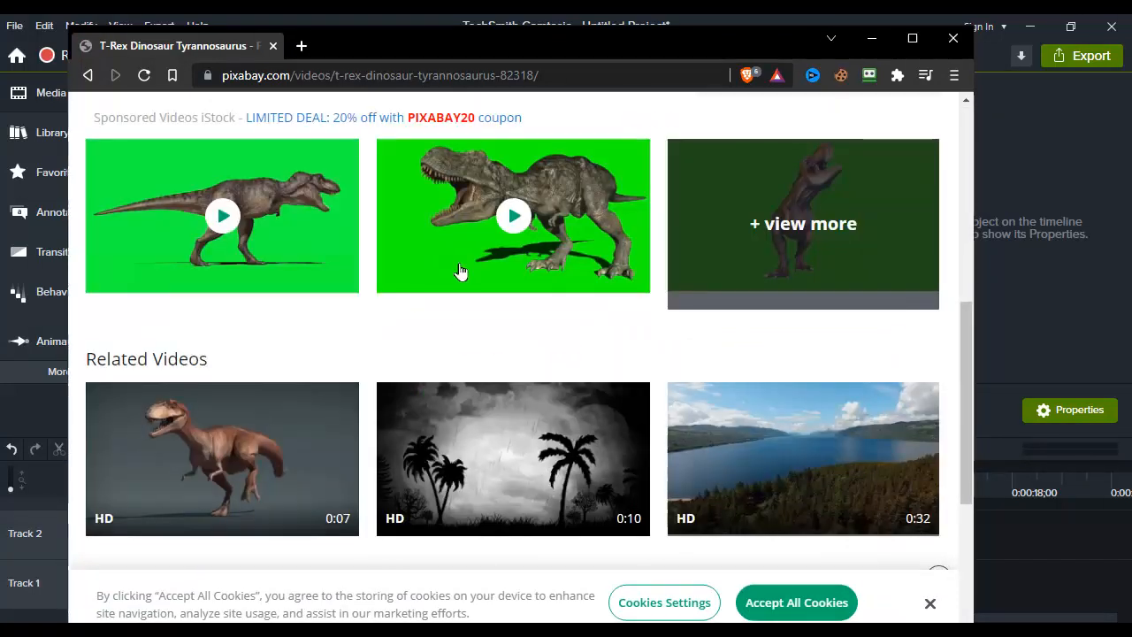
pyautogui.scroll(-3)
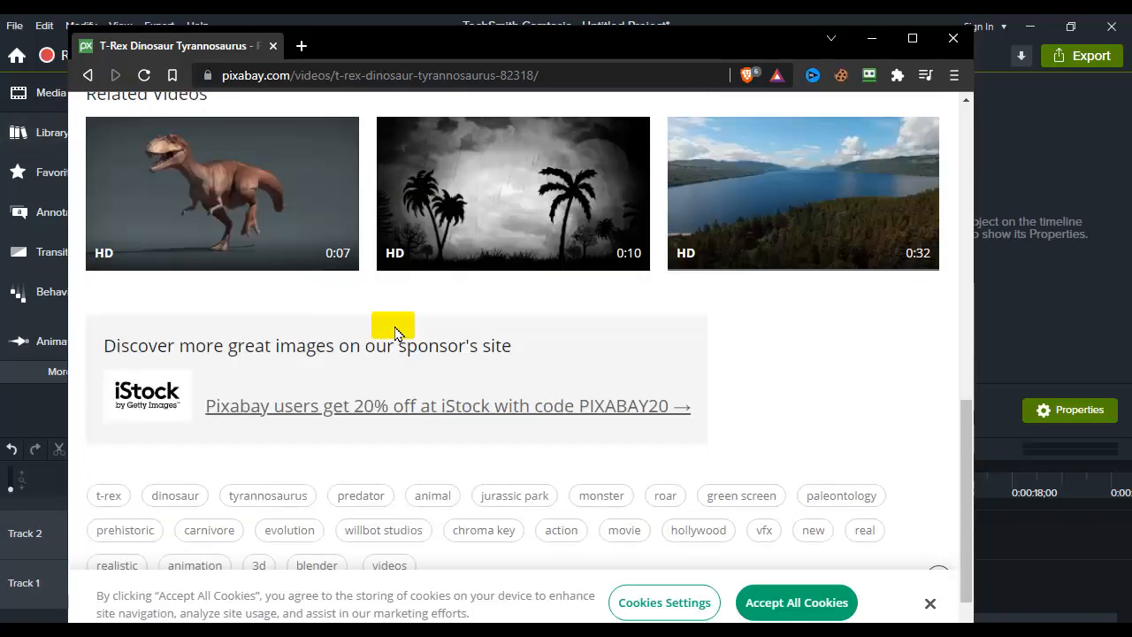
pyautogui.scroll(3)
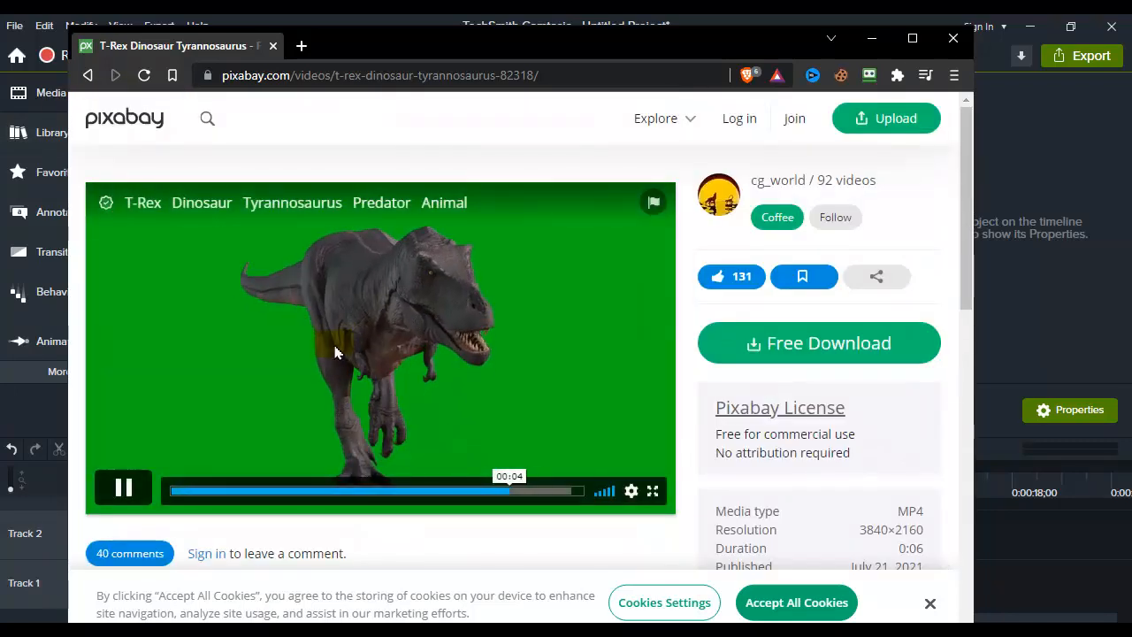
# Step: Download the T-Rex clip via Free Download at the chosen resolution
pyautogui.click(817, 343)
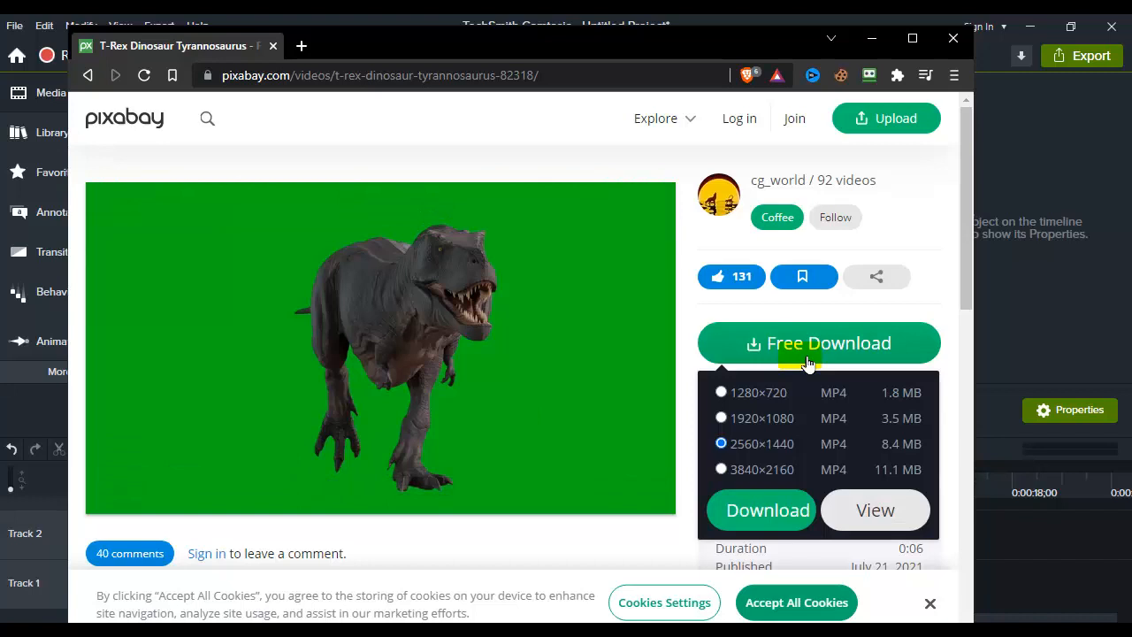
pyautogui.click(722, 417)
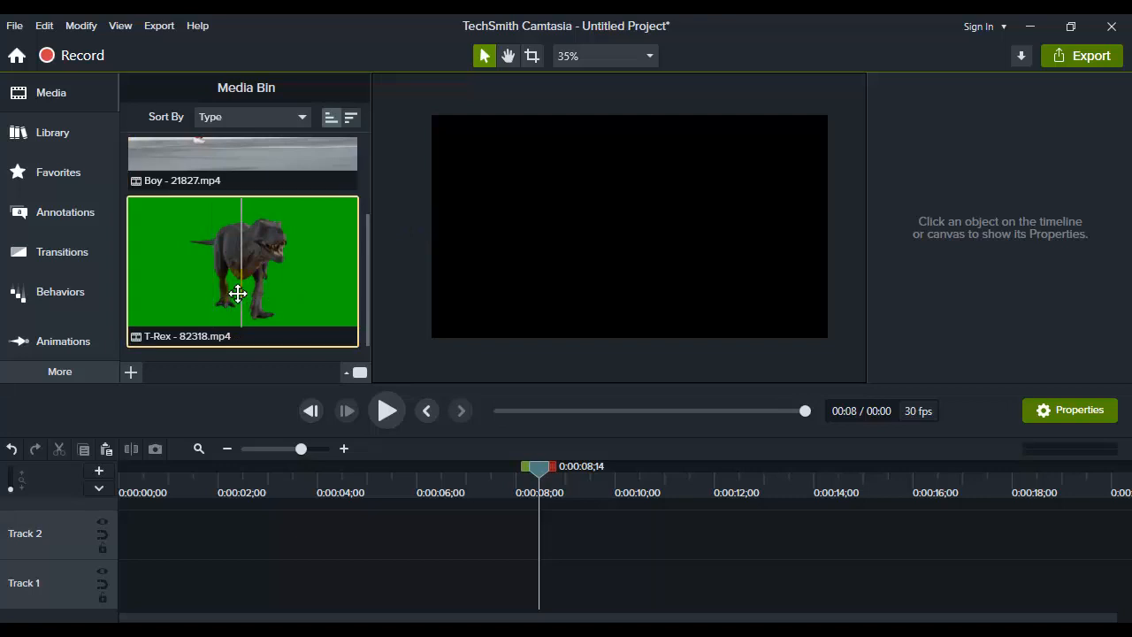
# Step: Place T-Rex - 82318.mp4 on Track 1 and scrub about three seconds into it
pyautogui.moveTo(243, 269); pyautogui.dragTo(435, 584)
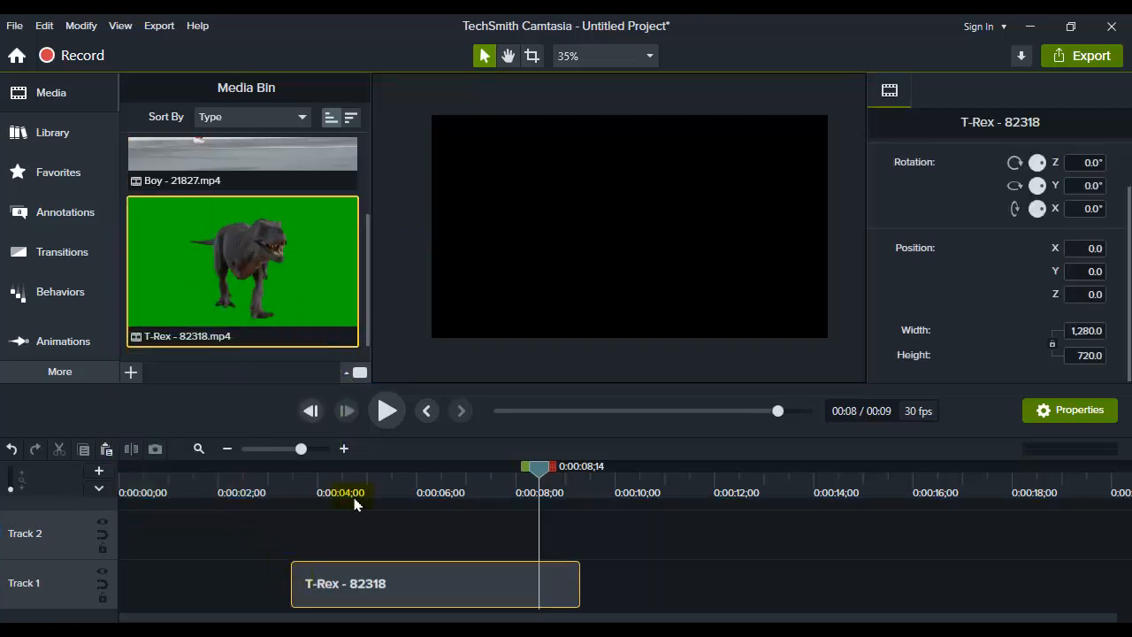
pyautogui.moveTo(538, 467); pyautogui.dragTo(415, 468)
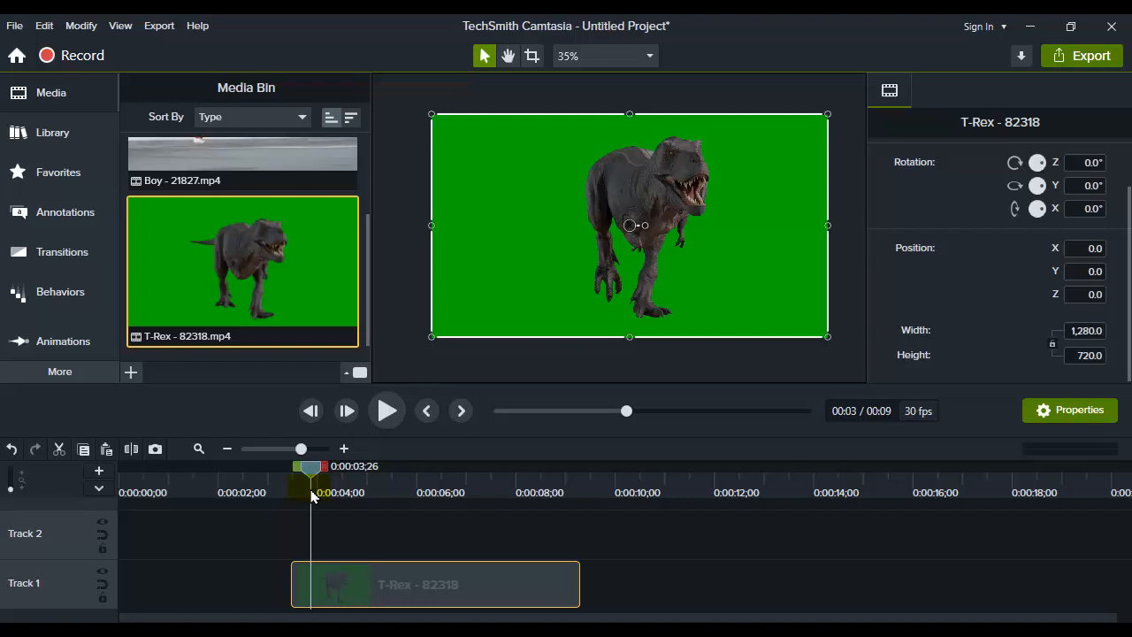
pyautogui.moveTo(213, 468)
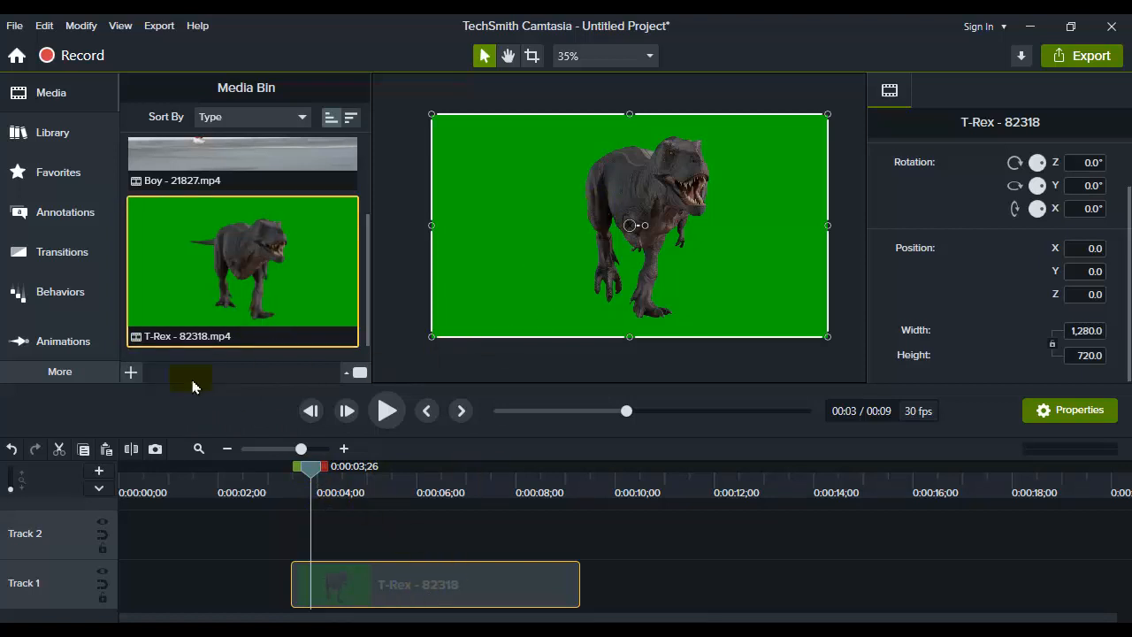
# Step: Browse the More sidebar panels and bring up the Visual Effects library for the T-Rex clip
pyautogui.click(131, 371)
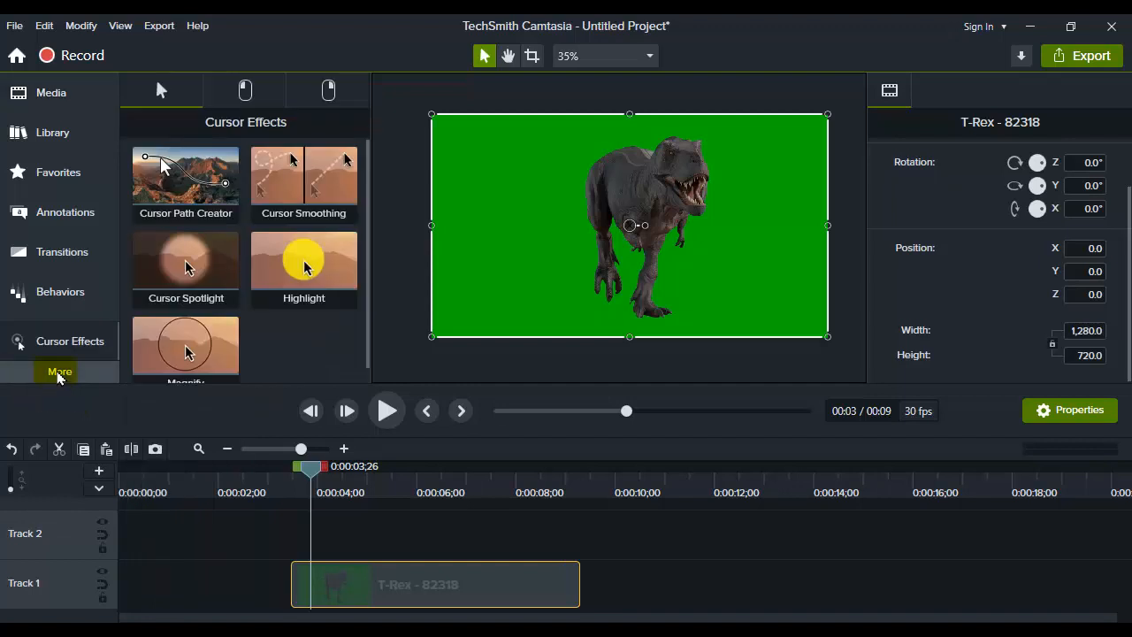
pyautogui.click(60, 372)
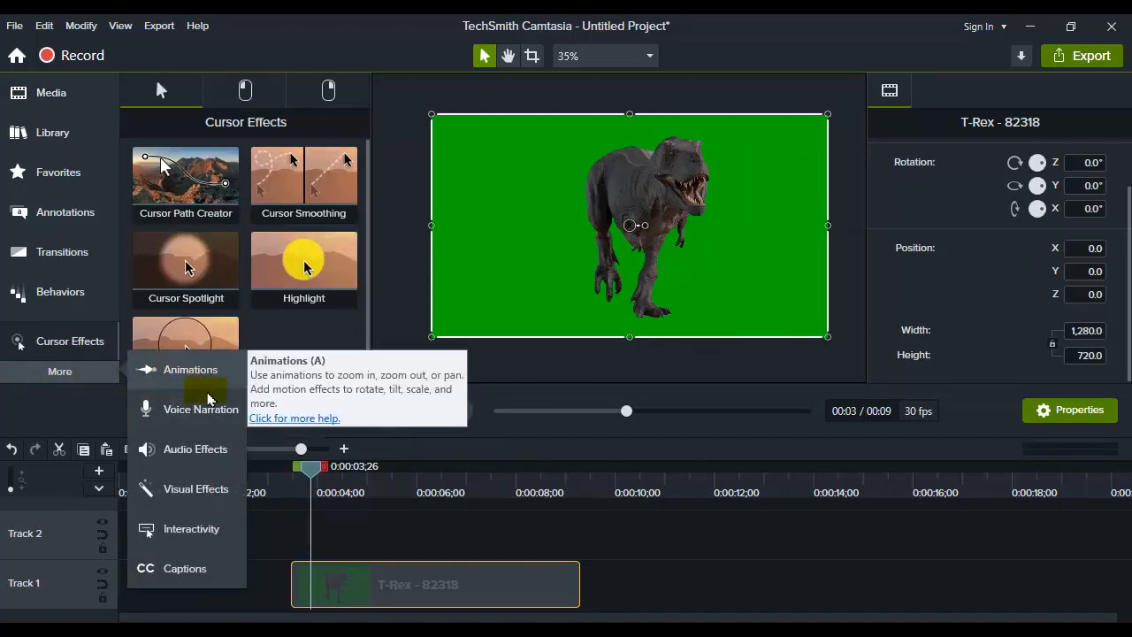
pyautogui.click(191, 370)
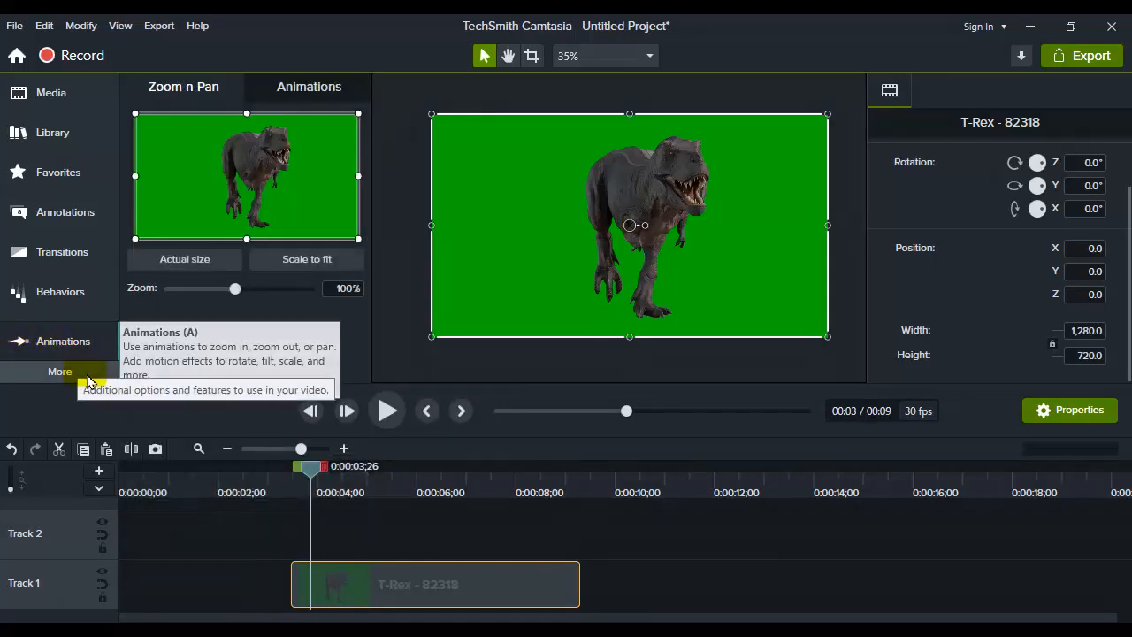
pyautogui.click(60, 372)
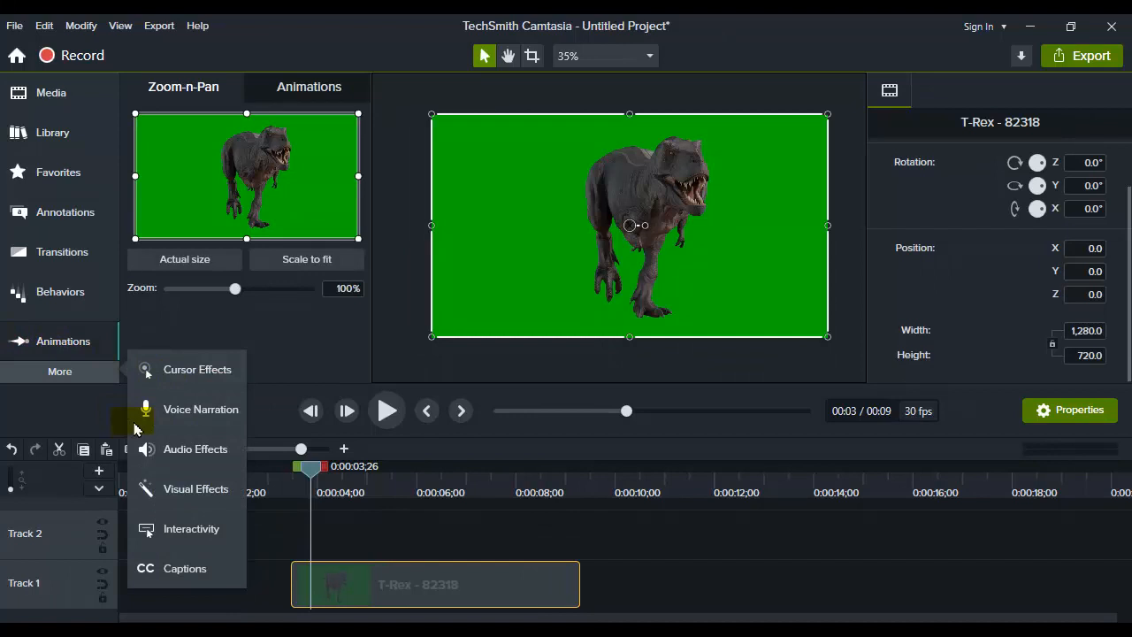
pyautogui.moveTo(63, 340)
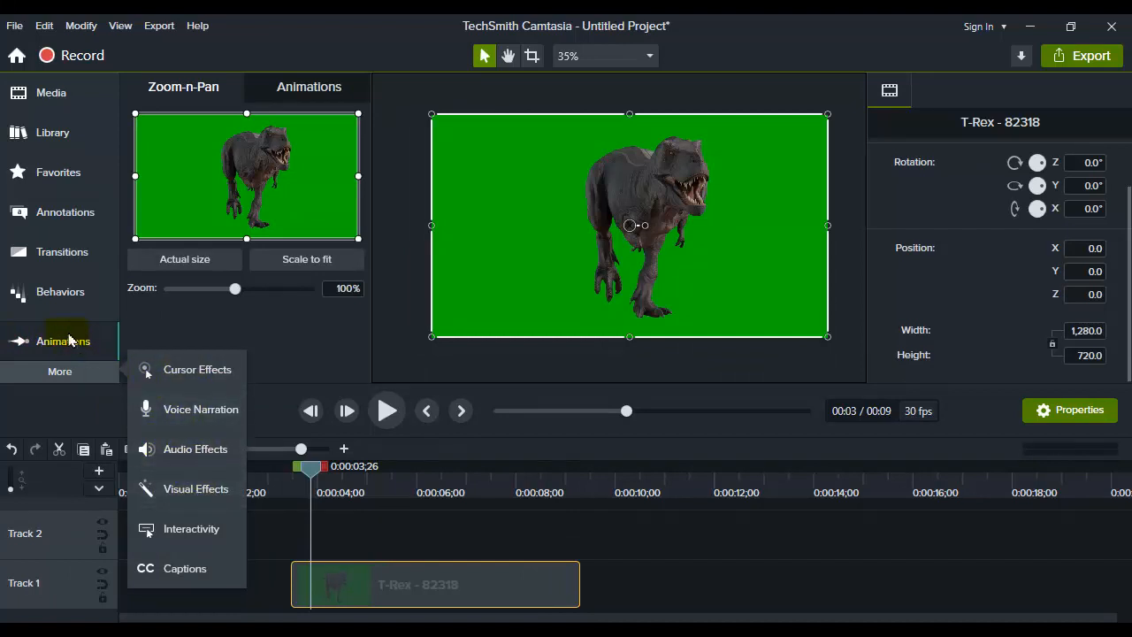
pyautogui.moveTo(60, 371)
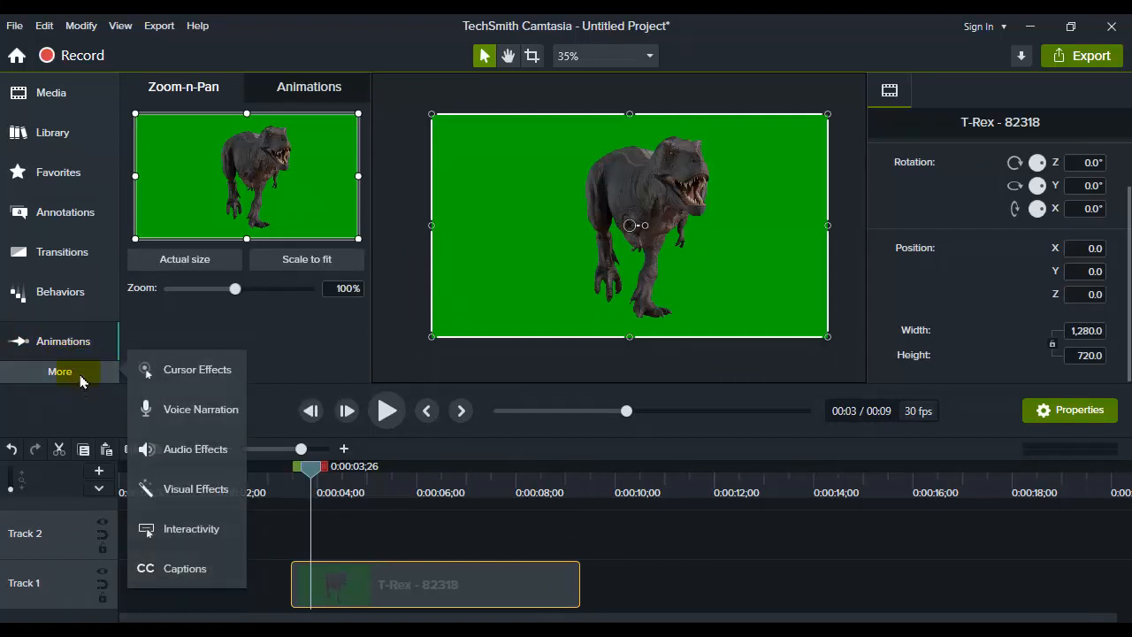
pyautogui.click(195, 488)
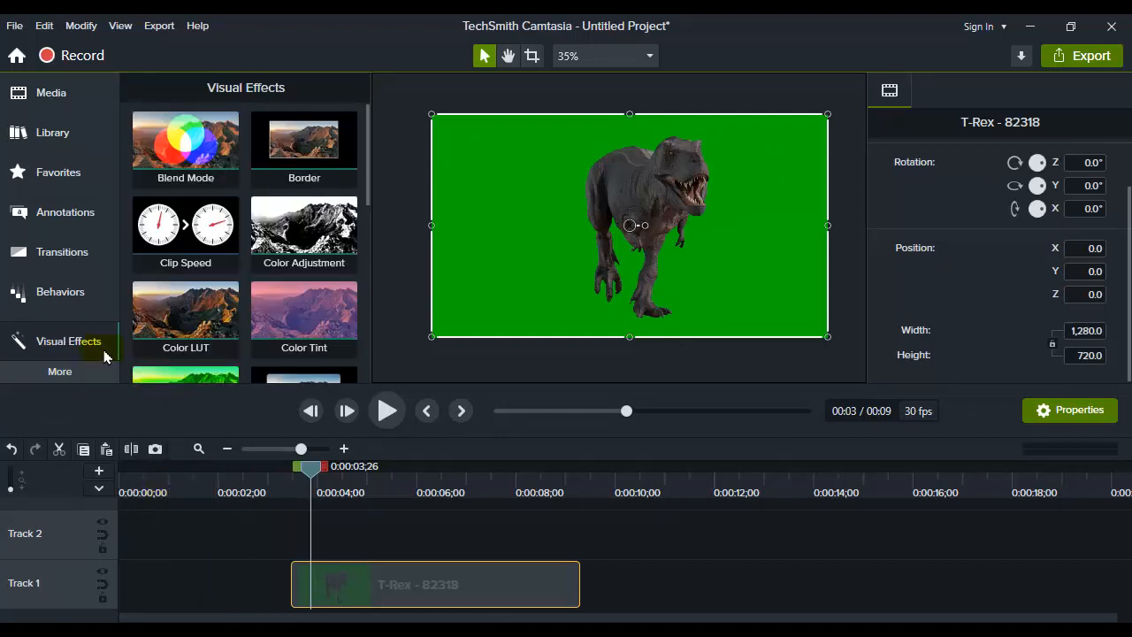
pyautogui.moveTo(60, 292)
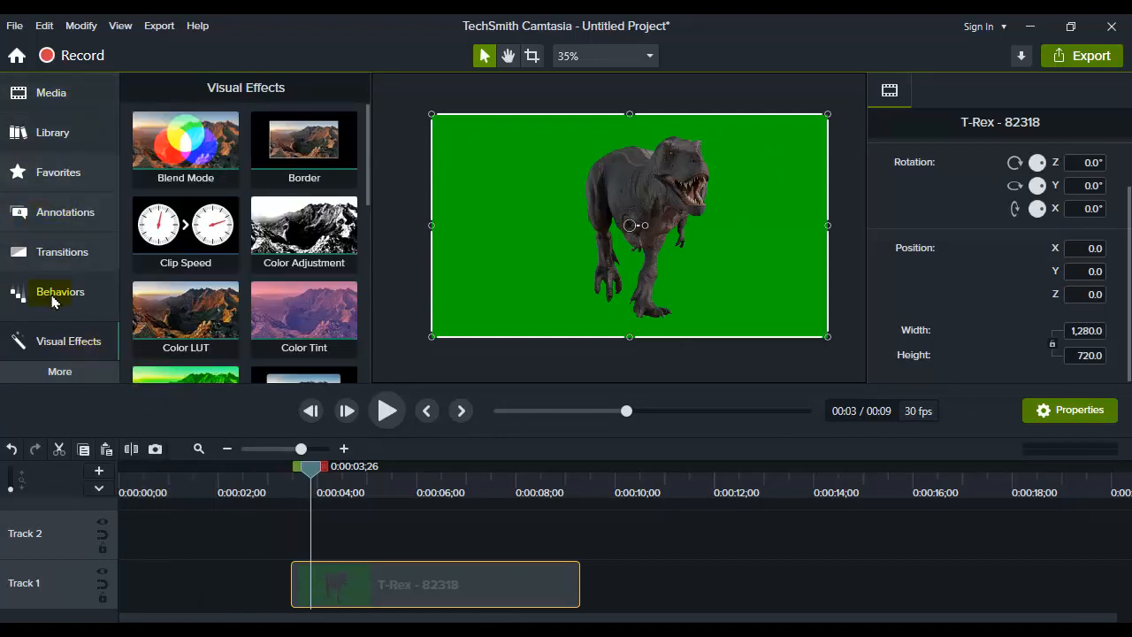
pyautogui.click(60, 372)
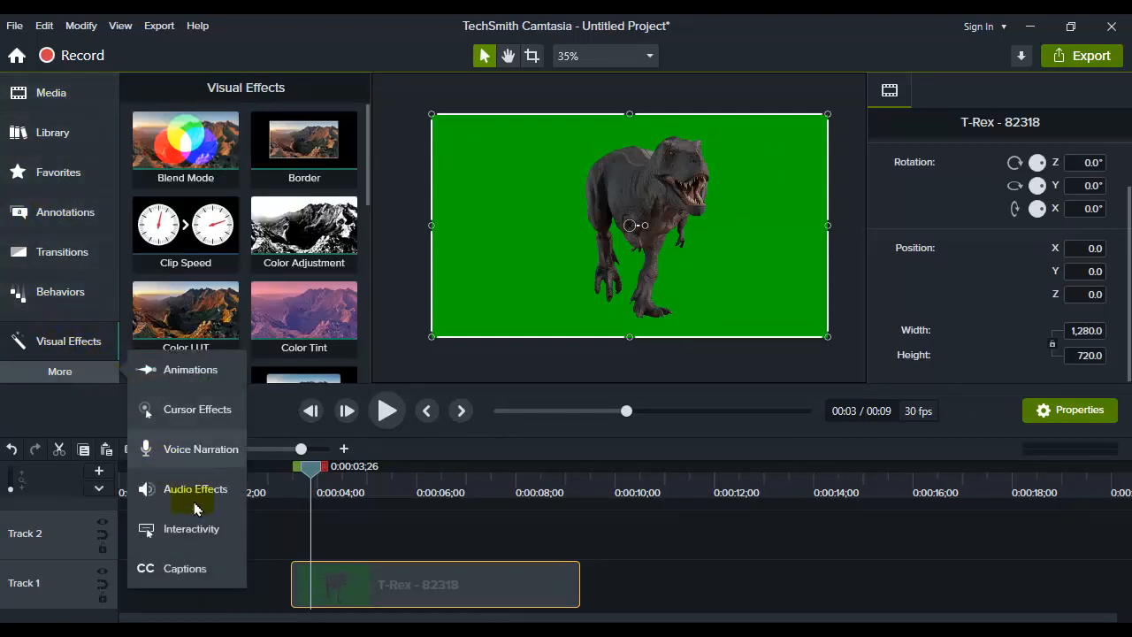
pyautogui.moveTo(195, 529)
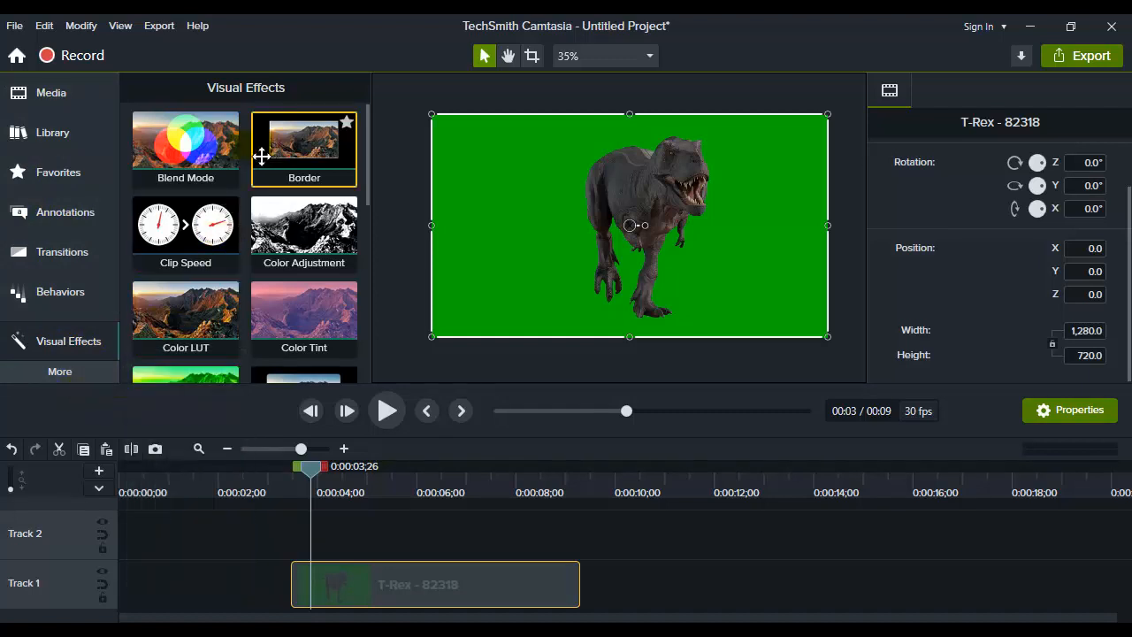
# Step: Apply Remove a Color to the T-Rex clip, toggle it, and set the removed colour to green #00FF00
pyautogui.scroll(-3)
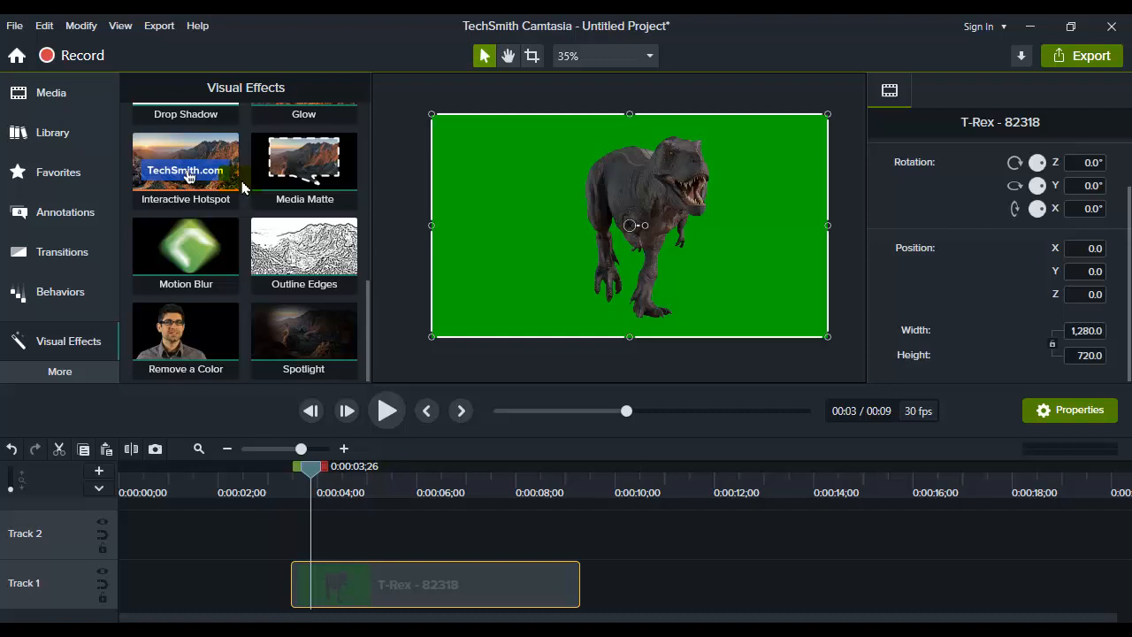
pyautogui.moveTo(186, 340)
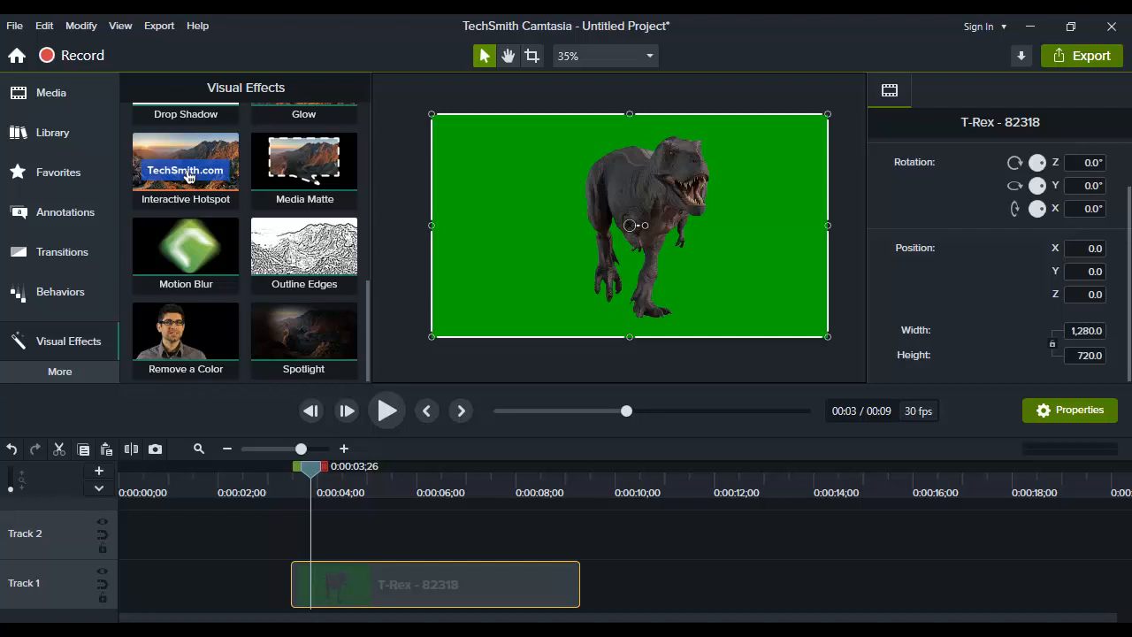
pyautogui.moveTo(304, 339)
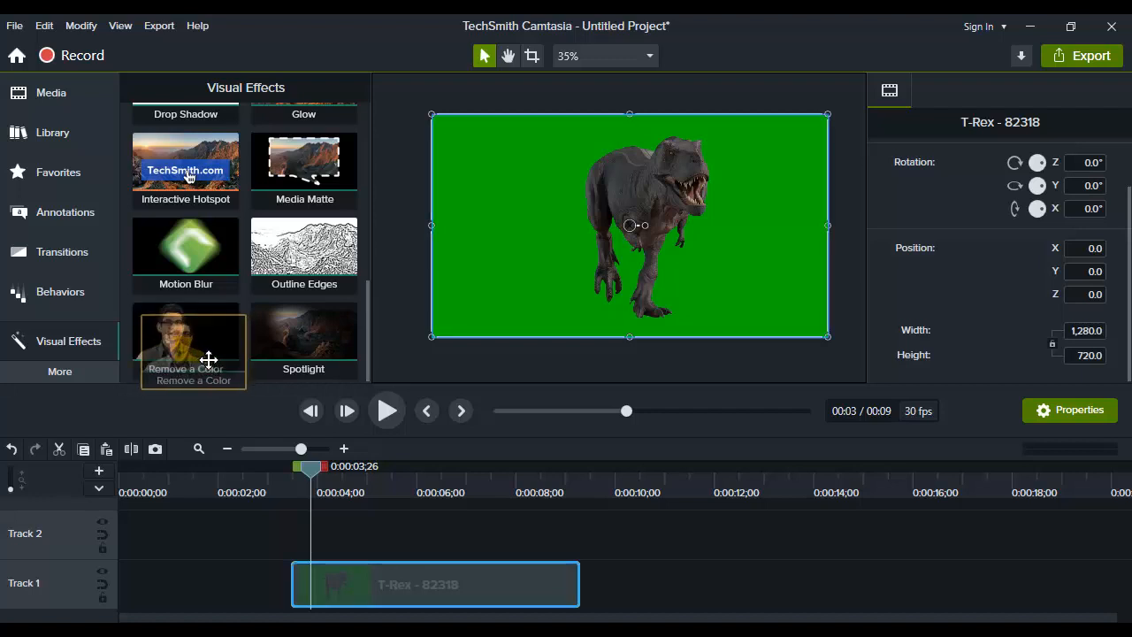
pyautogui.moveTo(212, 362)
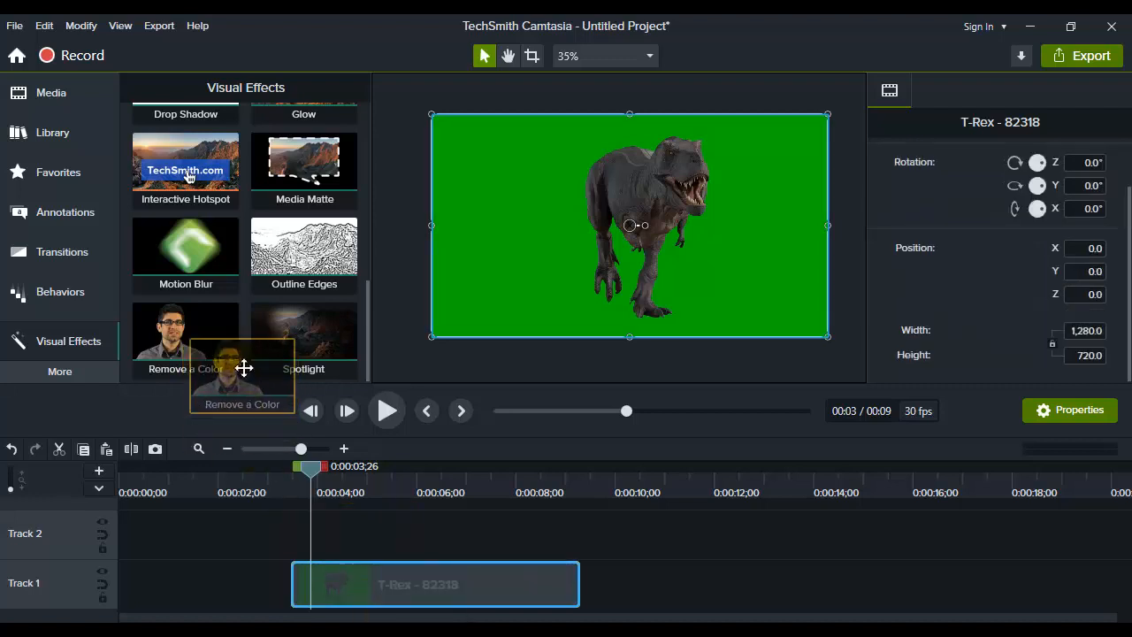
pyautogui.moveTo(239, 336)
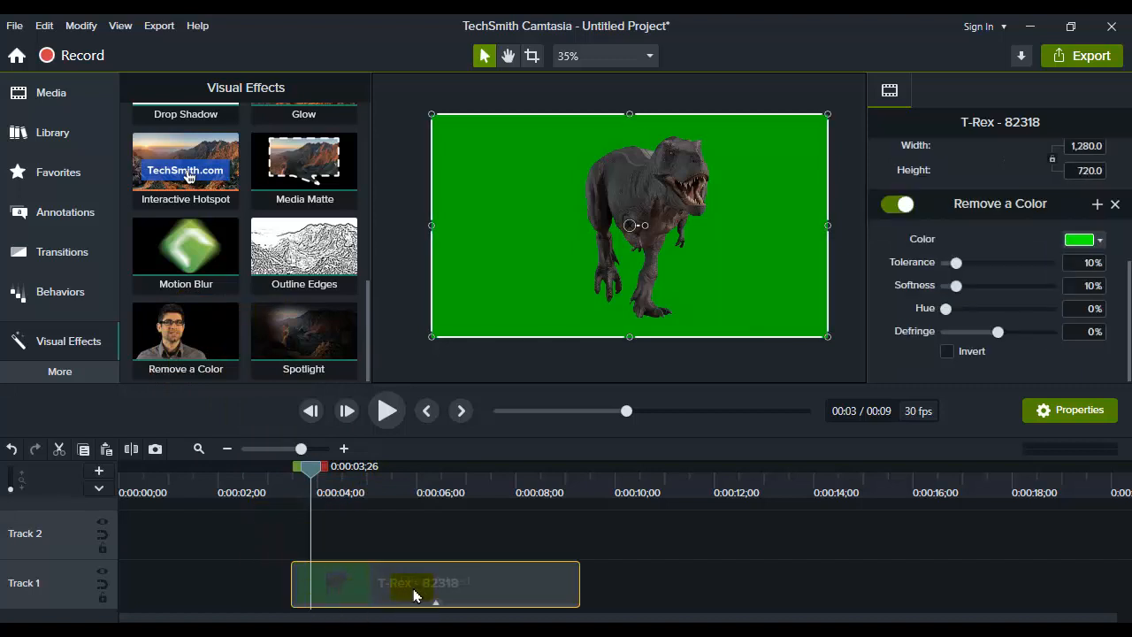
pyautogui.click(896, 205)
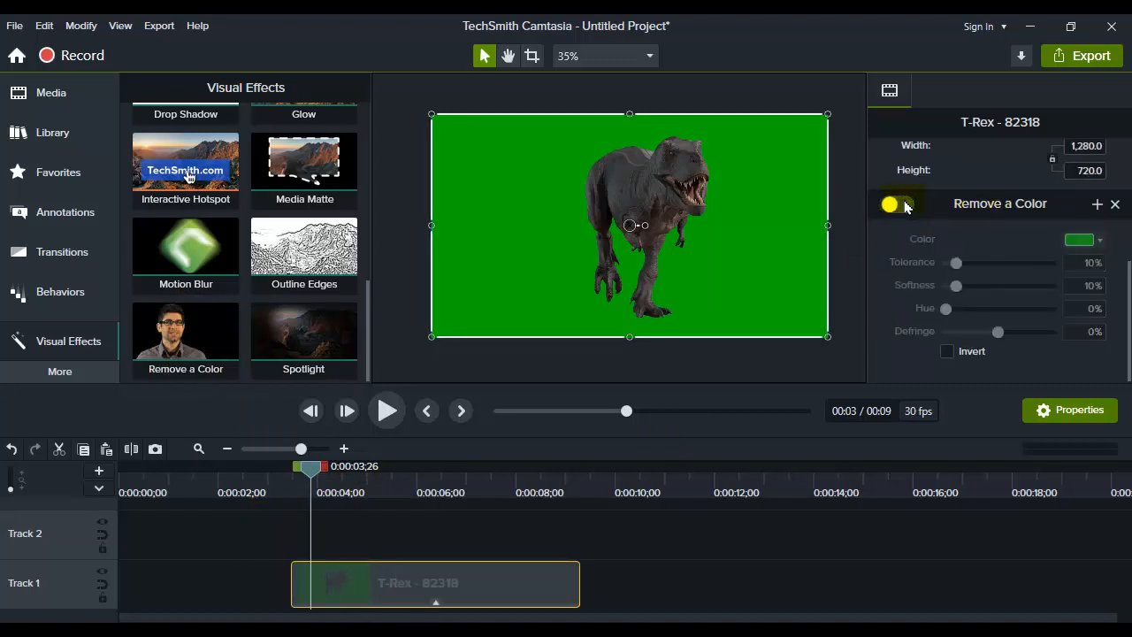
pyautogui.click(899, 206)
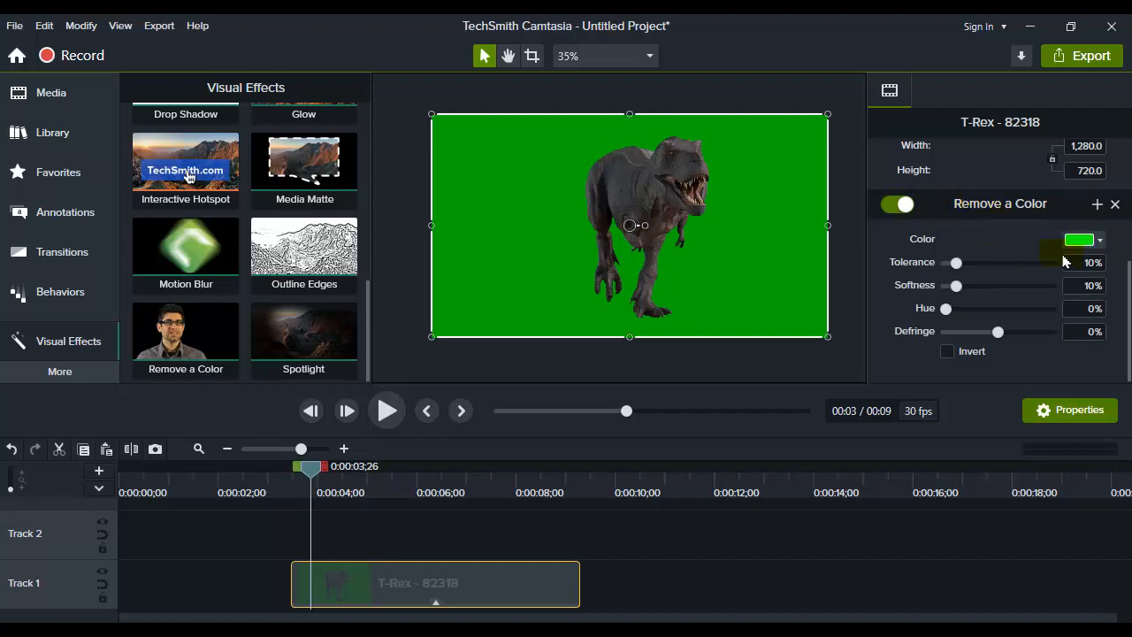
pyautogui.click(1083, 239)
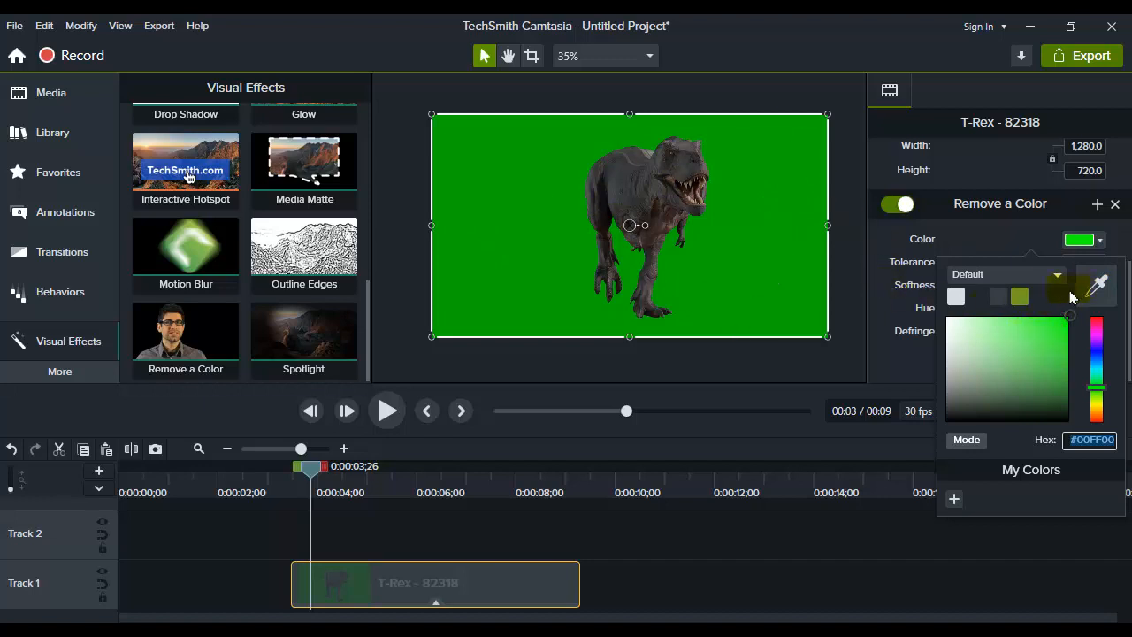
pyautogui.moveTo(1101, 287)
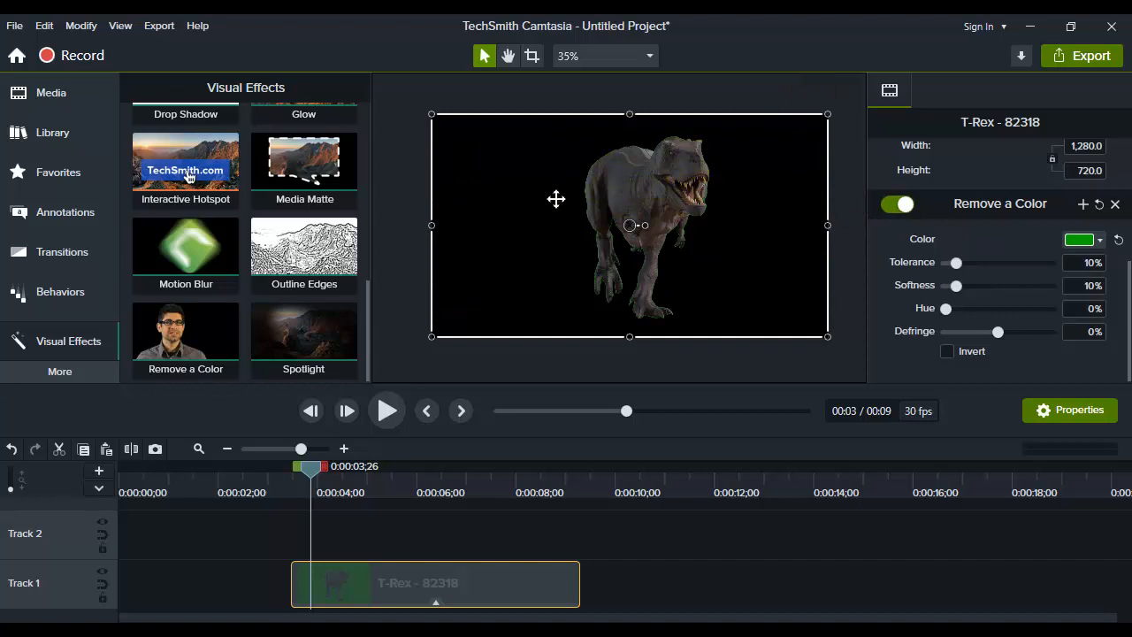
pyautogui.moveTo(731, 156)
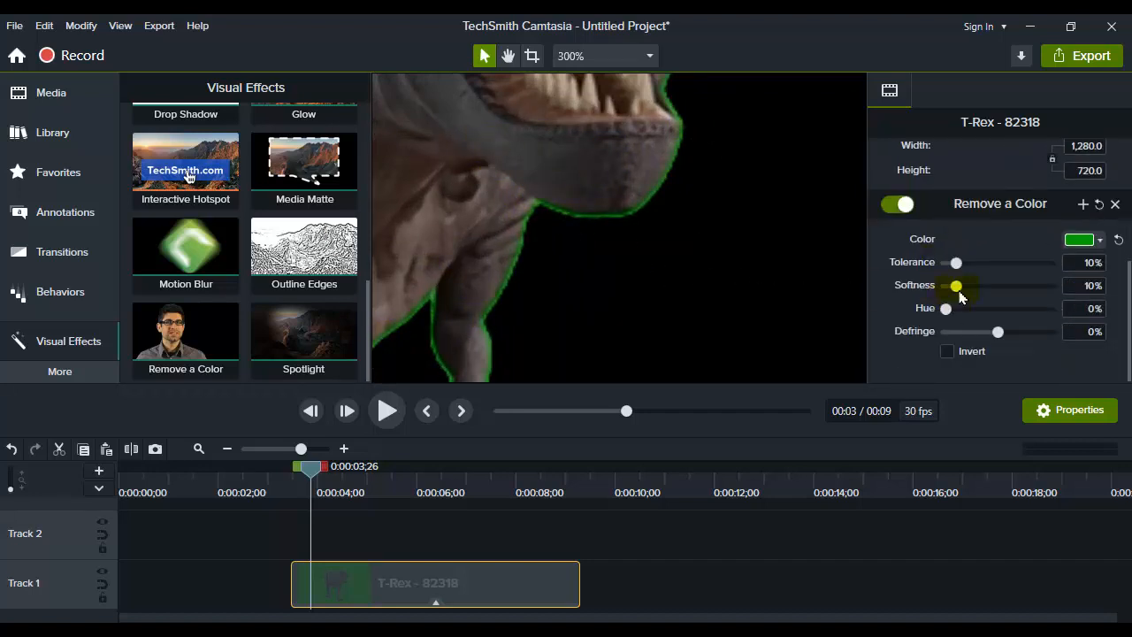
# Step: Raise Remove a Color tolerance to 44% and defringe to 12% to clear the green edge
pyautogui.moveTo(955, 262); pyautogui.dragTo(959, 261)
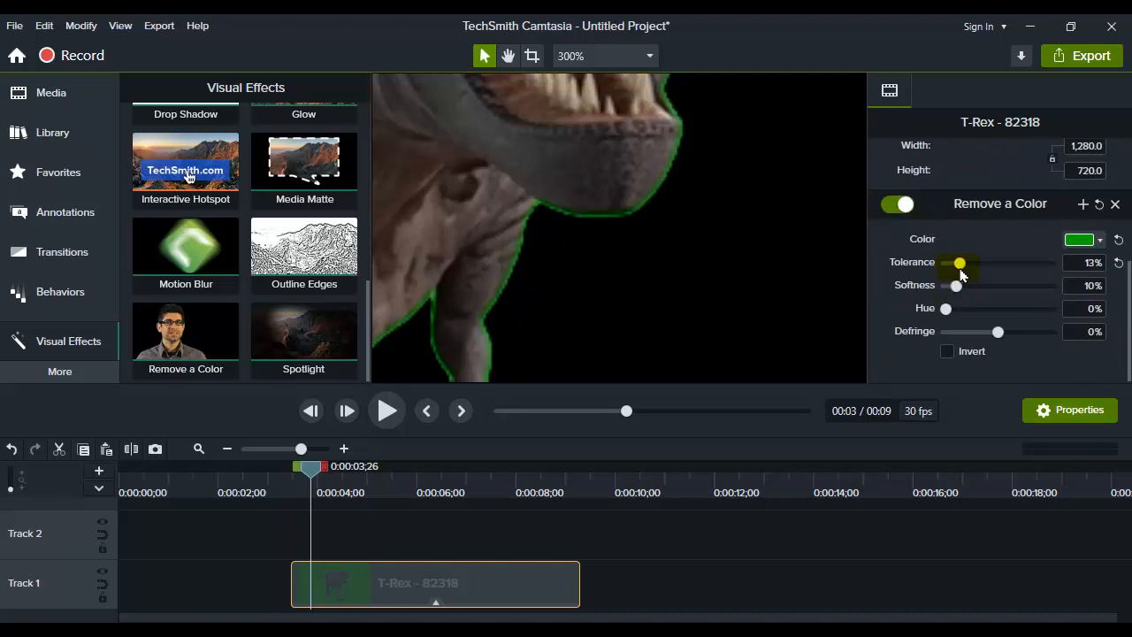
pyautogui.moveTo(959, 262); pyautogui.dragTo(984, 262)
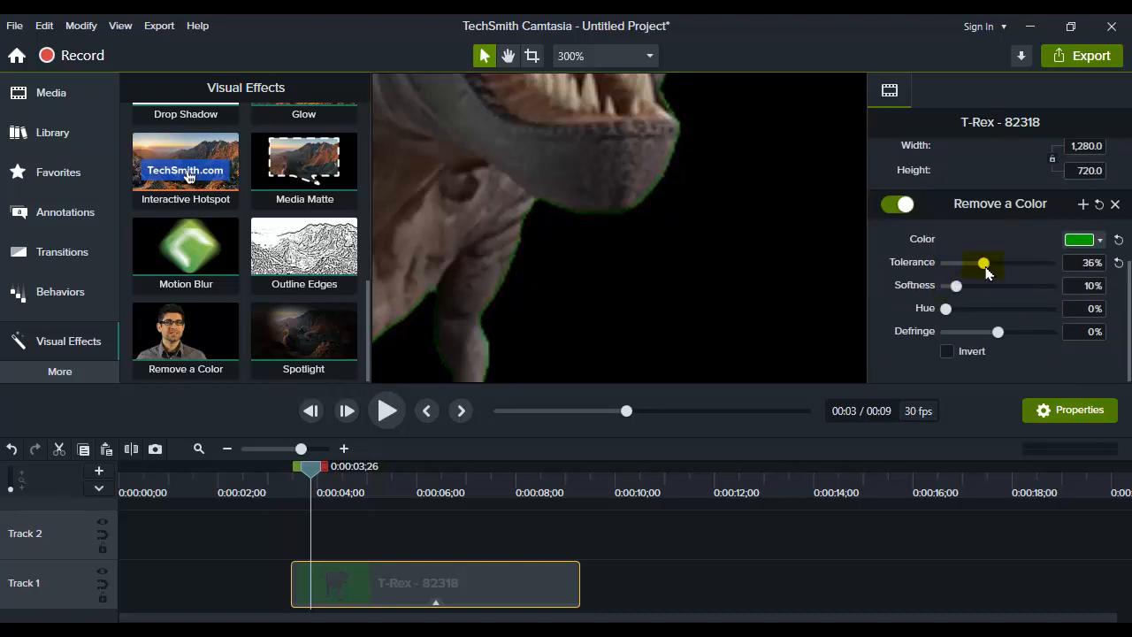
pyautogui.moveTo(984, 262); pyautogui.dragTo(991, 262)
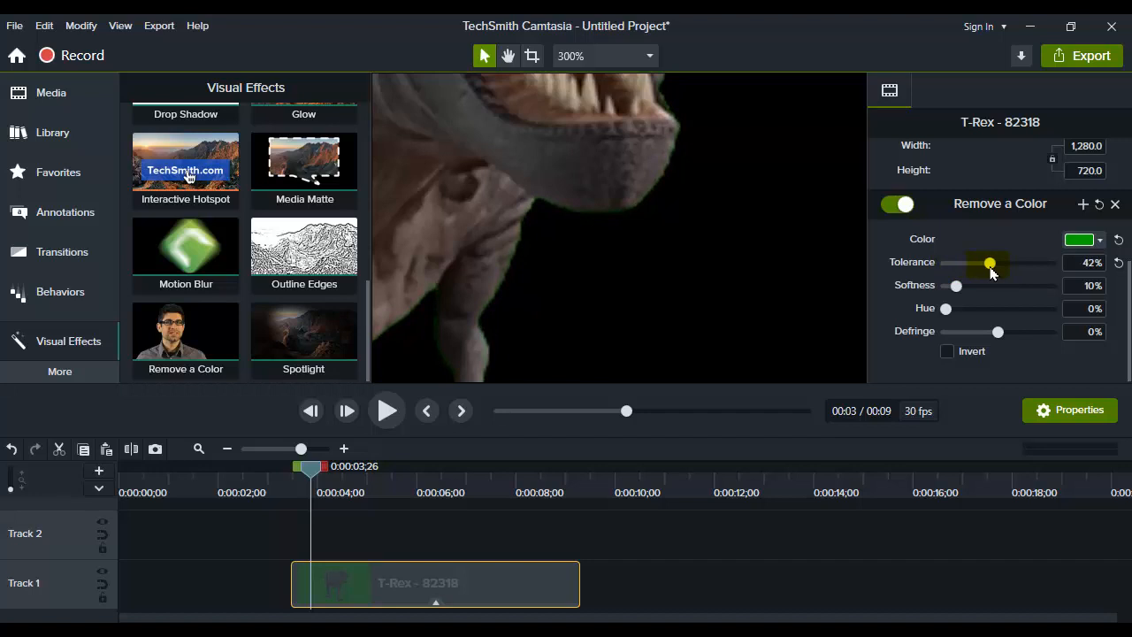
pyautogui.moveTo(989, 262); pyautogui.dragTo(993, 262)
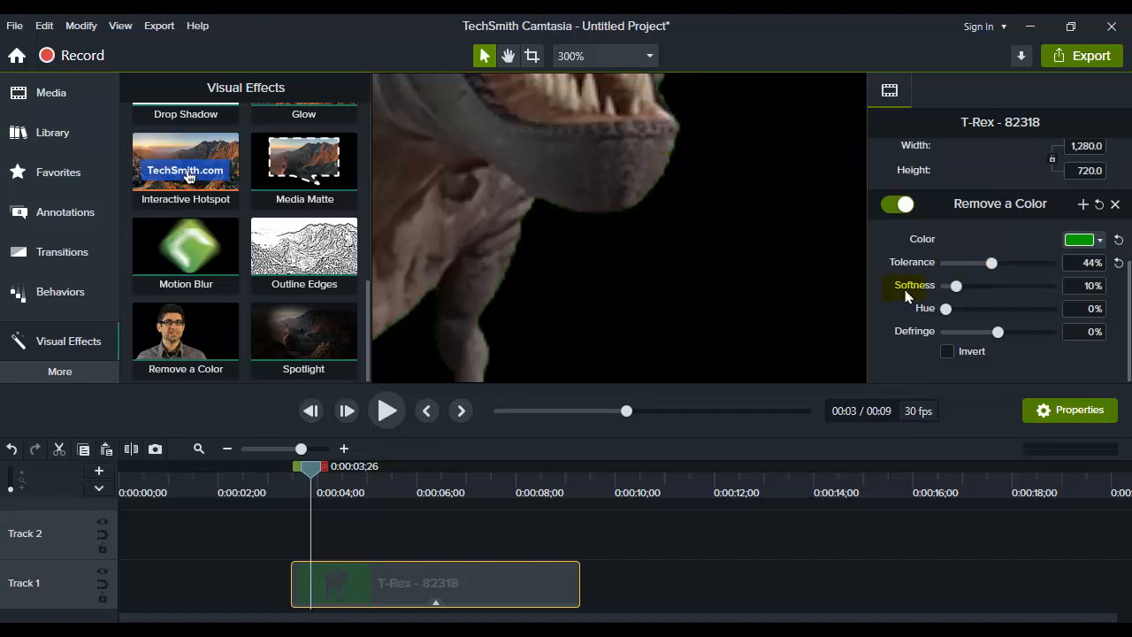
pyautogui.moveTo(955, 286); pyautogui.dragTo(963, 287)
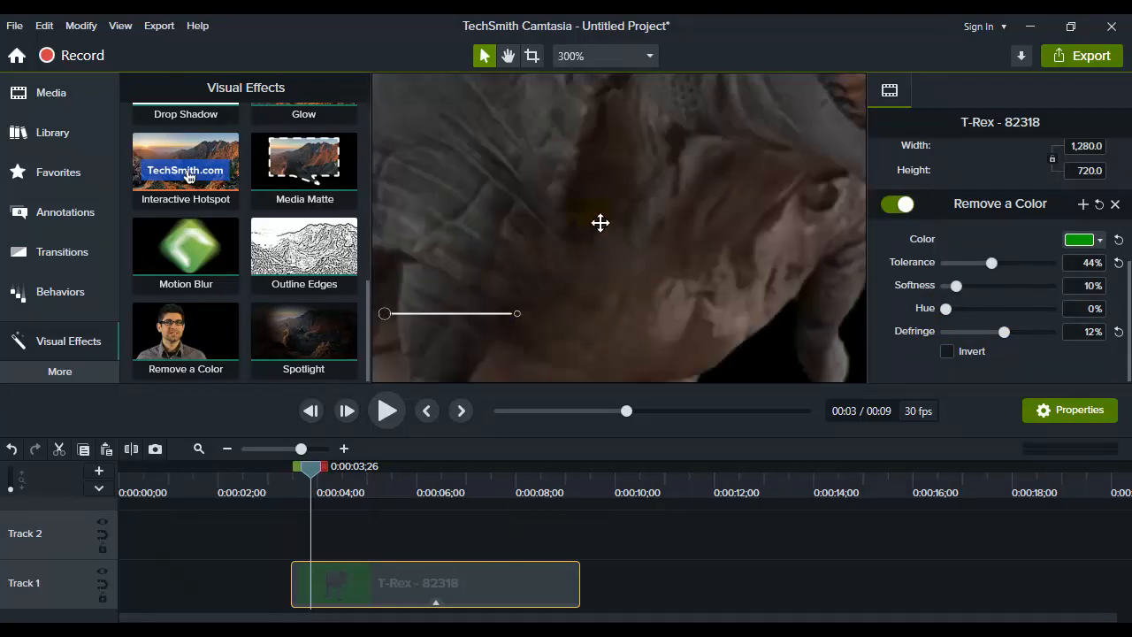
# Step: Fit the frame at 35%, play back the keyed T-Rex over black, then show the asset Library
pyautogui.click(632, 54)
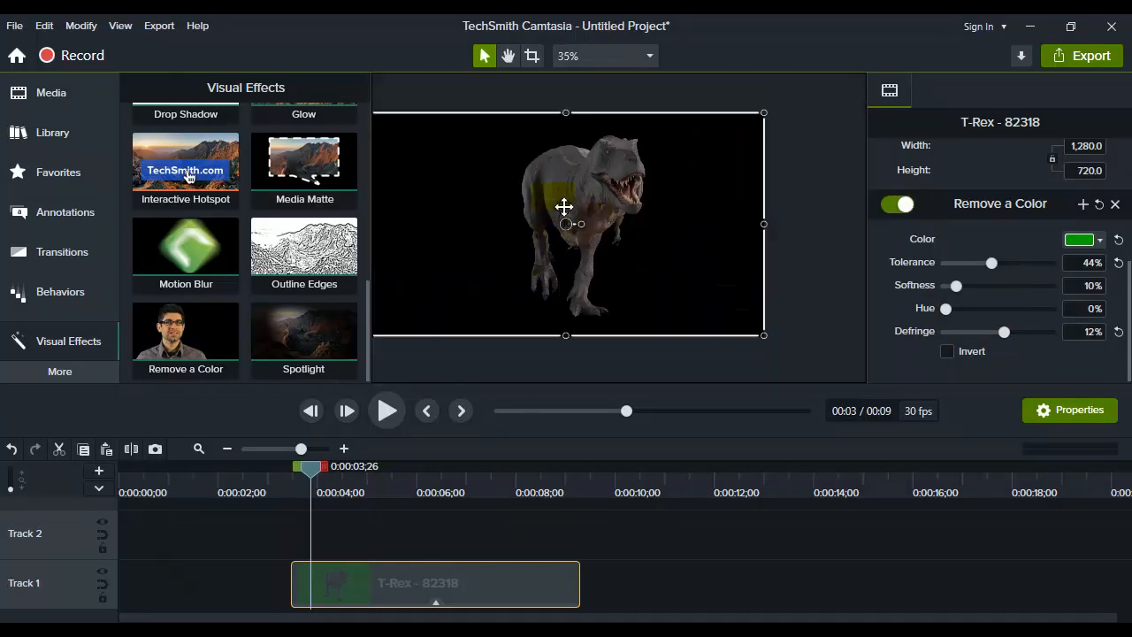
pyautogui.moveTo(309, 467); pyautogui.dragTo(292, 468)
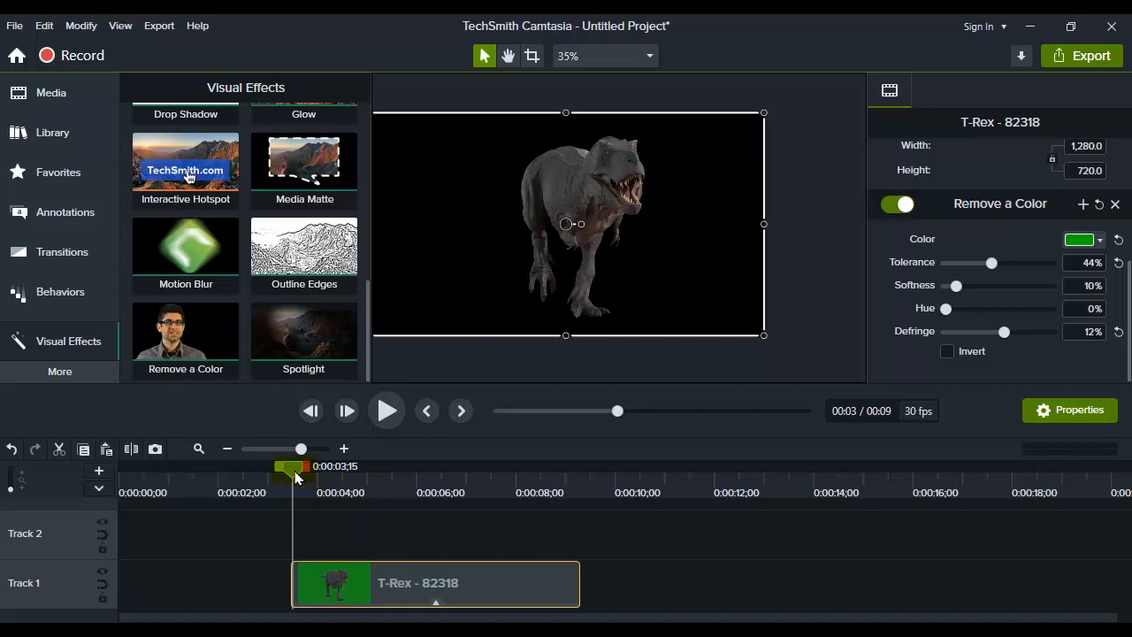
pyautogui.click(385, 411)
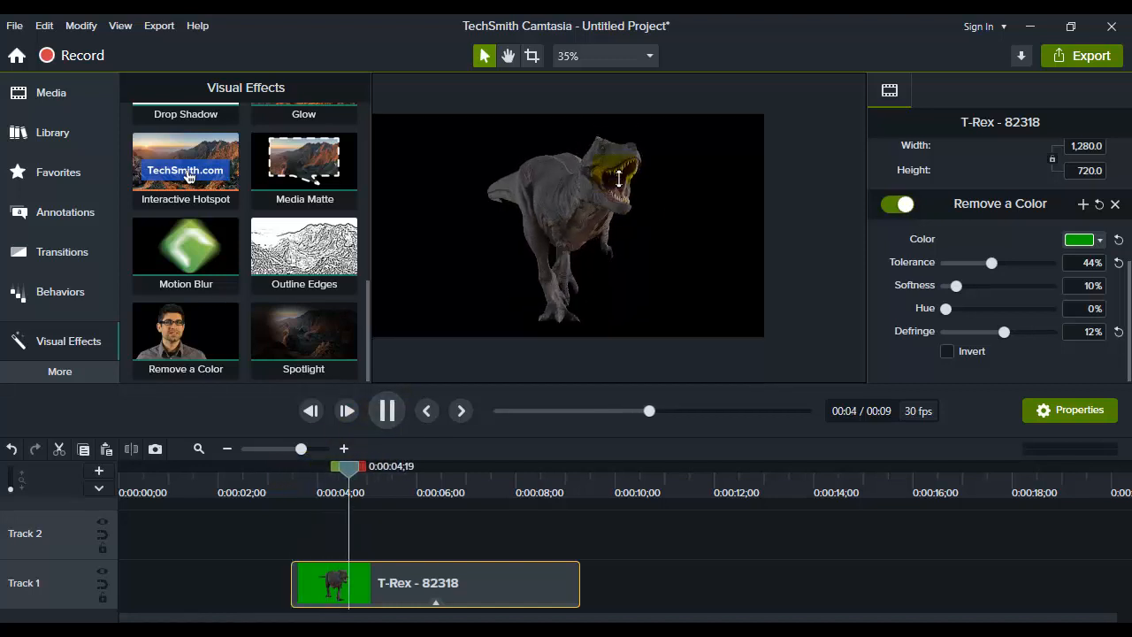
pyautogui.click(386, 410)
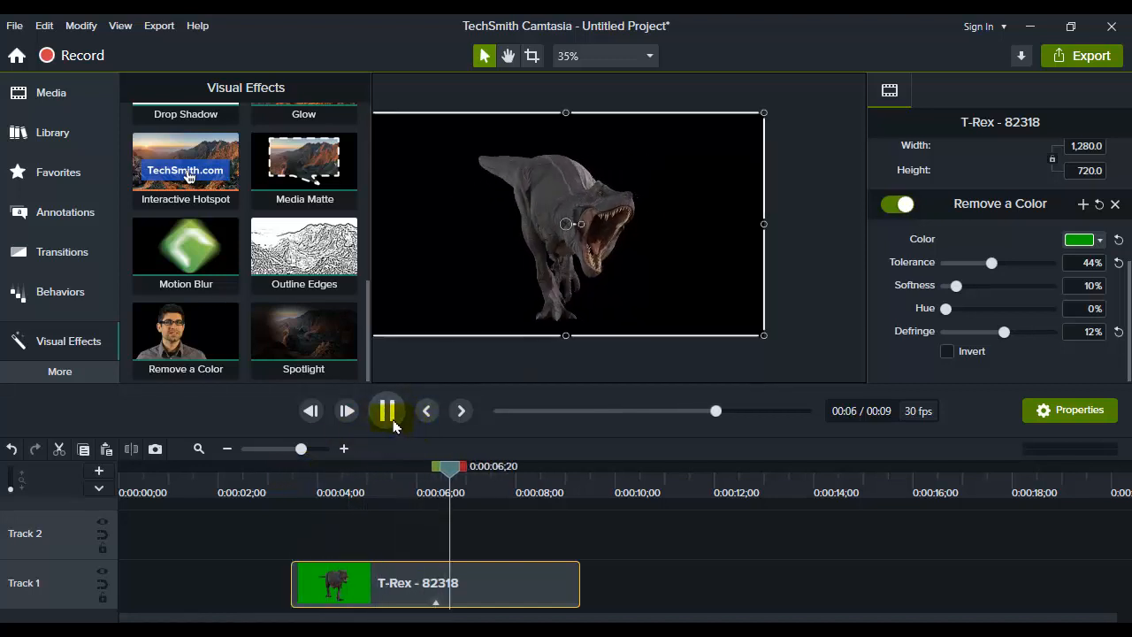
pyautogui.click(53, 131)
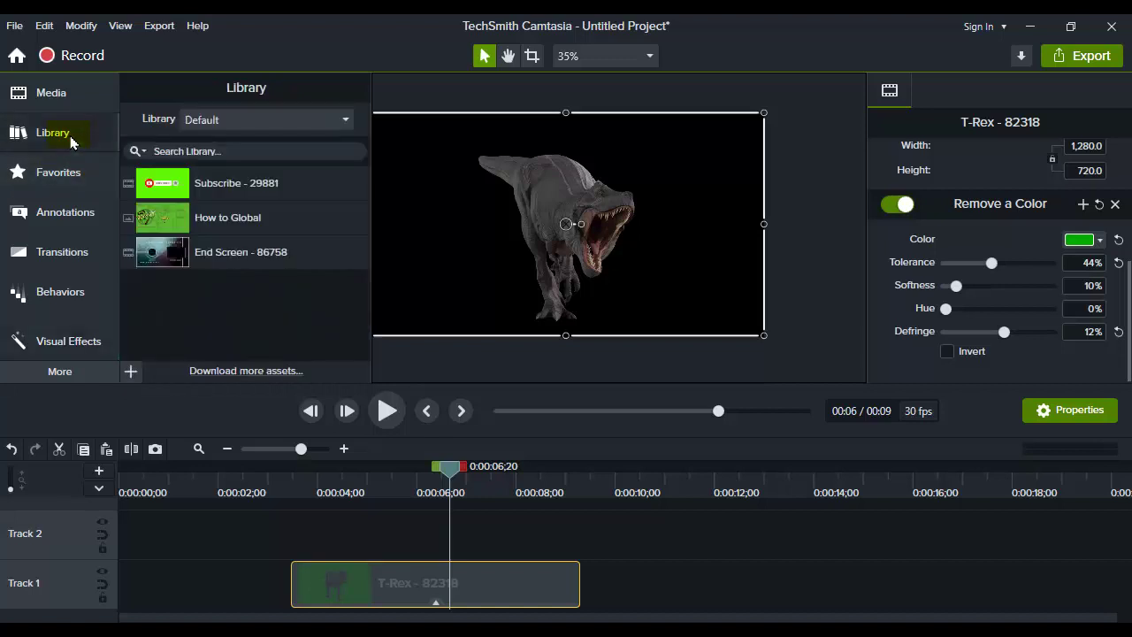
# Step: Add the Boy video from the Media Bin beneath the keyed T-Rex and scrub to check the composite
pyautogui.click(49, 92)
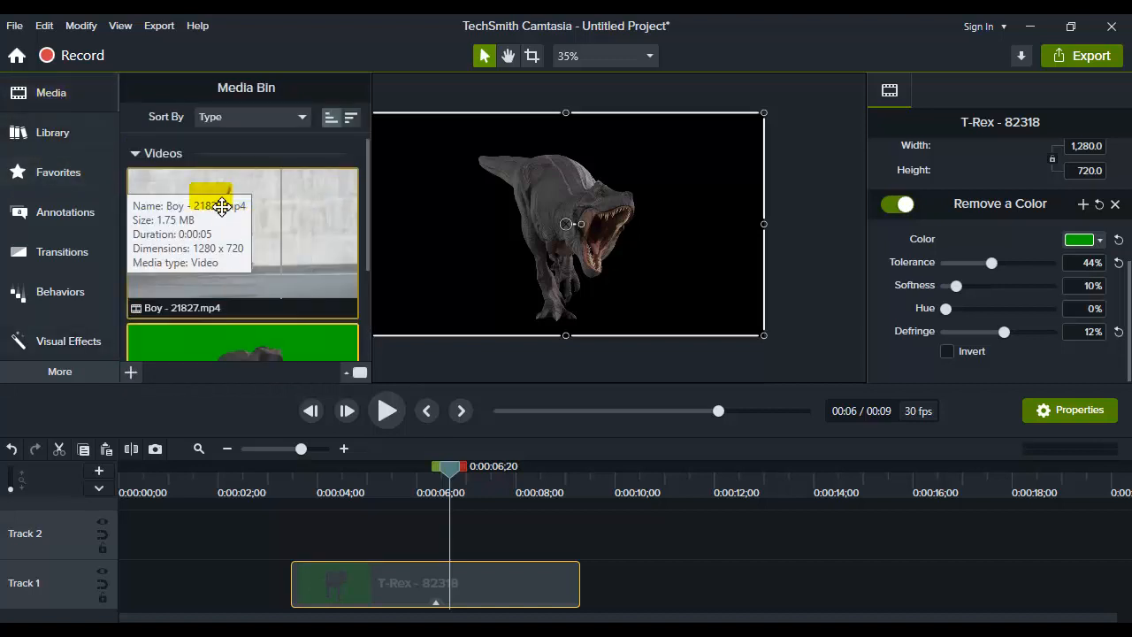
pyautogui.moveTo(245, 239); pyautogui.dragTo(818, 584)
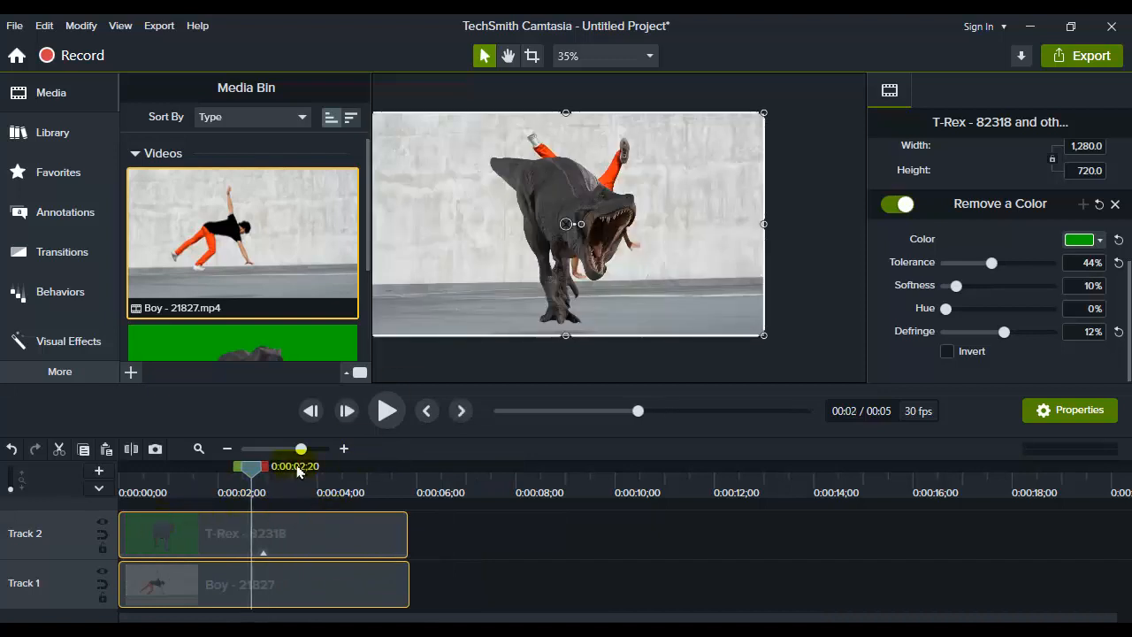
pyautogui.moveTo(566, 223); pyautogui.dragTo(495, 223)
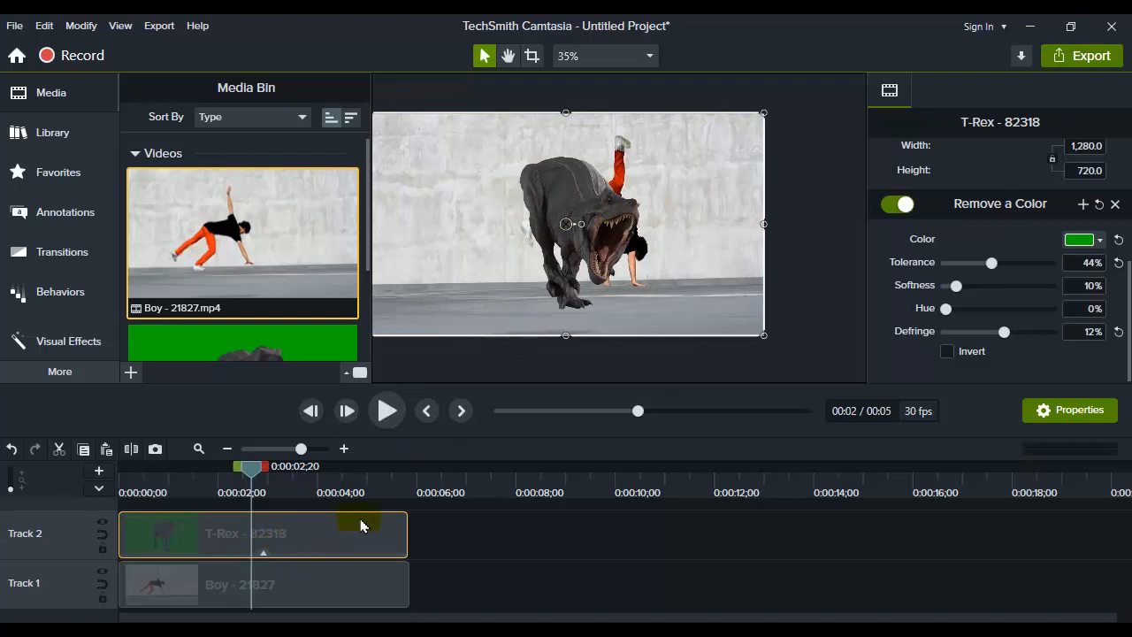
pyautogui.moveTo(752, 133)
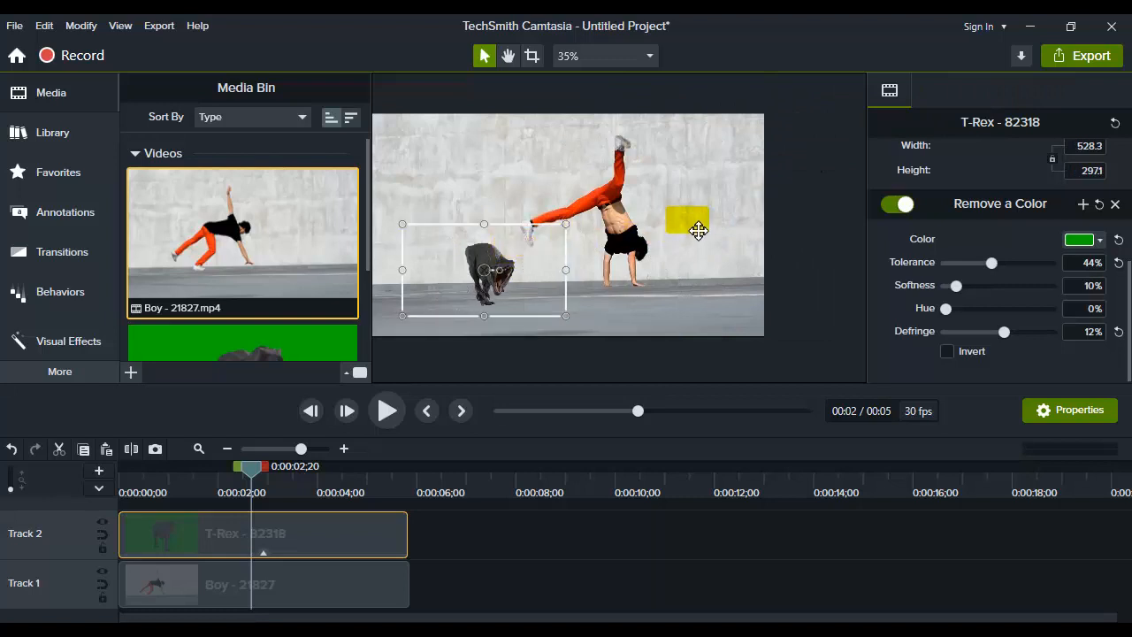
# Step: Tilt, enlarge and move the T-Rex to the left edge lunging at the boy, then preview playback
pyautogui.moveTo(687, 221); pyautogui.dragTo(496, 265)
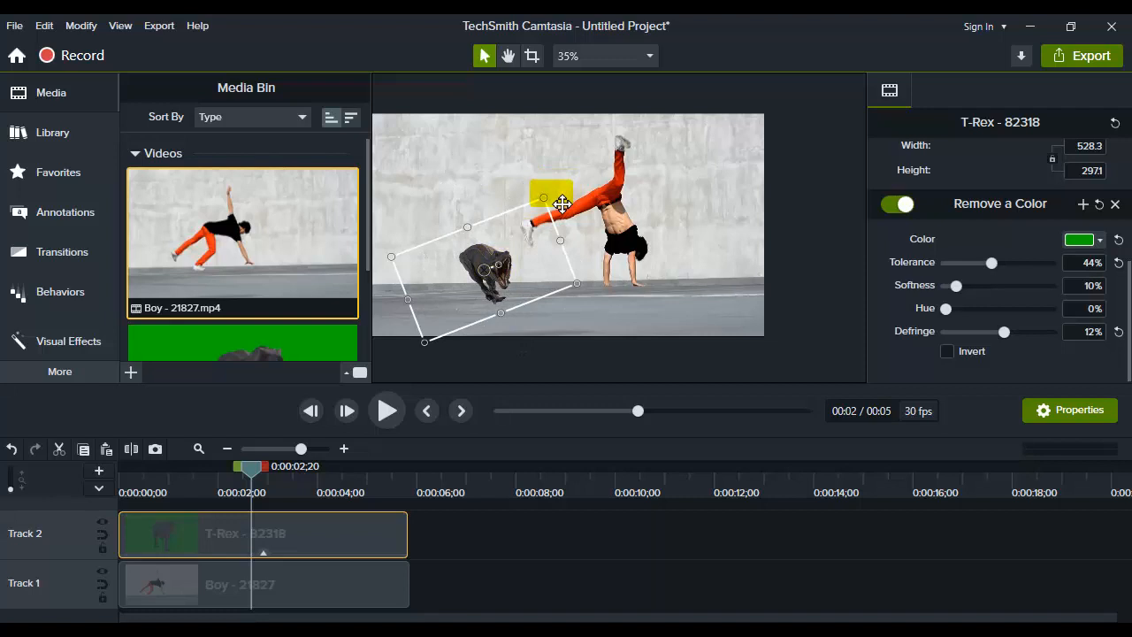
pyautogui.moveTo(563, 205); pyautogui.dragTo(580, 153)
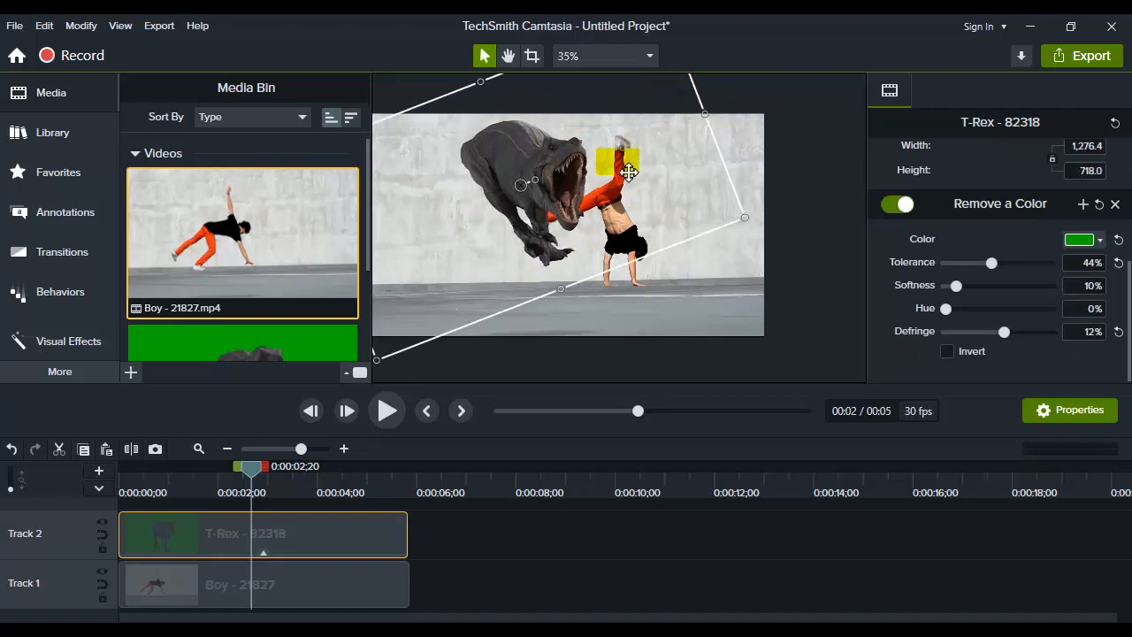
pyautogui.moveTo(628, 174); pyautogui.dragTo(484, 206)
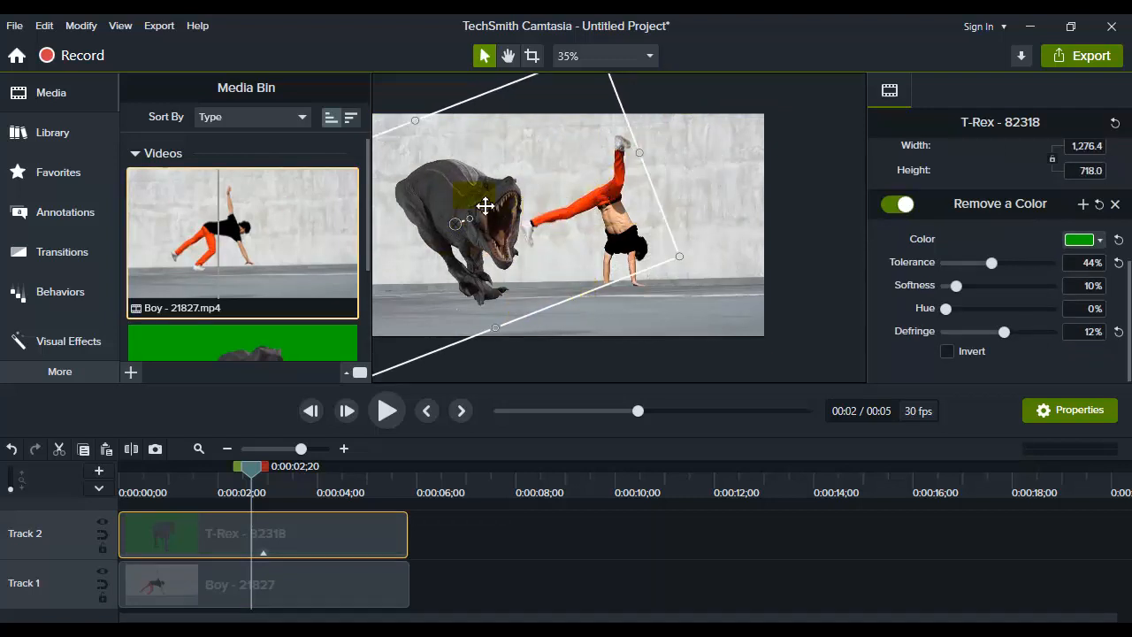
pyautogui.click(386, 410)
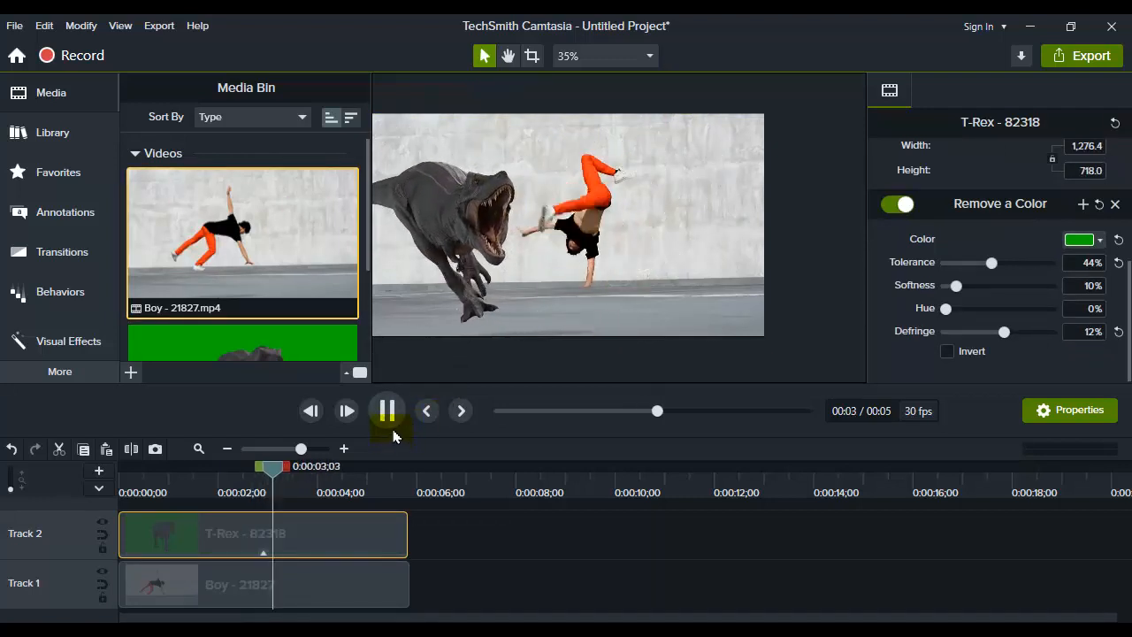
pyautogui.click(386, 411)
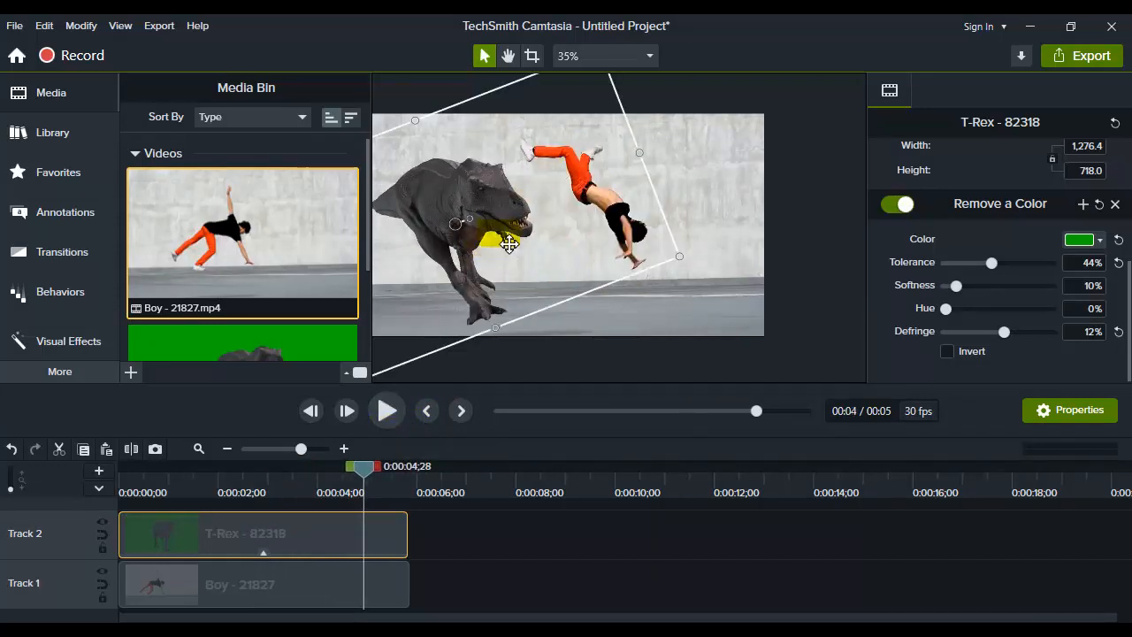
pyautogui.moveTo(244, 245)
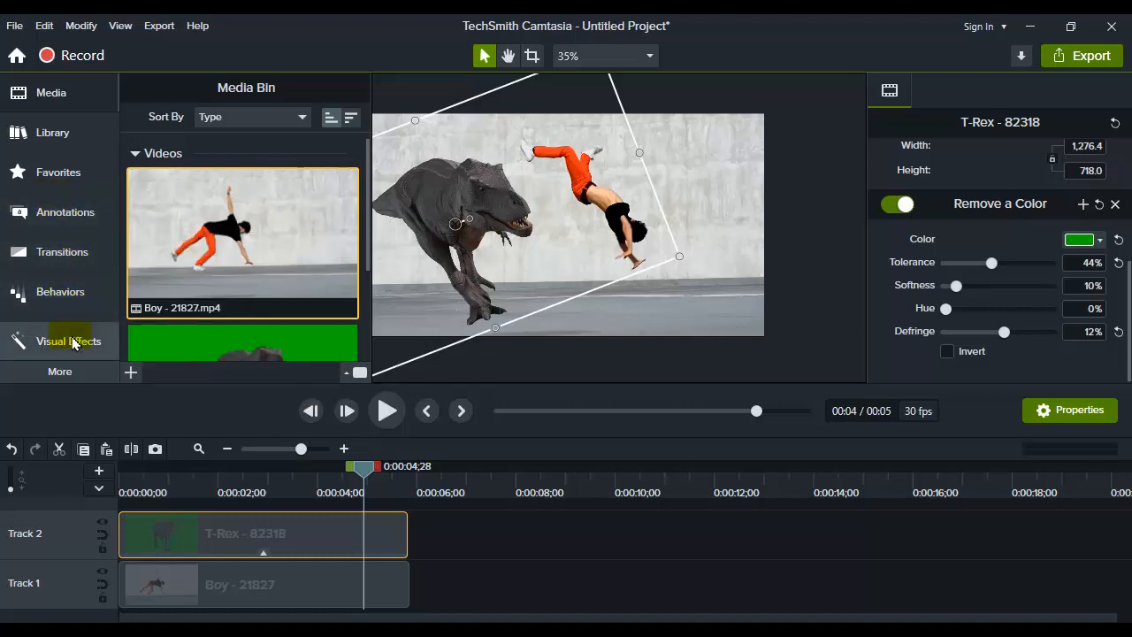
# Step: Add Glow (35% radius, 60% intensity) to the T-Rex clip below Remove a Color
pyautogui.click(68, 340)
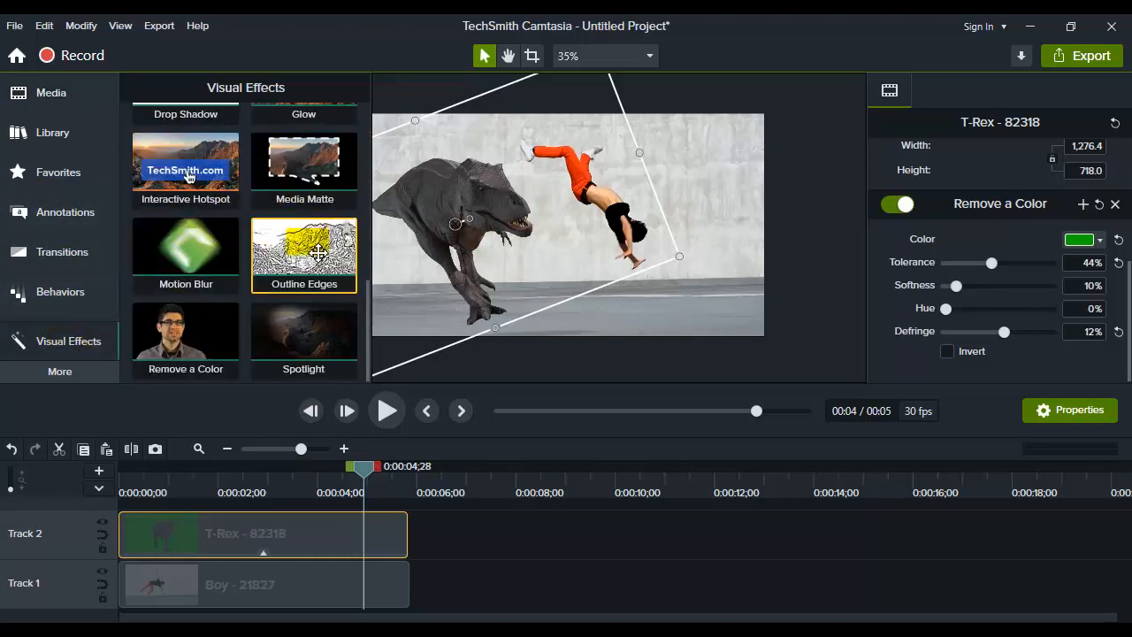
pyautogui.scroll(3)
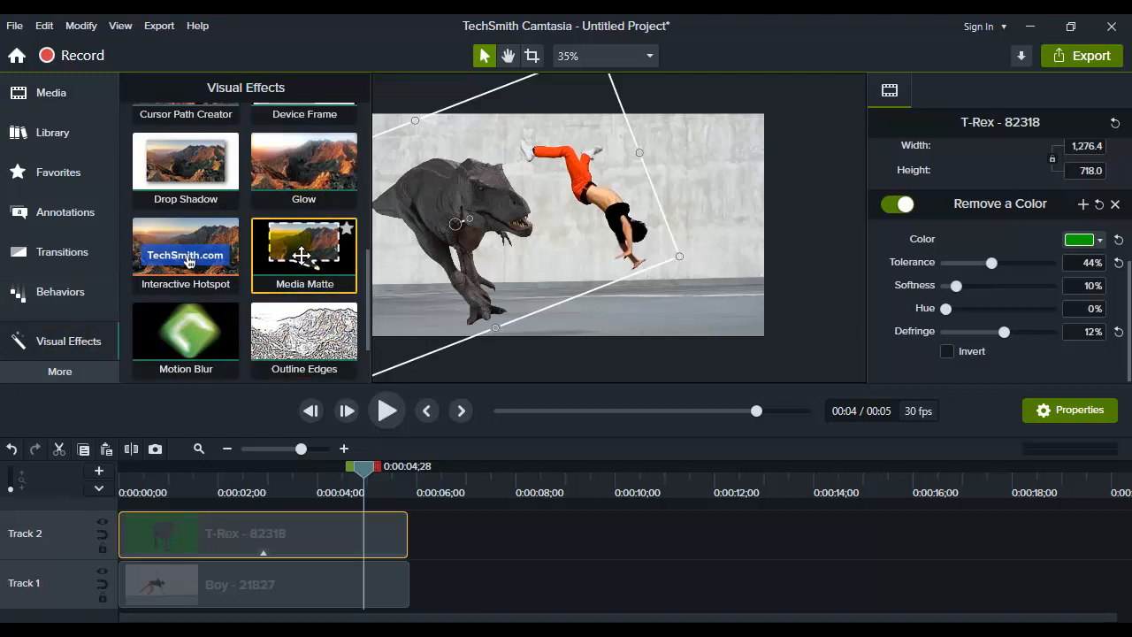
pyautogui.click(261, 583)
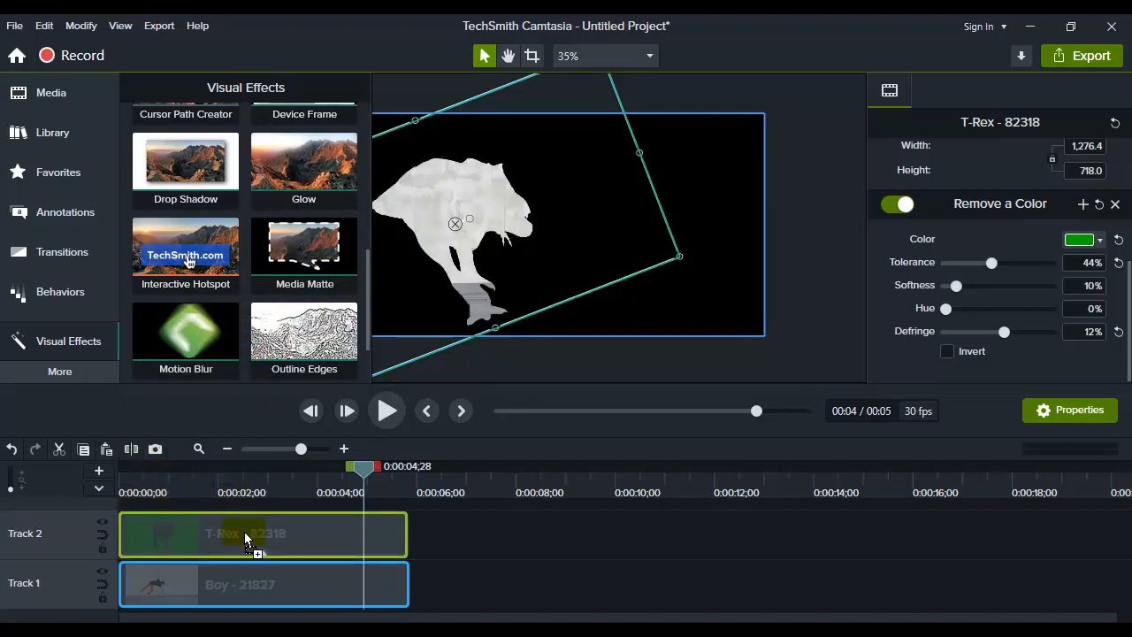
pyautogui.moveTo(279, 457)
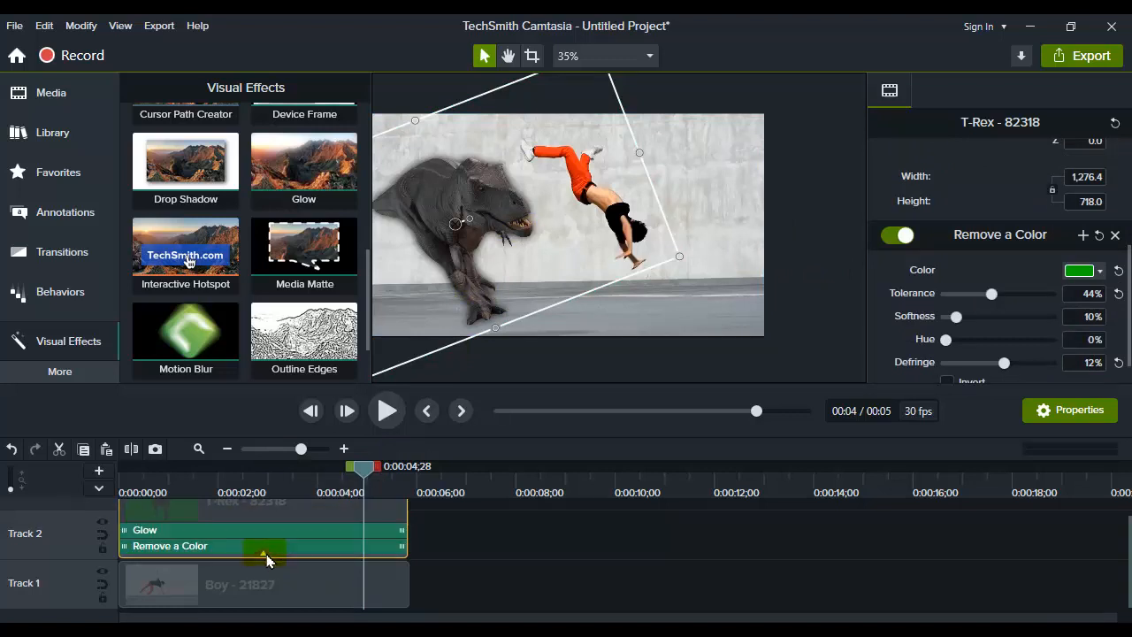
pyautogui.click(221, 531)
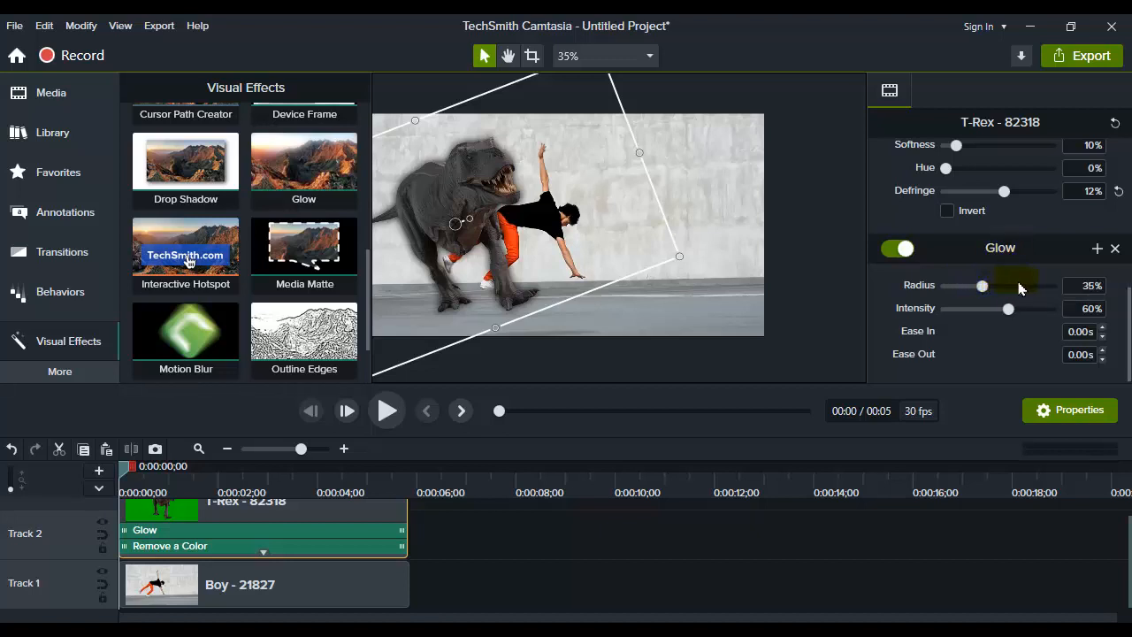
# Step: Drag the Glow sliders to 69% radius and 68% intensity on the T-Rex clip
pyautogui.moveTo(981, 285); pyautogui.dragTo(952, 284)
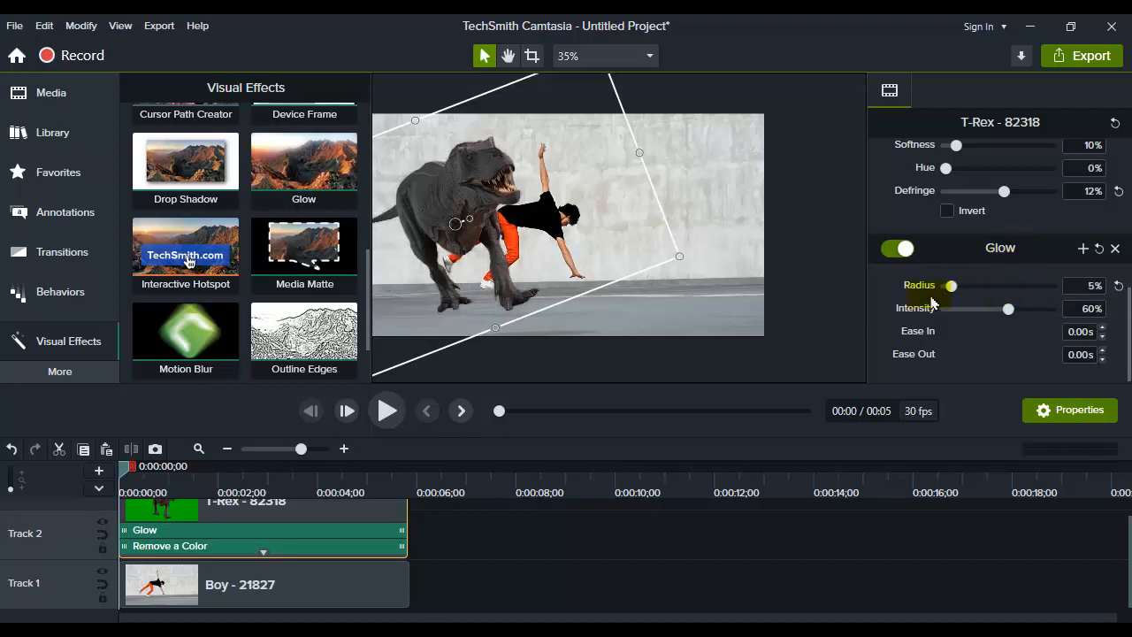
pyautogui.moveTo(951, 285); pyautogui.dragTo(1051, 285)
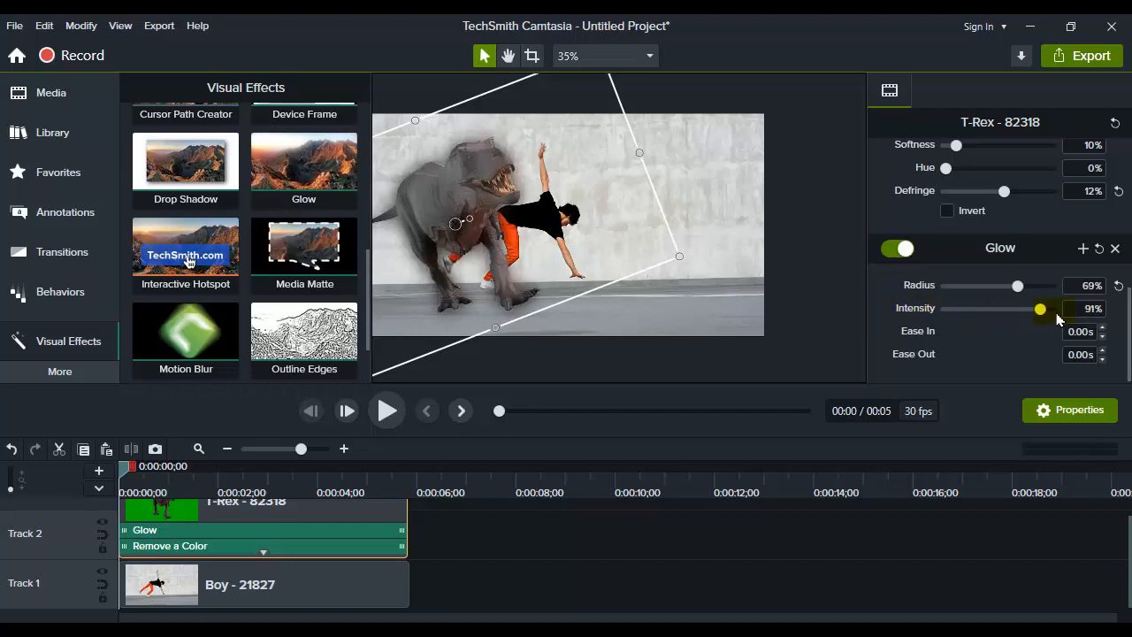
pyautogui.moveTo(1041, 308); pyautogui.dragTo(1017, 308)
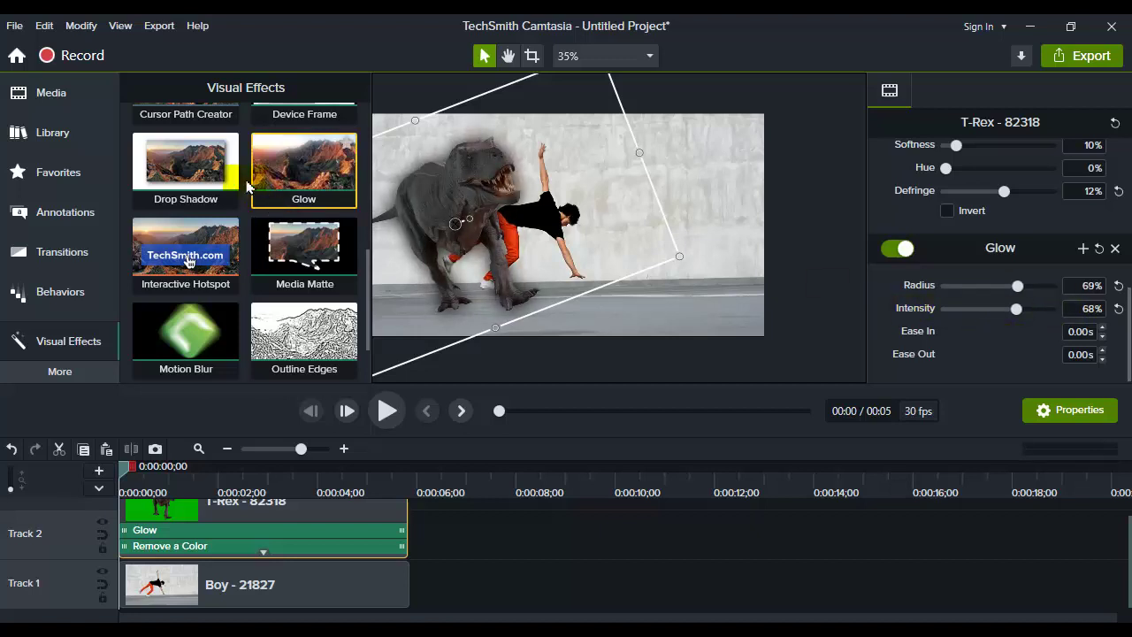
pyautogui.scroll(3)
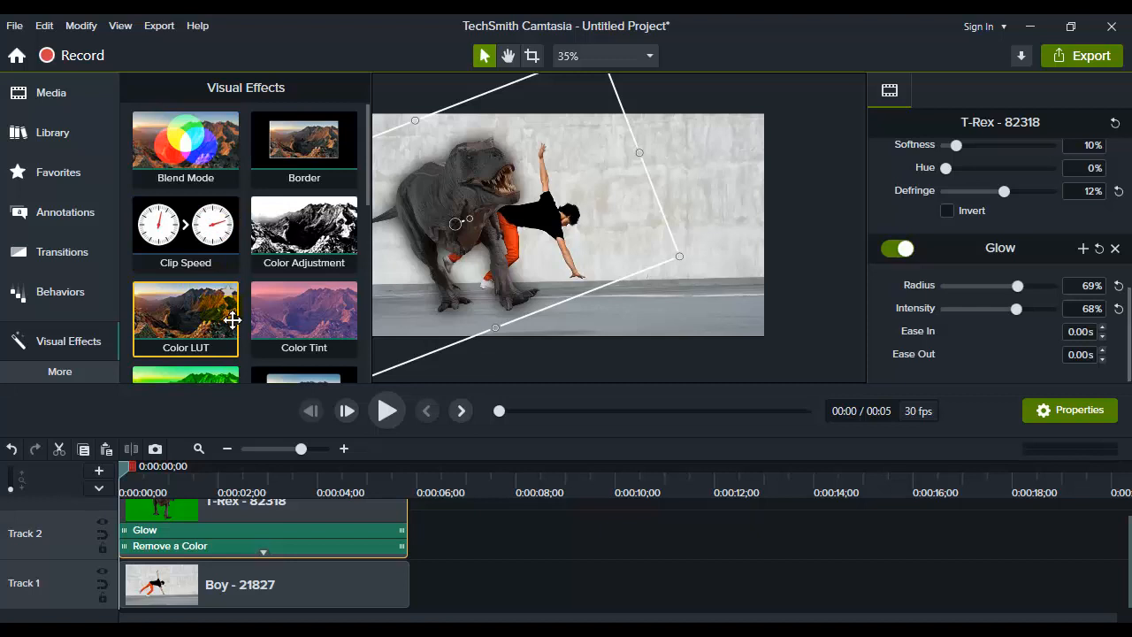
pyautogui.moveTo(305, 319)
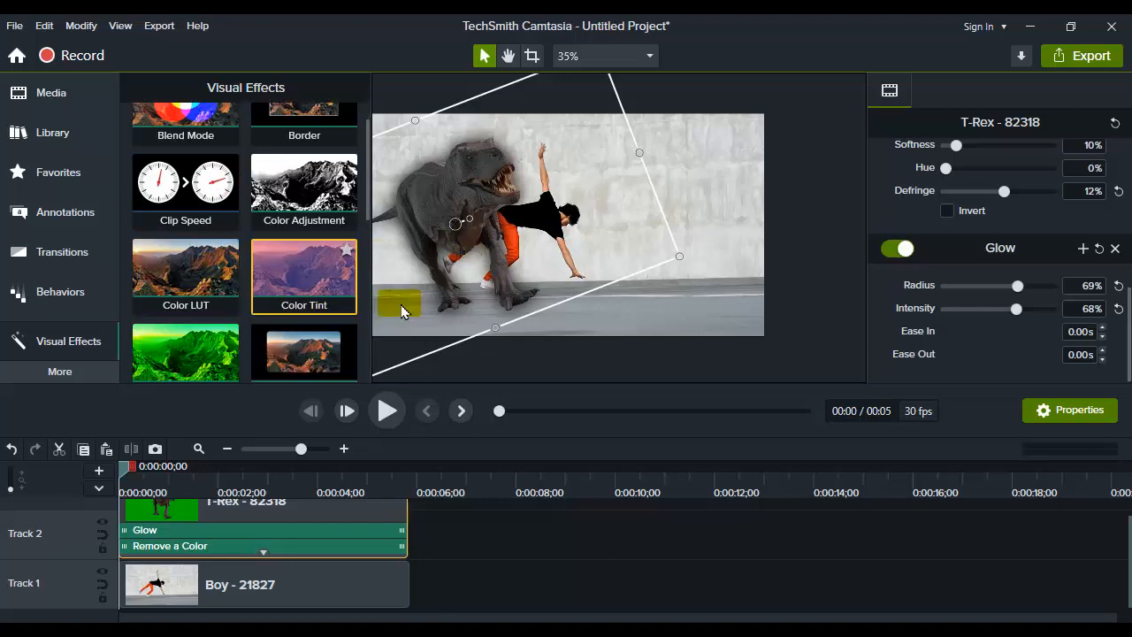
# Step: Switch from Visual Effects to the Animations panel with Zoom-n-Pan controls
pyautogui.scroll(3)
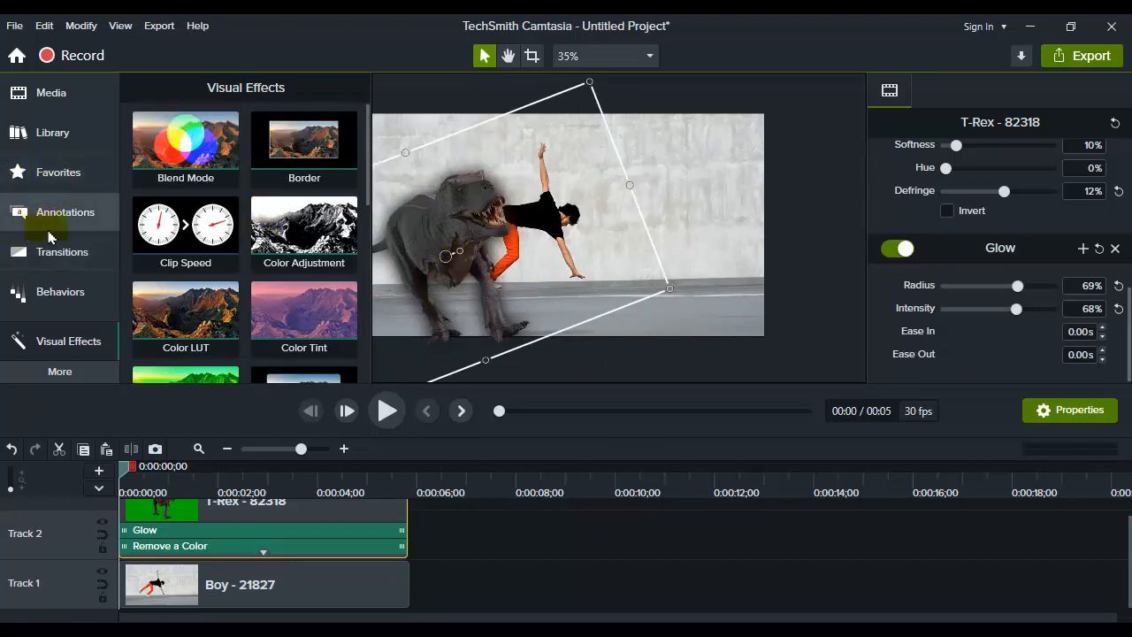
pyautogui.click(61, 371)
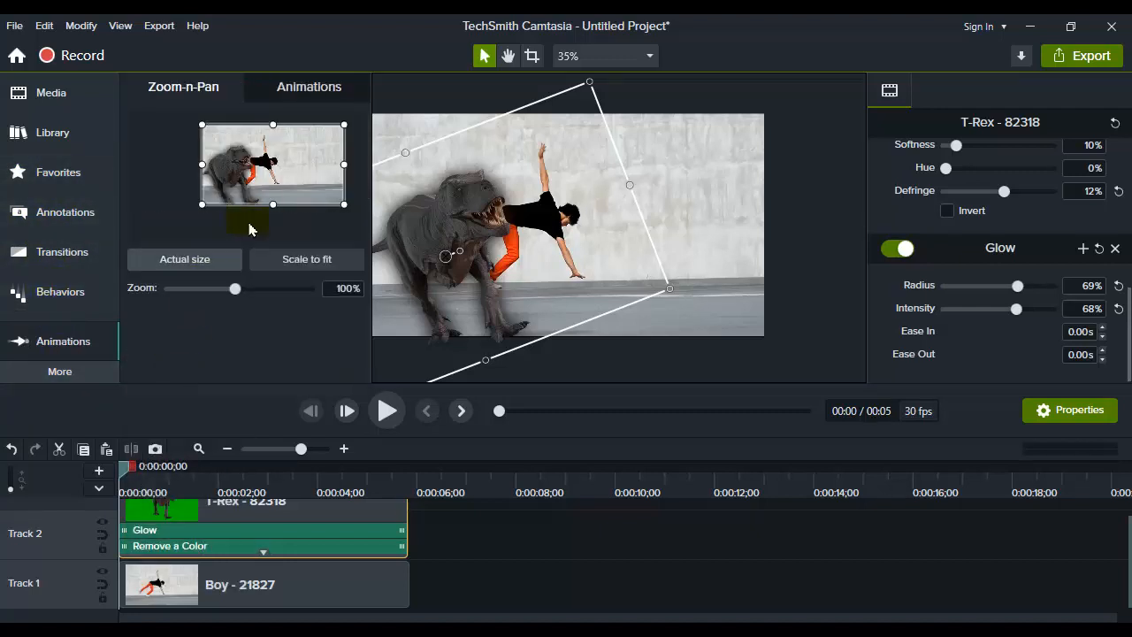
pyautogui.moveTo(425, 407)
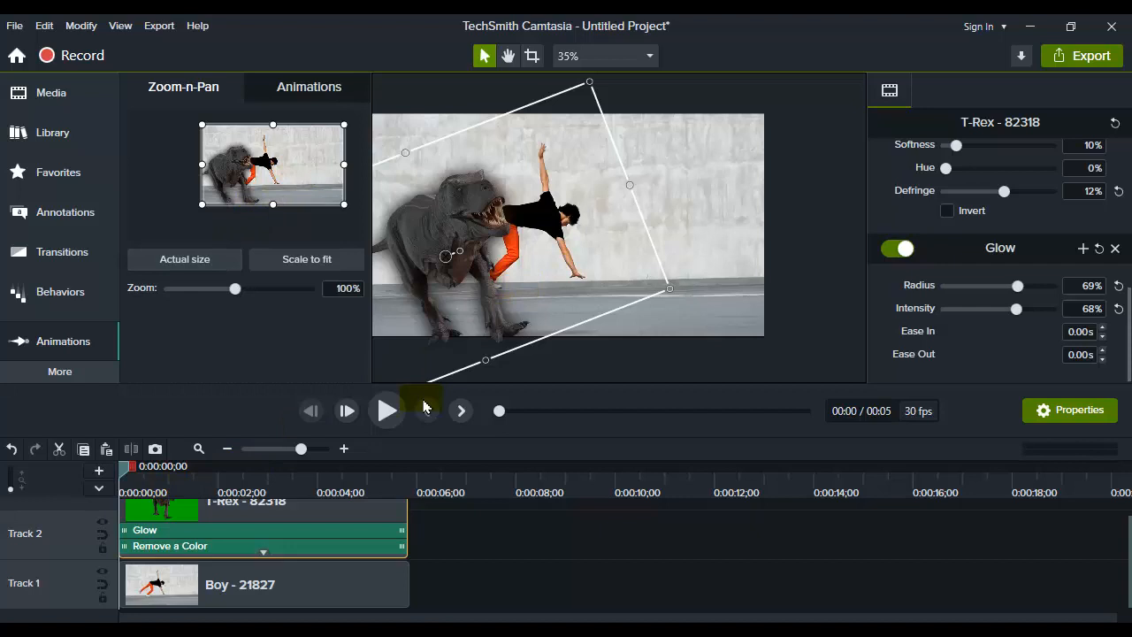
# Step: Resize the Zoom-n-Pan box to push in 250% on the T-Rex and preview from the start
pyautogui.click(386, 410)
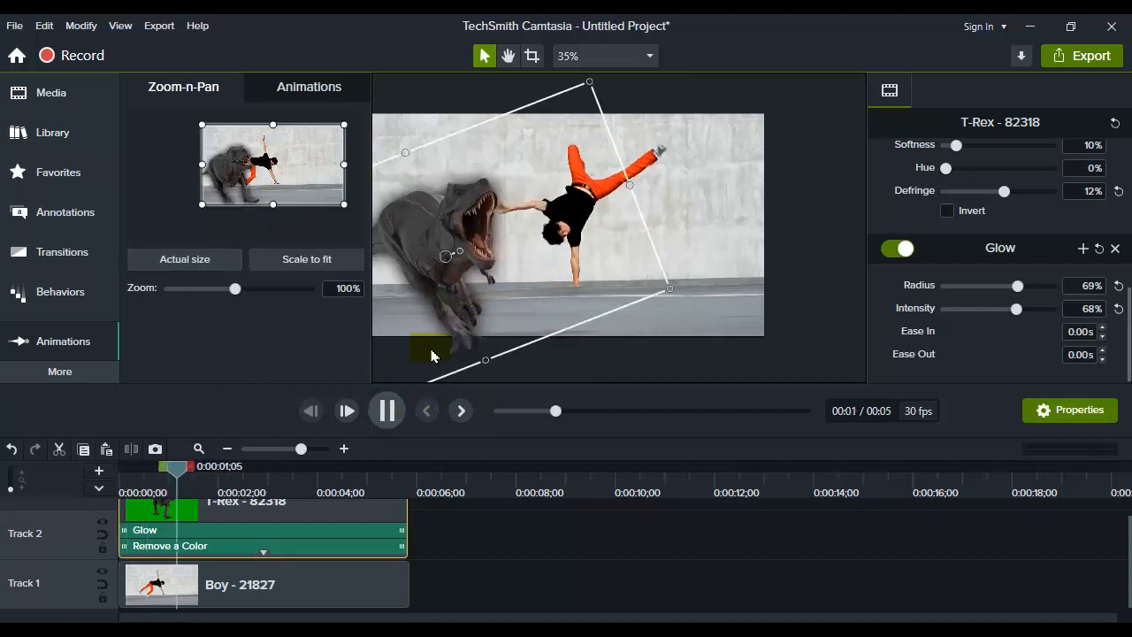
pyautogui.click(386, 410)
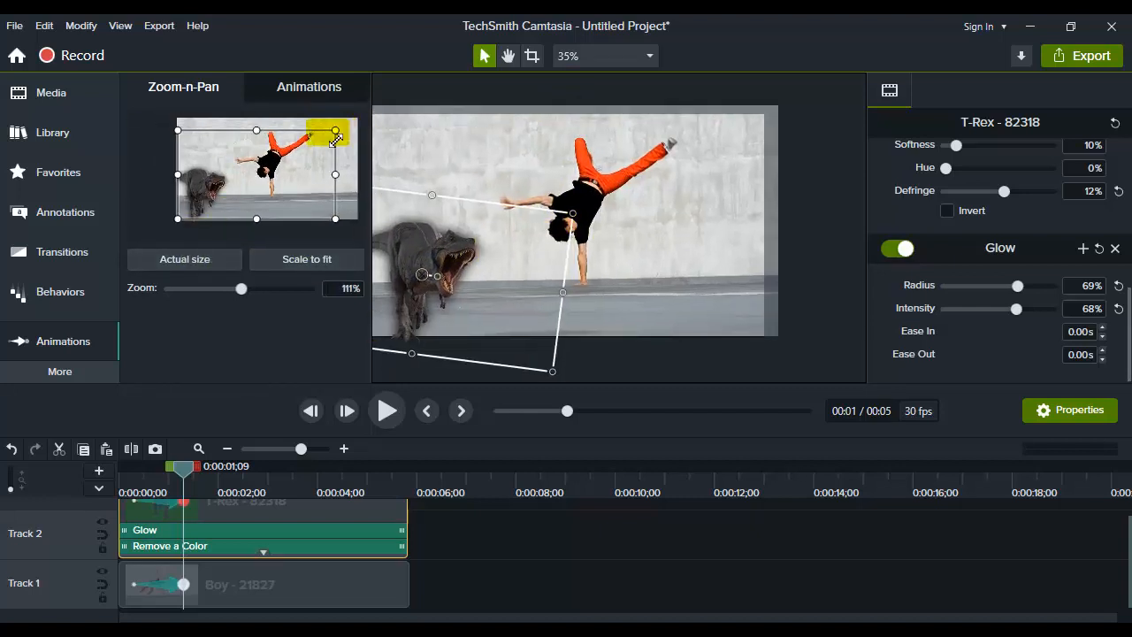
pyautogui.moveTo(240, 288); pyautogui.dragTo(308, 288)
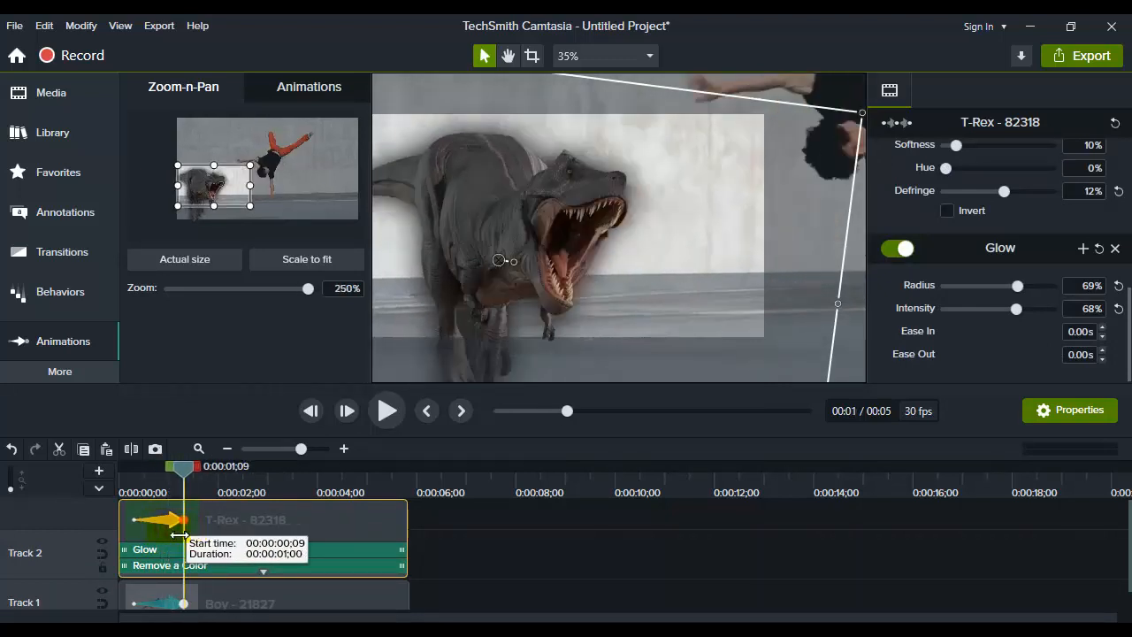
pyautogui.moveTo(189, 547)
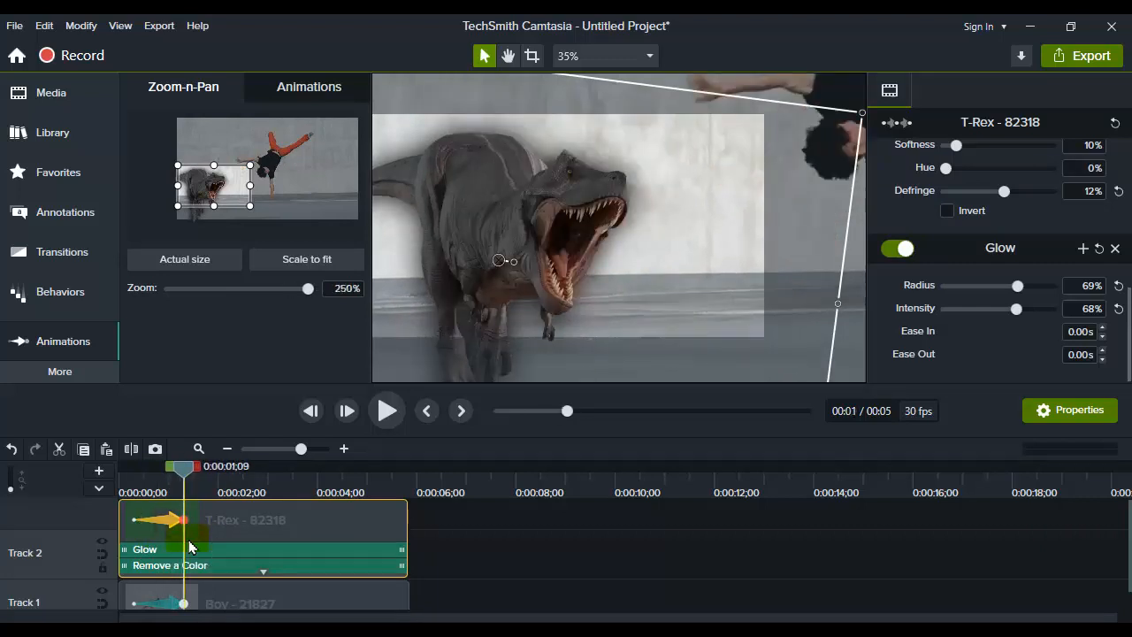
pyautogui.click(386, 410)
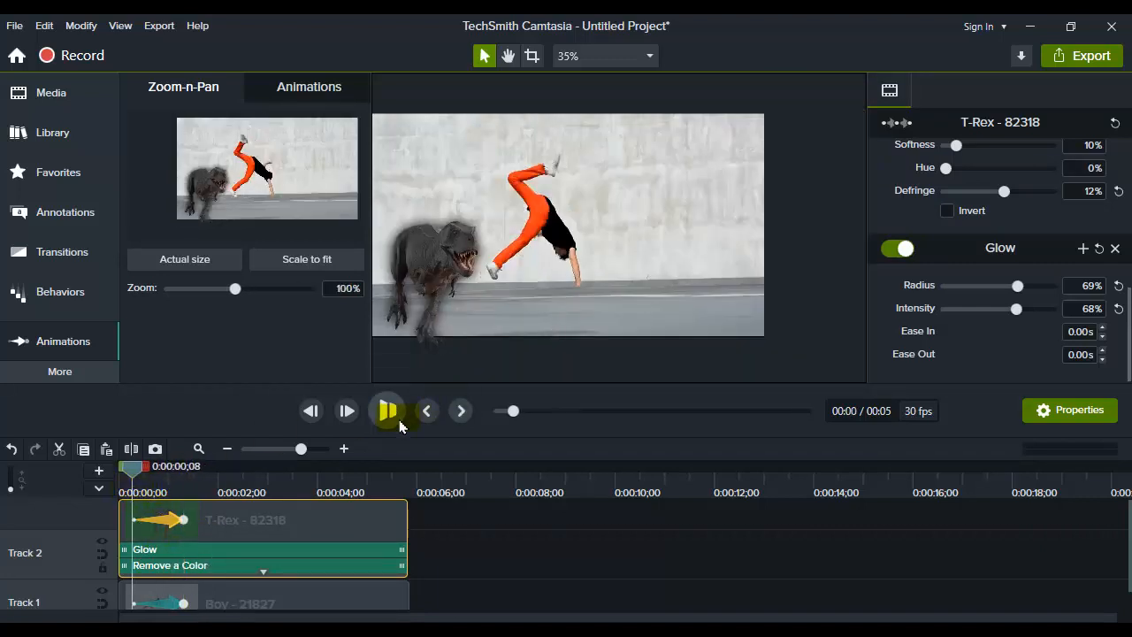
# Step: Pause near 0:02:14 and add a zoom back out to 100% showing the whole scene
pyautogui.click(386, 410)
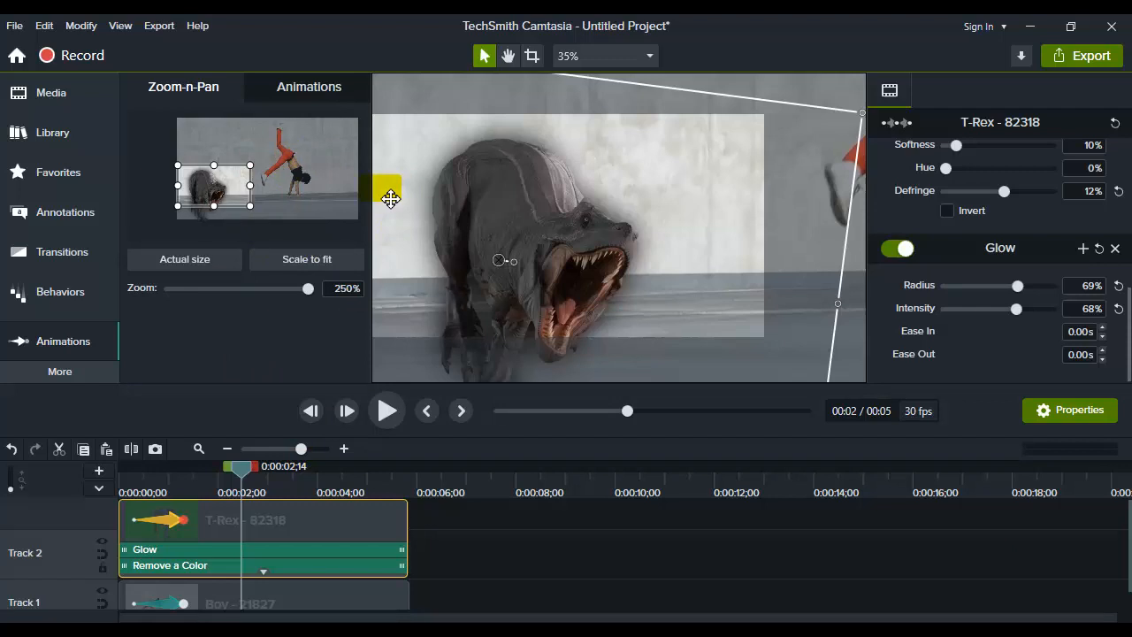
pyautogui.moveTo(308, 258)
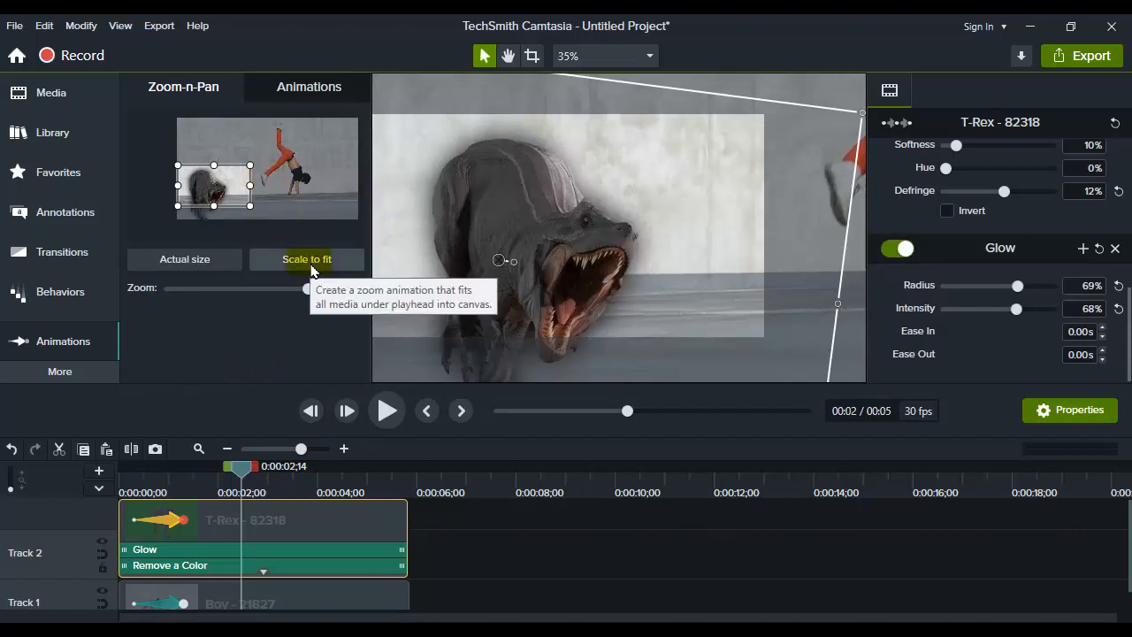
pyautogui.click(306, 259)
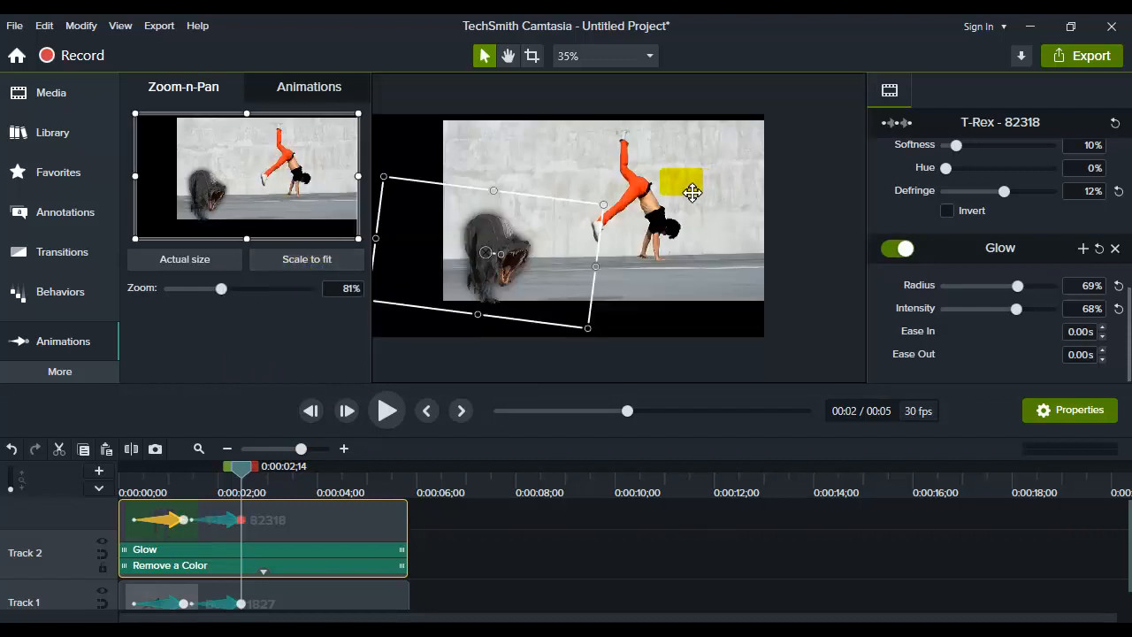
pyautogui.click(184, 259)
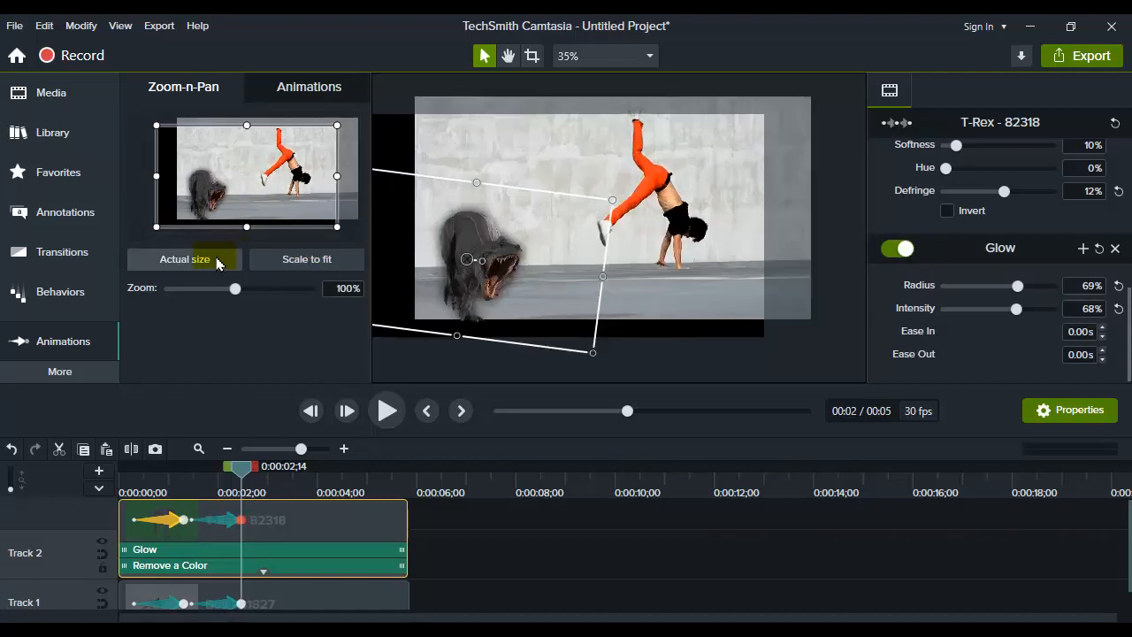
pyautogui.moveTo(106, 471)
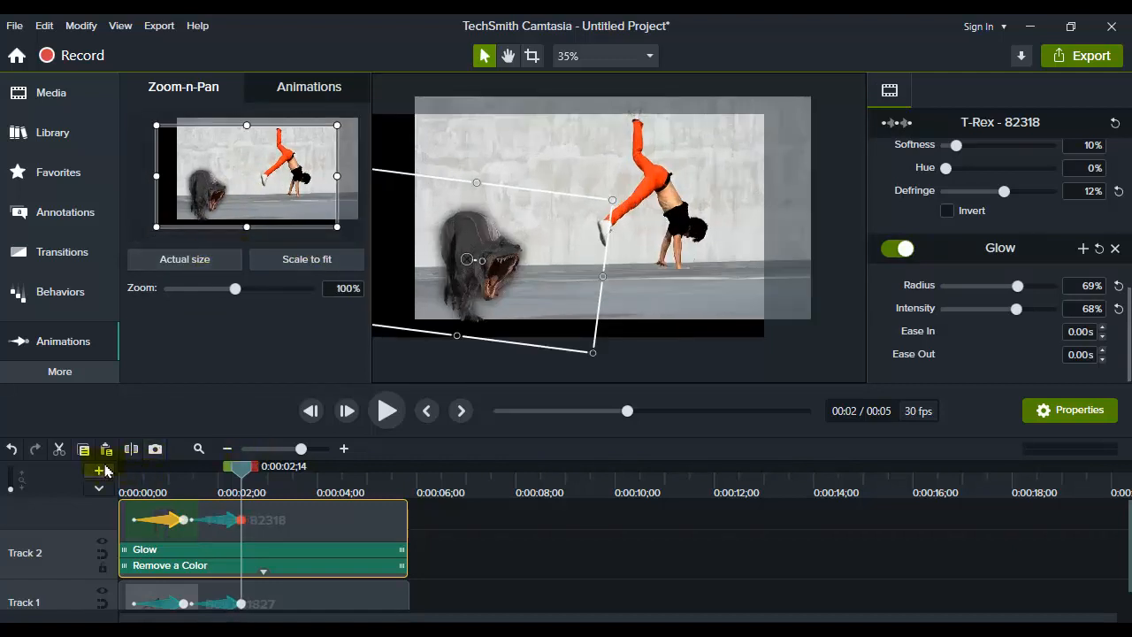
# Step: Undo twice so only the 250% push-in on the T-Rex remains
pyautogui.click(14, 450)
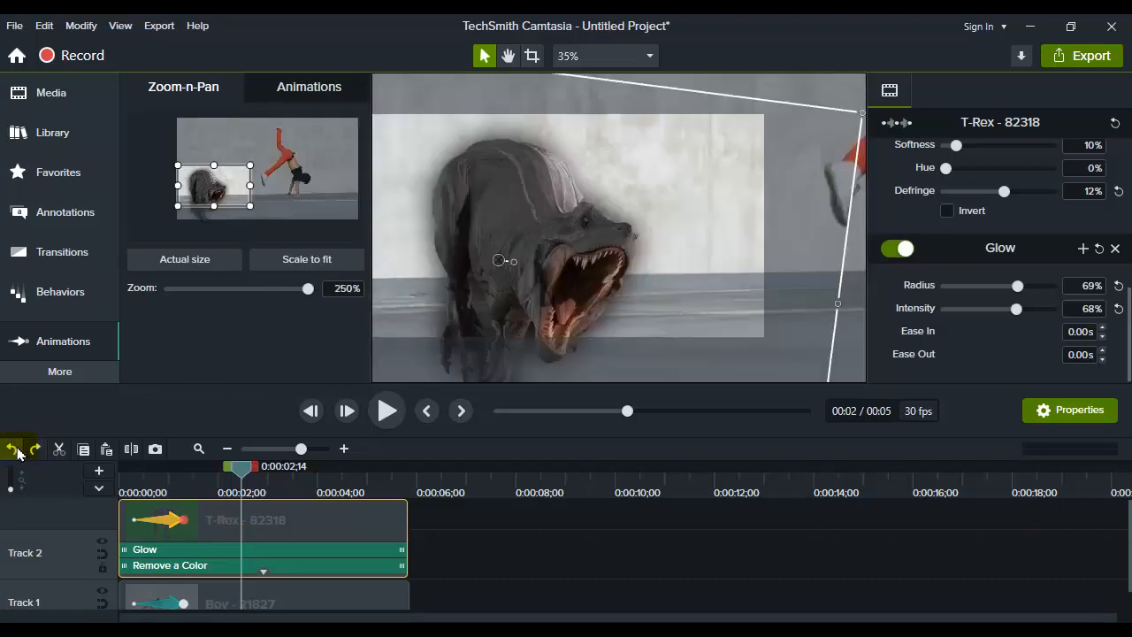
pyautogui.moveTo(14, 449)
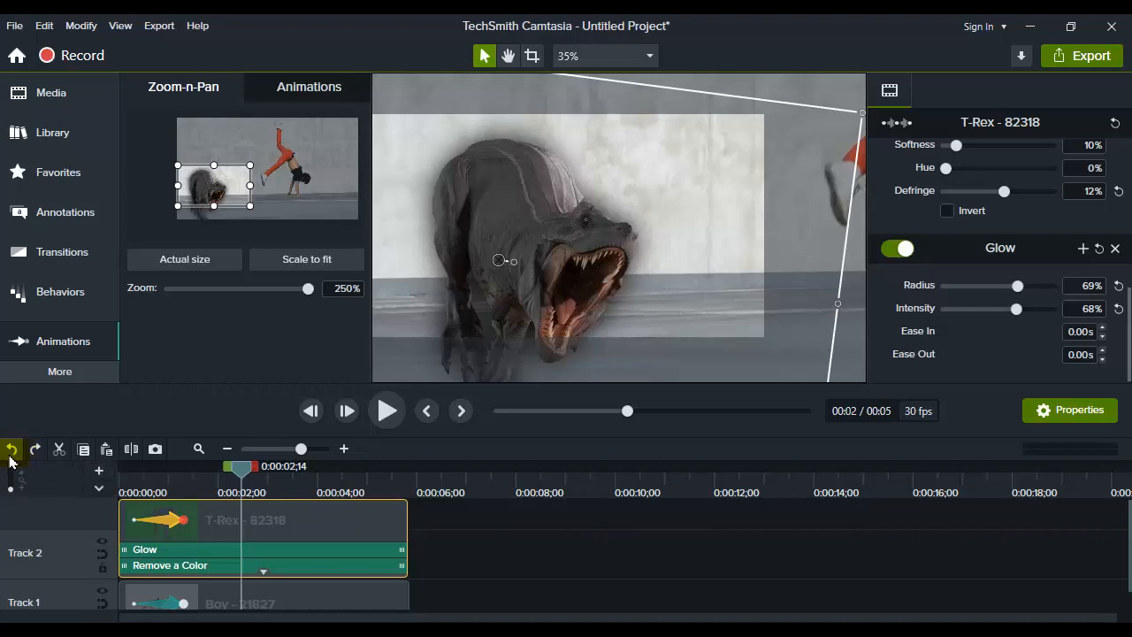
pyautogui.click(11, 449)
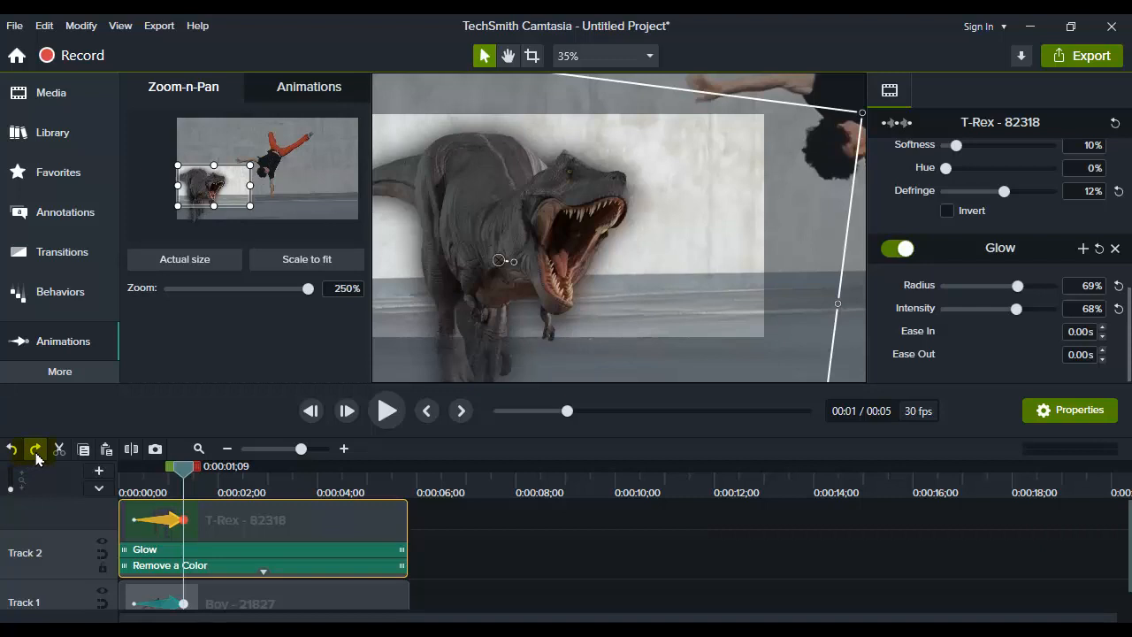
pyautogui.moveTo(35, 449)
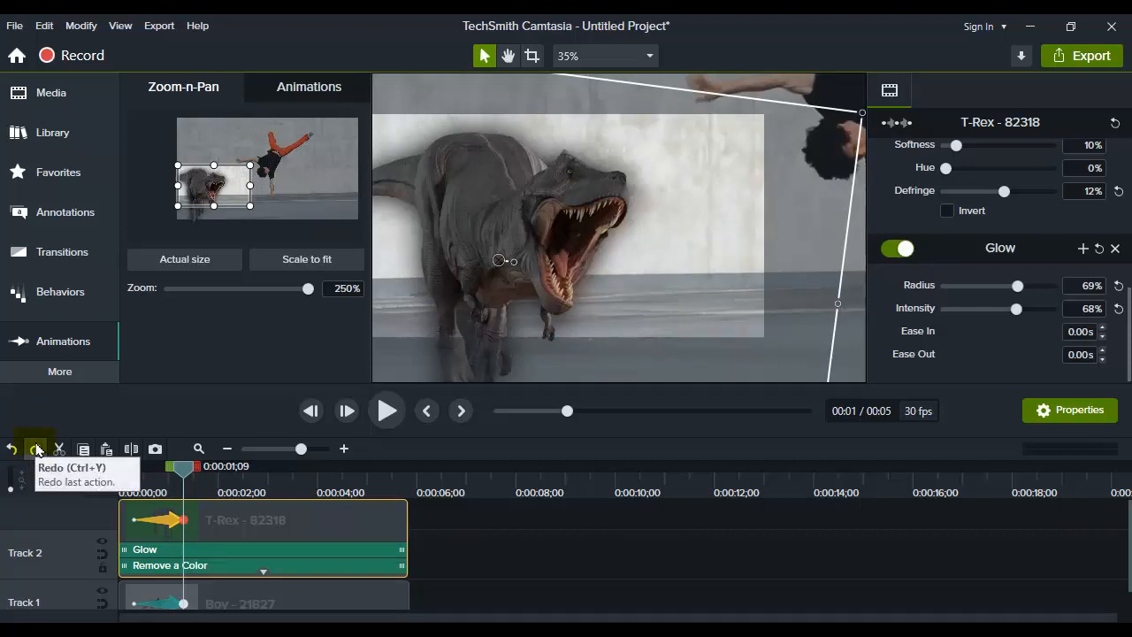
pyautogui.moveTo(251, 248)
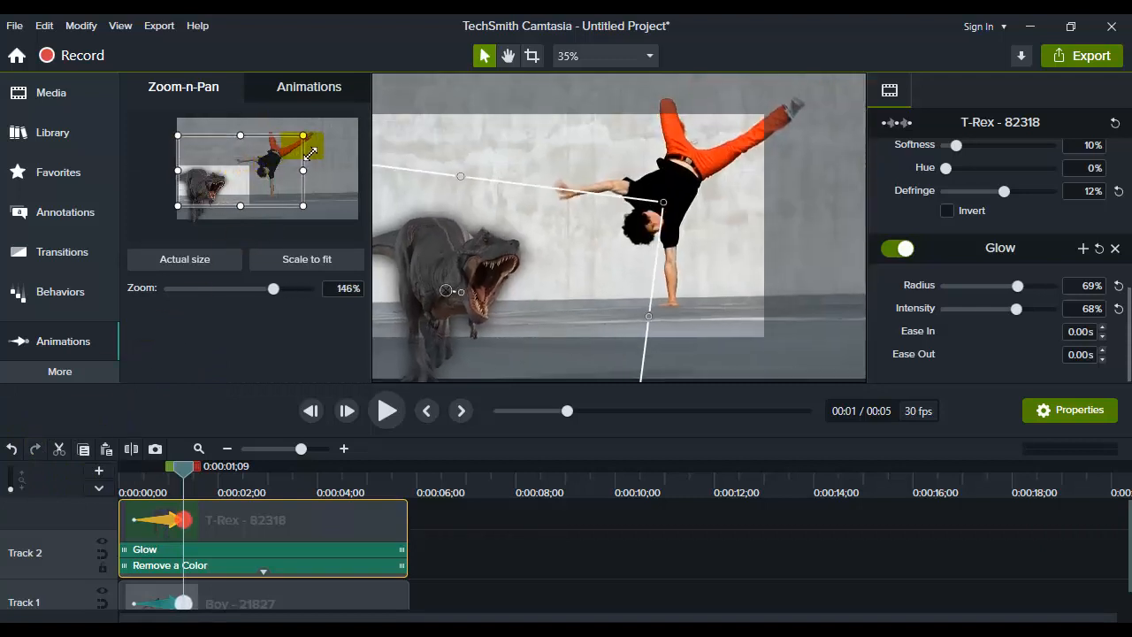
pyautogui.moveTo(272, 289); pyautogui.dragTo(251, 288)
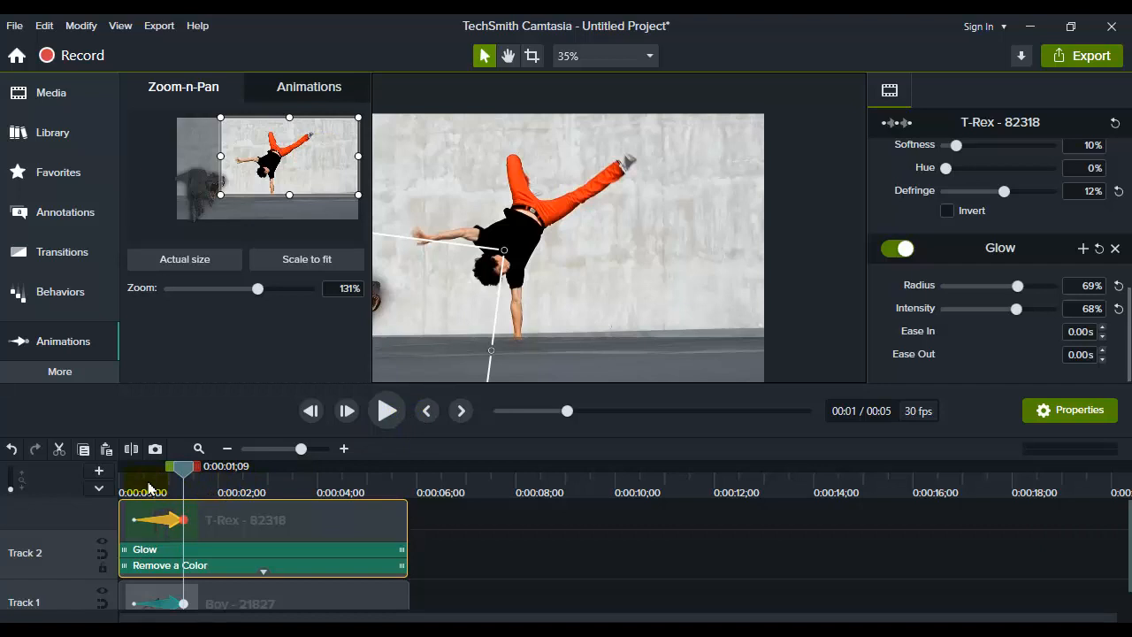
pyautogui.click(386, 410)
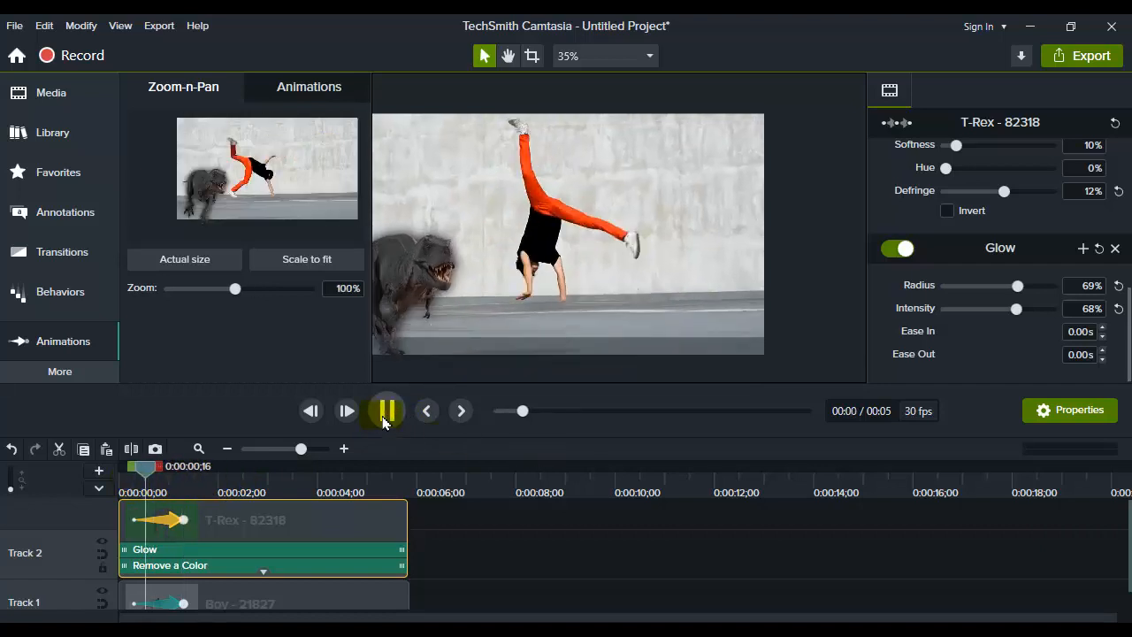
pyautogui.click(386, 411)
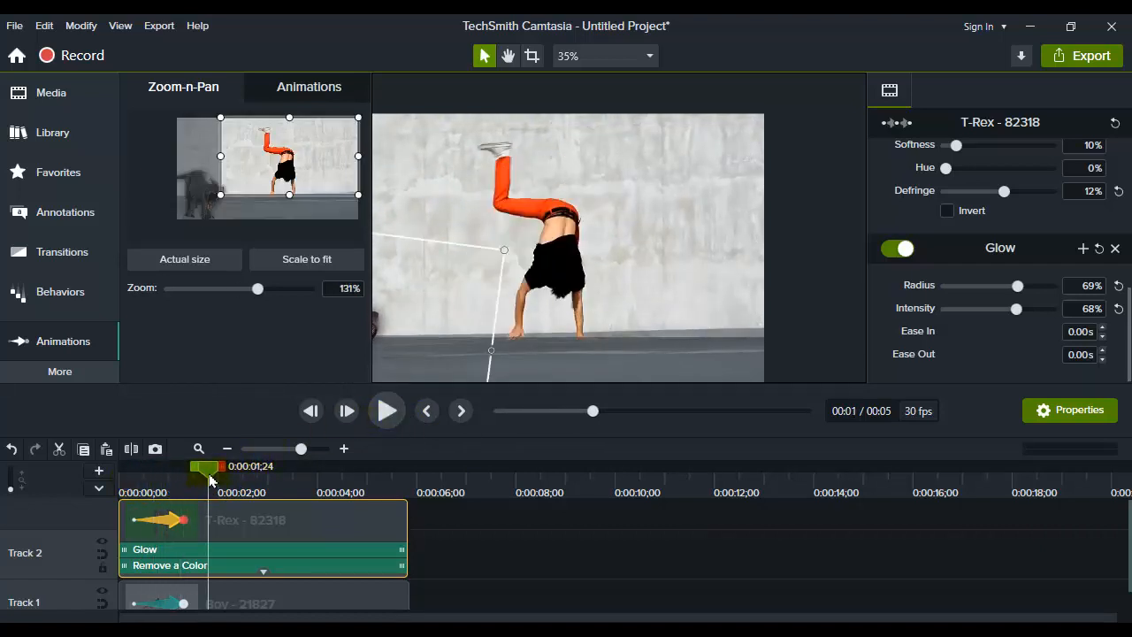
pyautogui.click(13, 449)
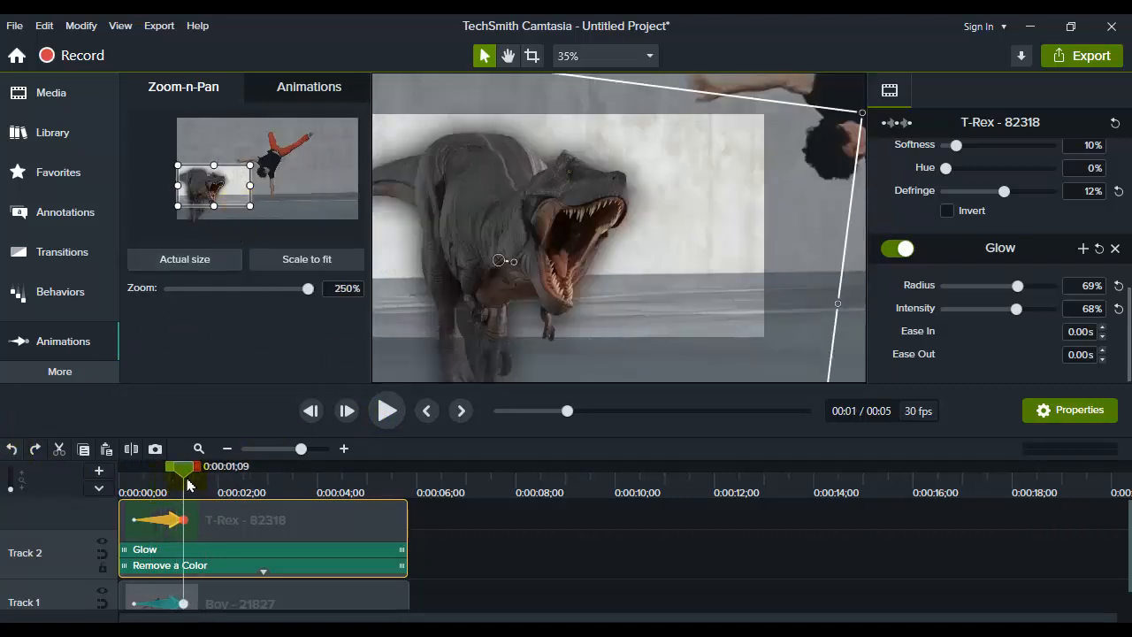
# Step: At ~0:01:15 move the zoom frame onto the boy at 174%, preview, and adjust the pan timing
pyautogui.moveTo(184, 478); pyautogui.dragTo(204, 477)
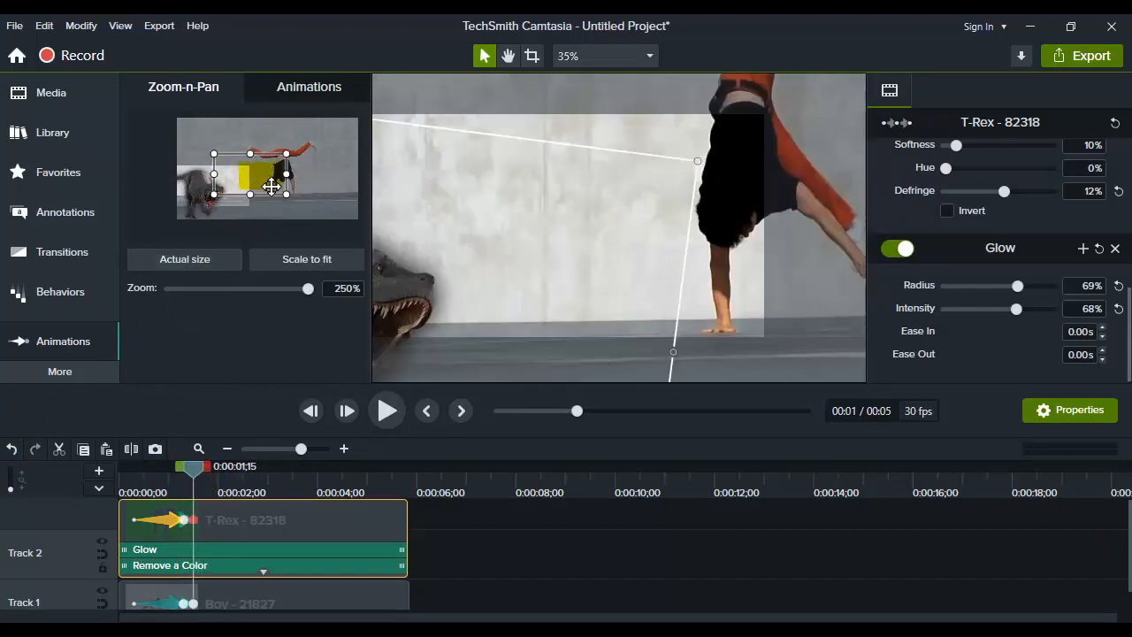
pyautogui.moveTo(286, 186); pyautogui.dragTo(335, 196)
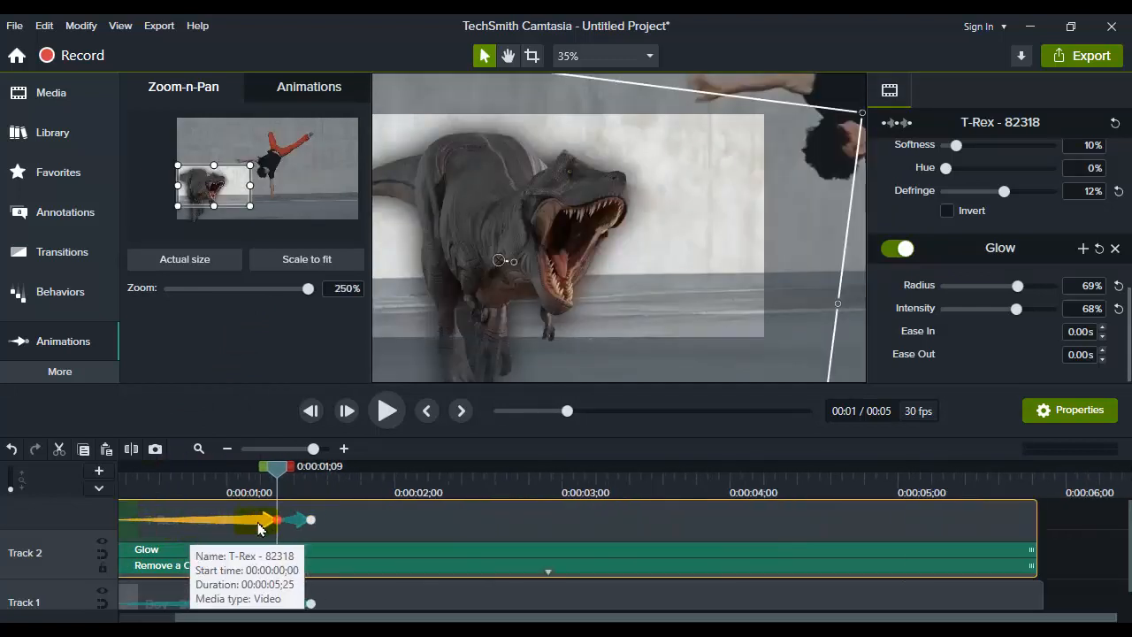
pyautogui.click(343, 449)
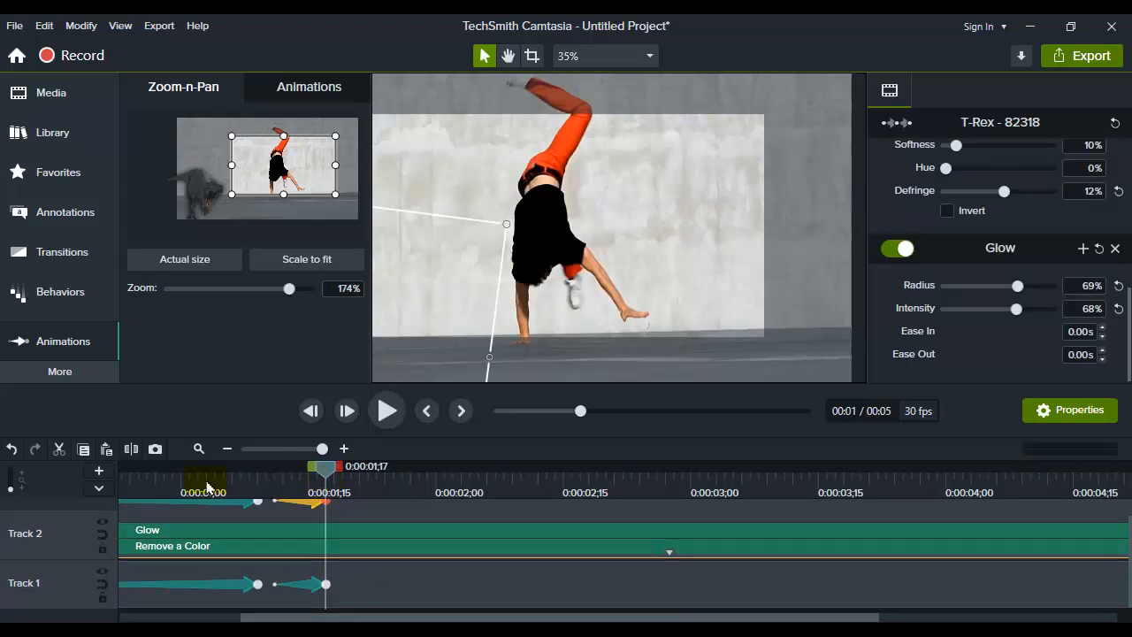
pyautogui.click(386, 411)
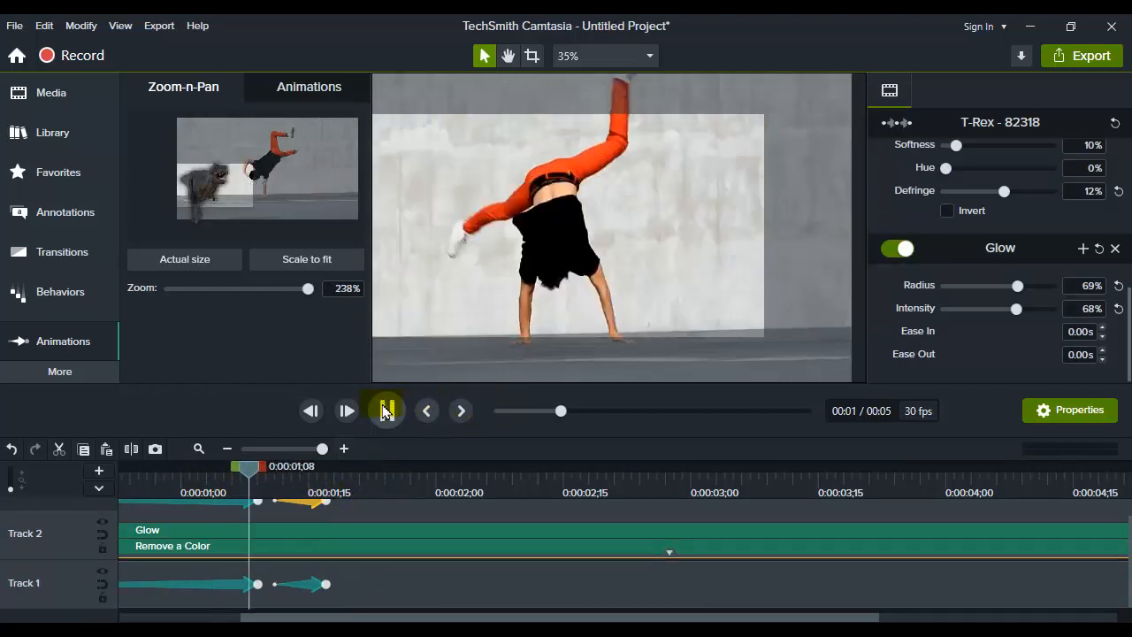
pyautogui.click(386, 411)
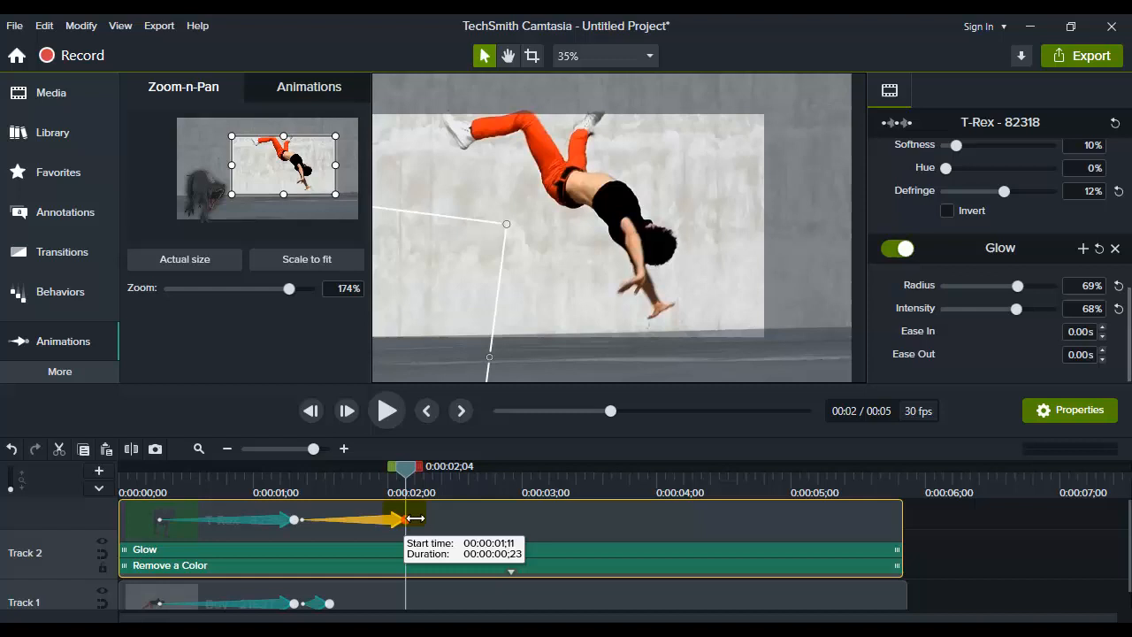
pyautogui.click(397, 602)
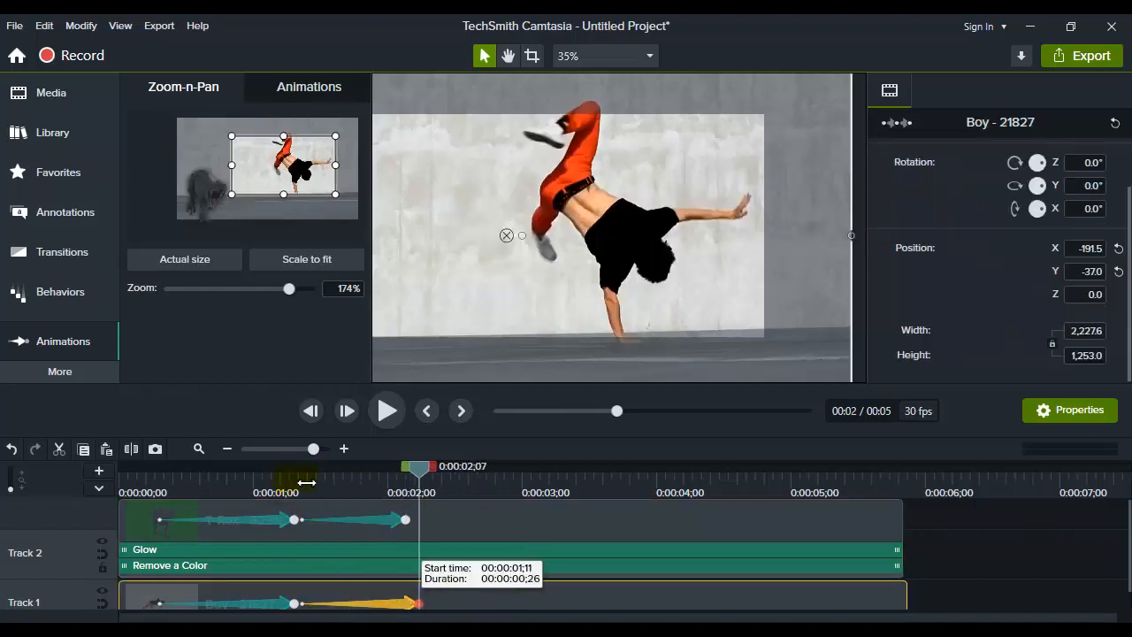
pyautogui.click(386, 411)
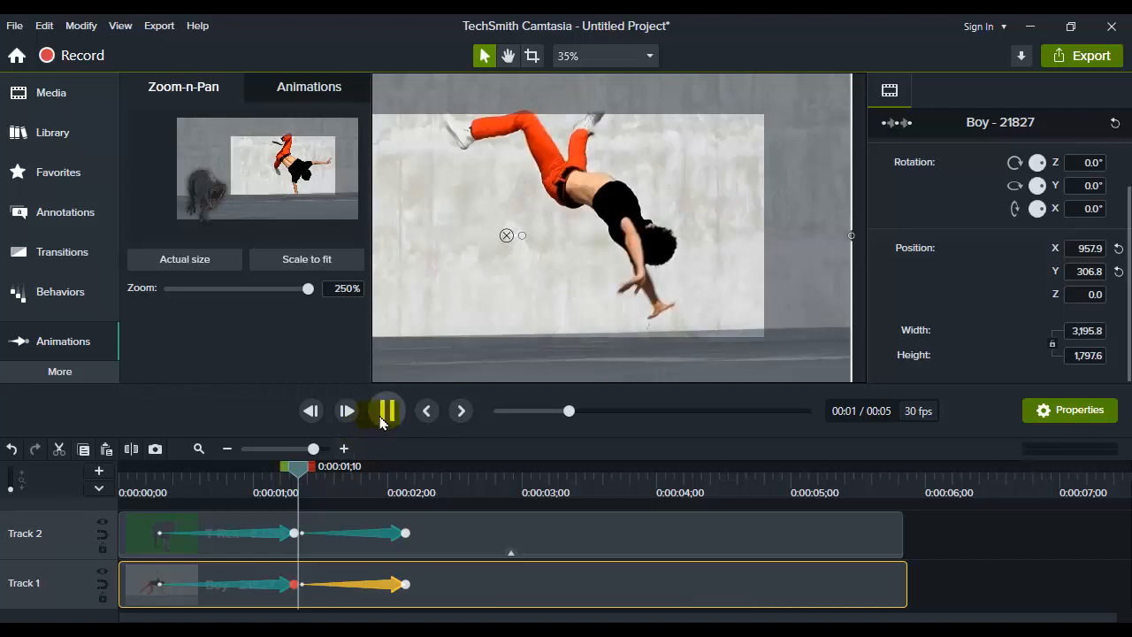
pyautogui.click(386, 411)
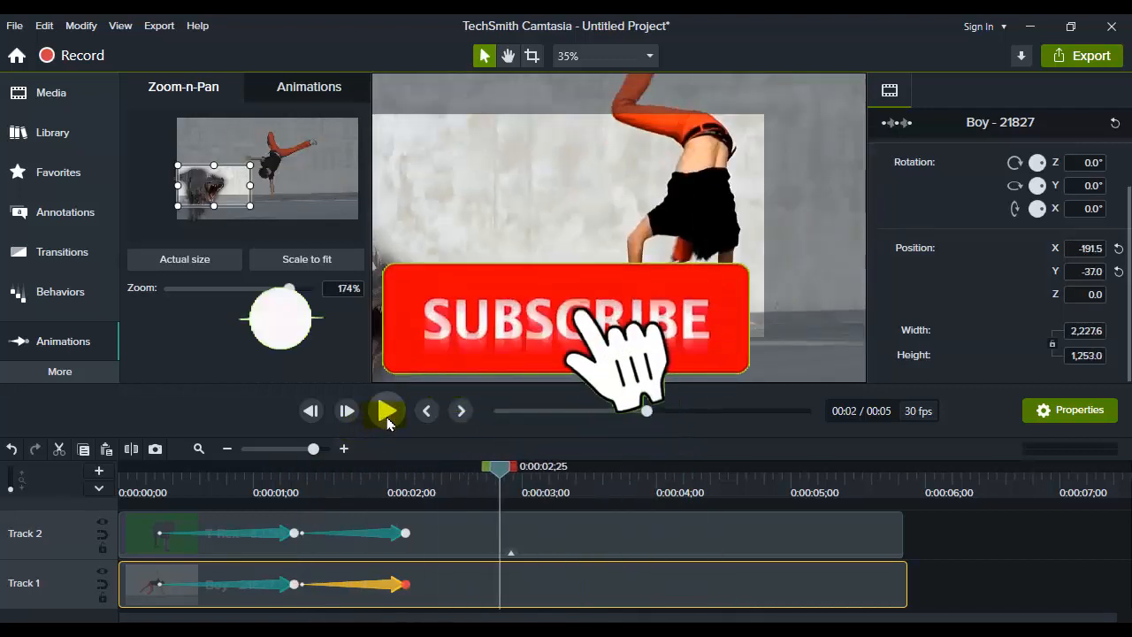
pyautogui.click(386, 411)
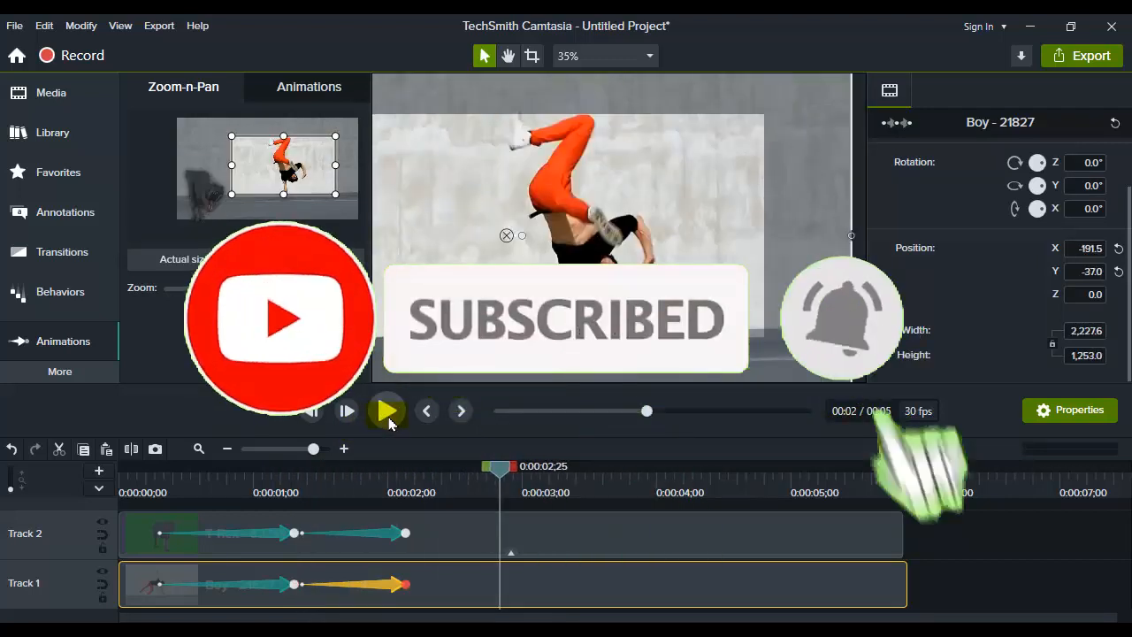